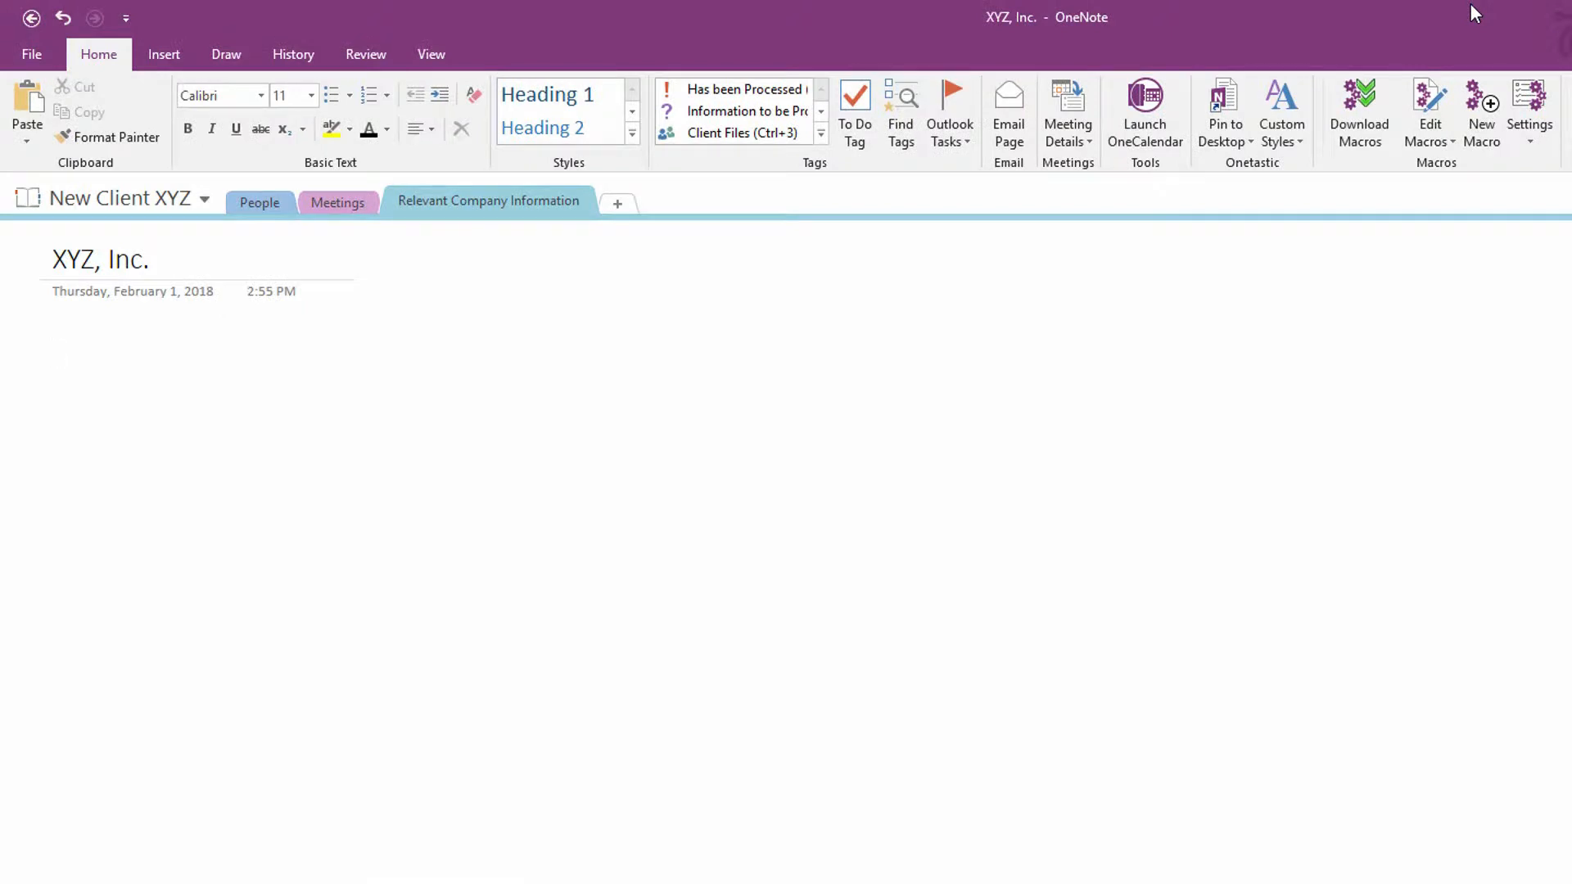
- Start a note container below the XYZ, Inc. title holding the text "Text here."
{"action": "left_click", "coordinate": [50, 354]}
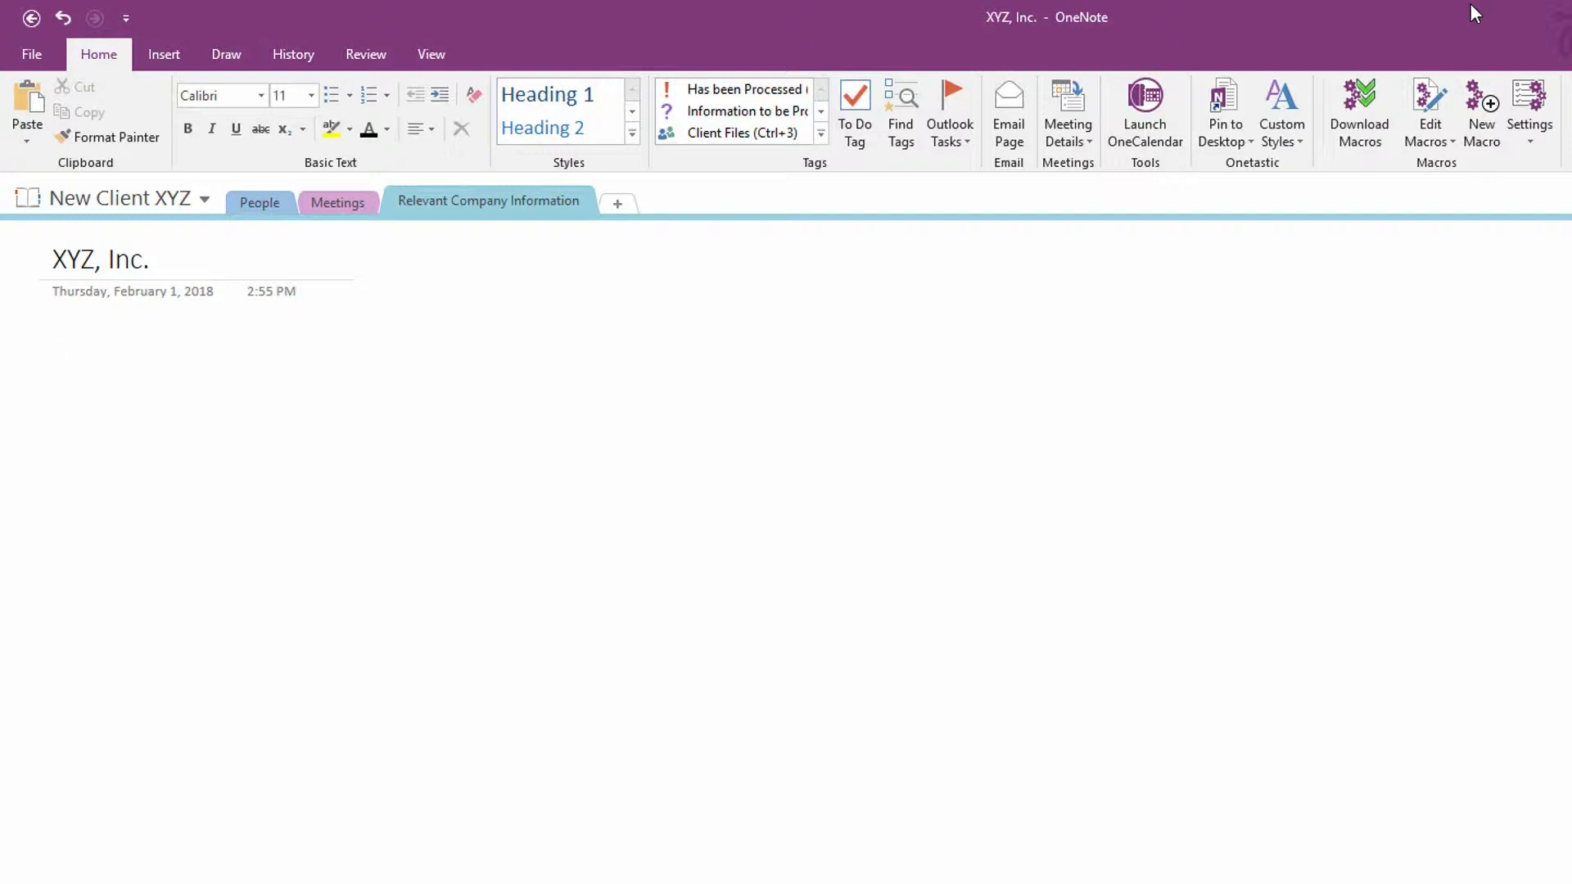
{"action": "left_click", "coordinate": [53, 356]}
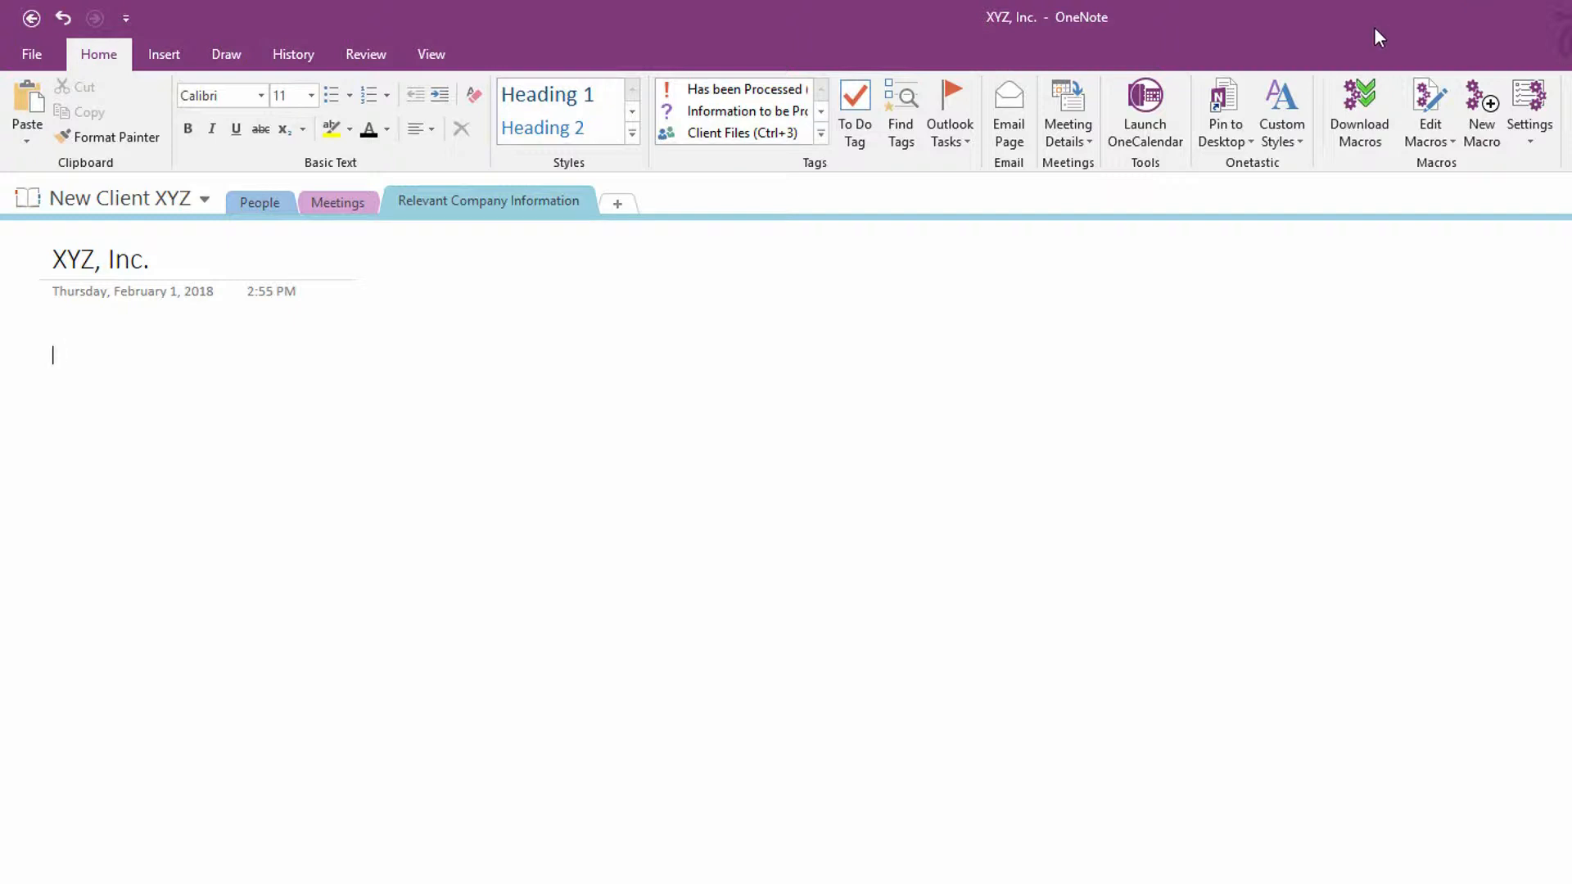
{"action": "mouse_move", "coordinate": [112, 384]}
{"action": "type", "text": "Text here."}
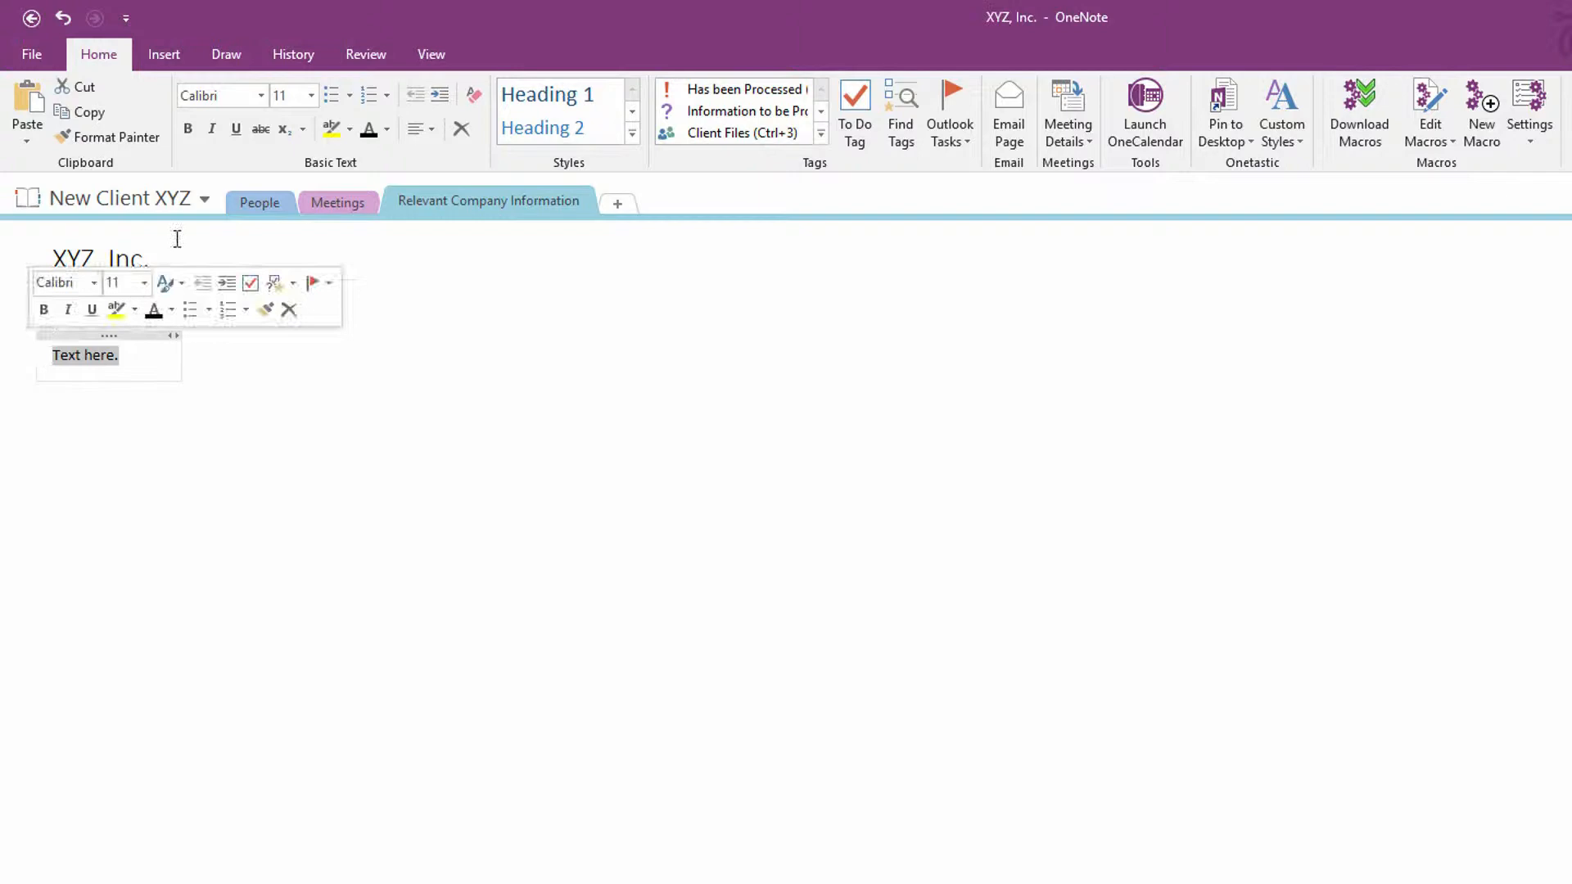
{"action": "left_click", "coordinate": [258, 95]}
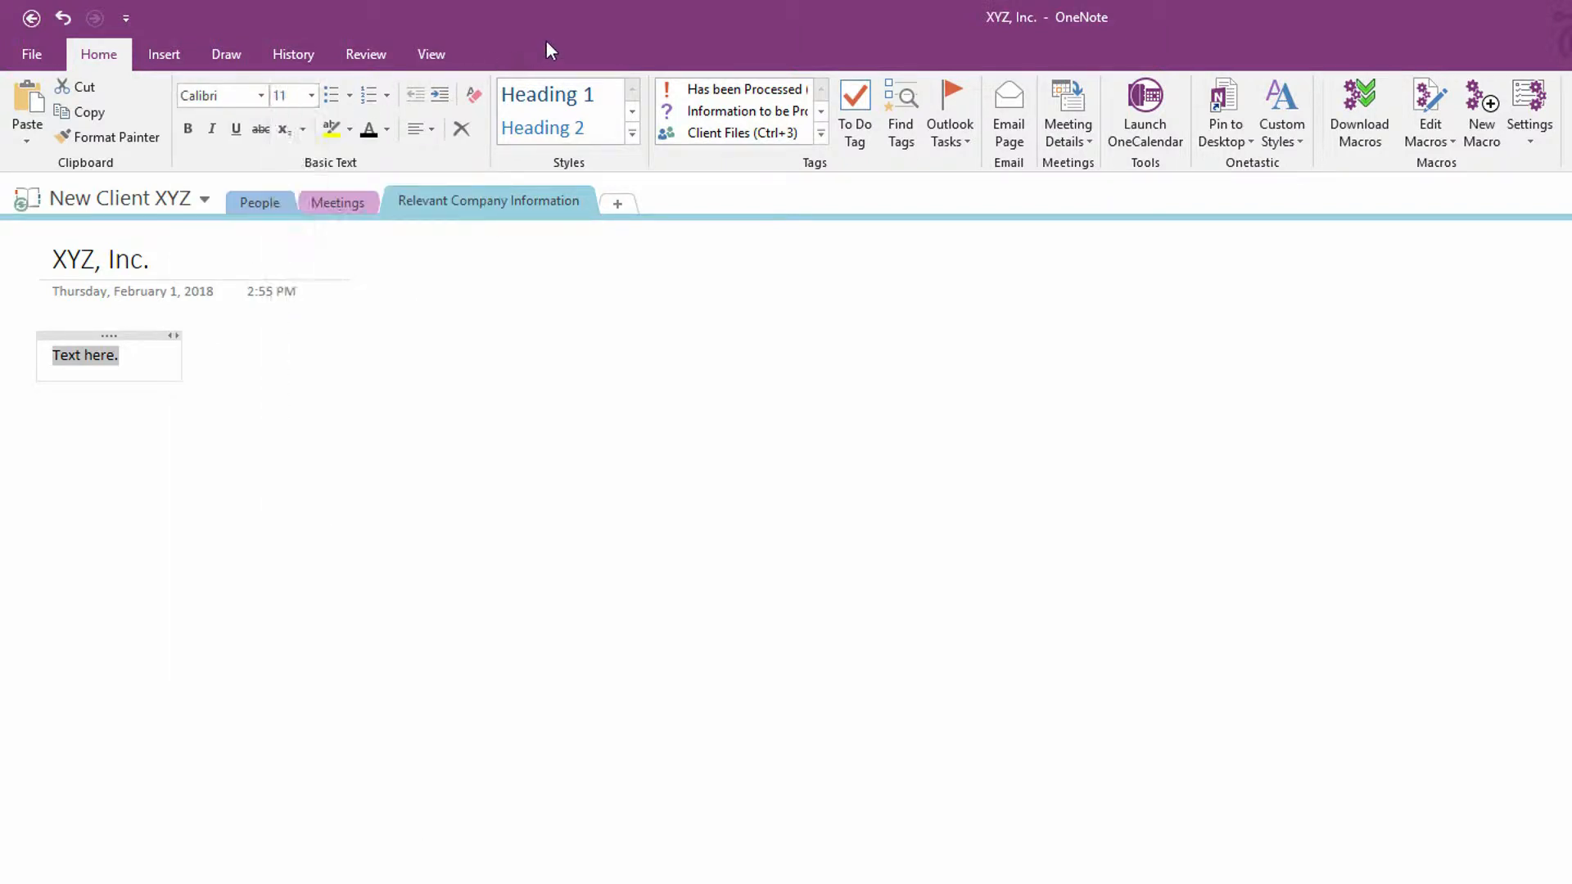
{"action": "left_click", "coordinate": [632, 131]}
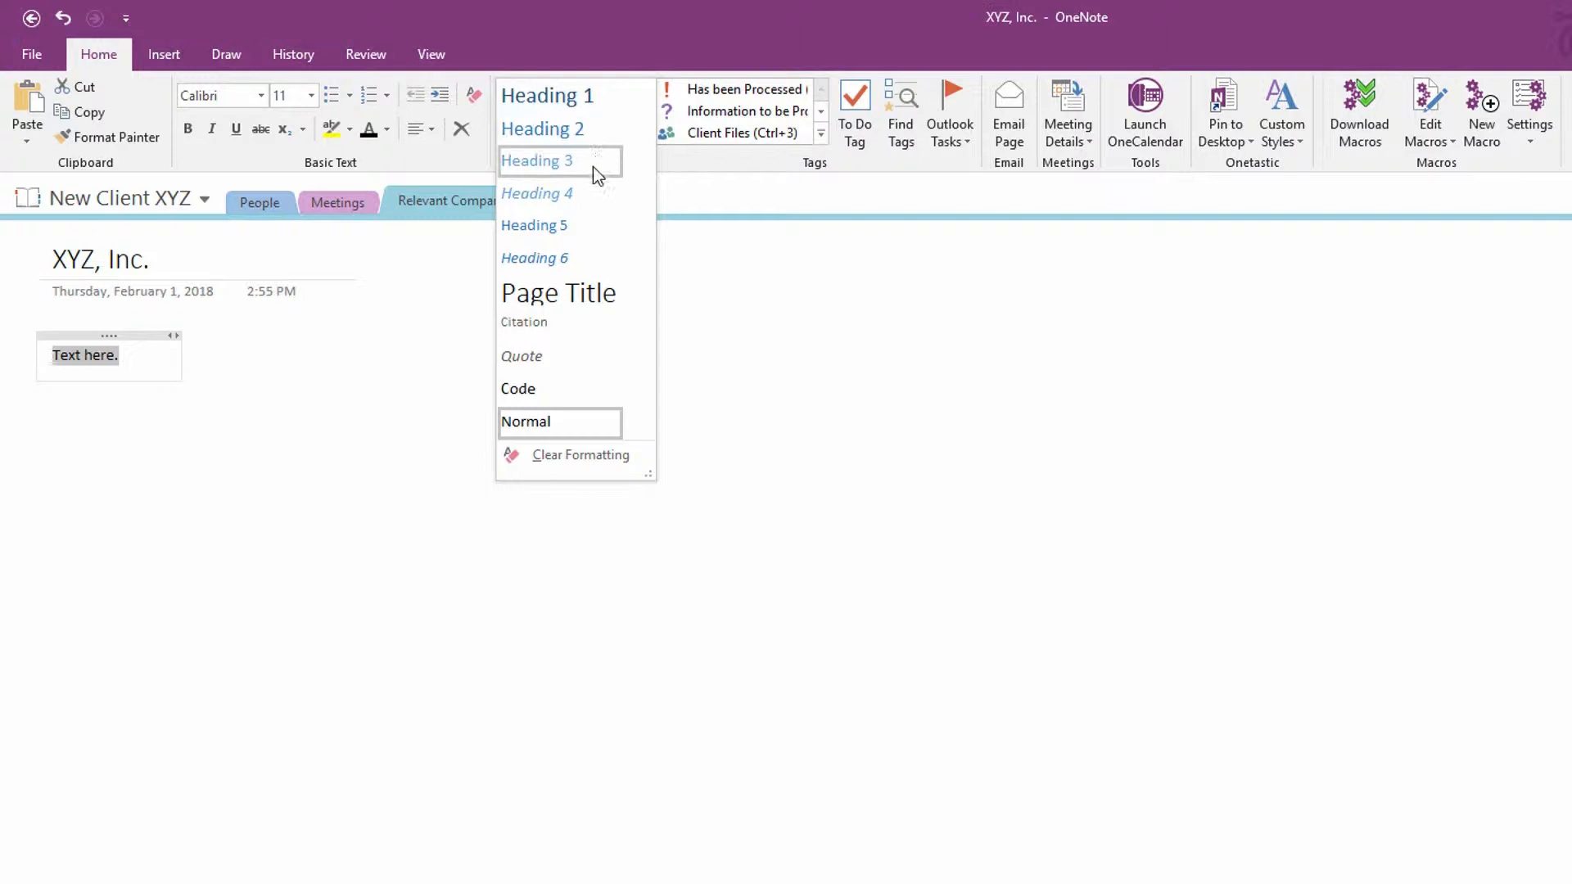
{"action": "mouse_move", "coordinate": [591, 198]}
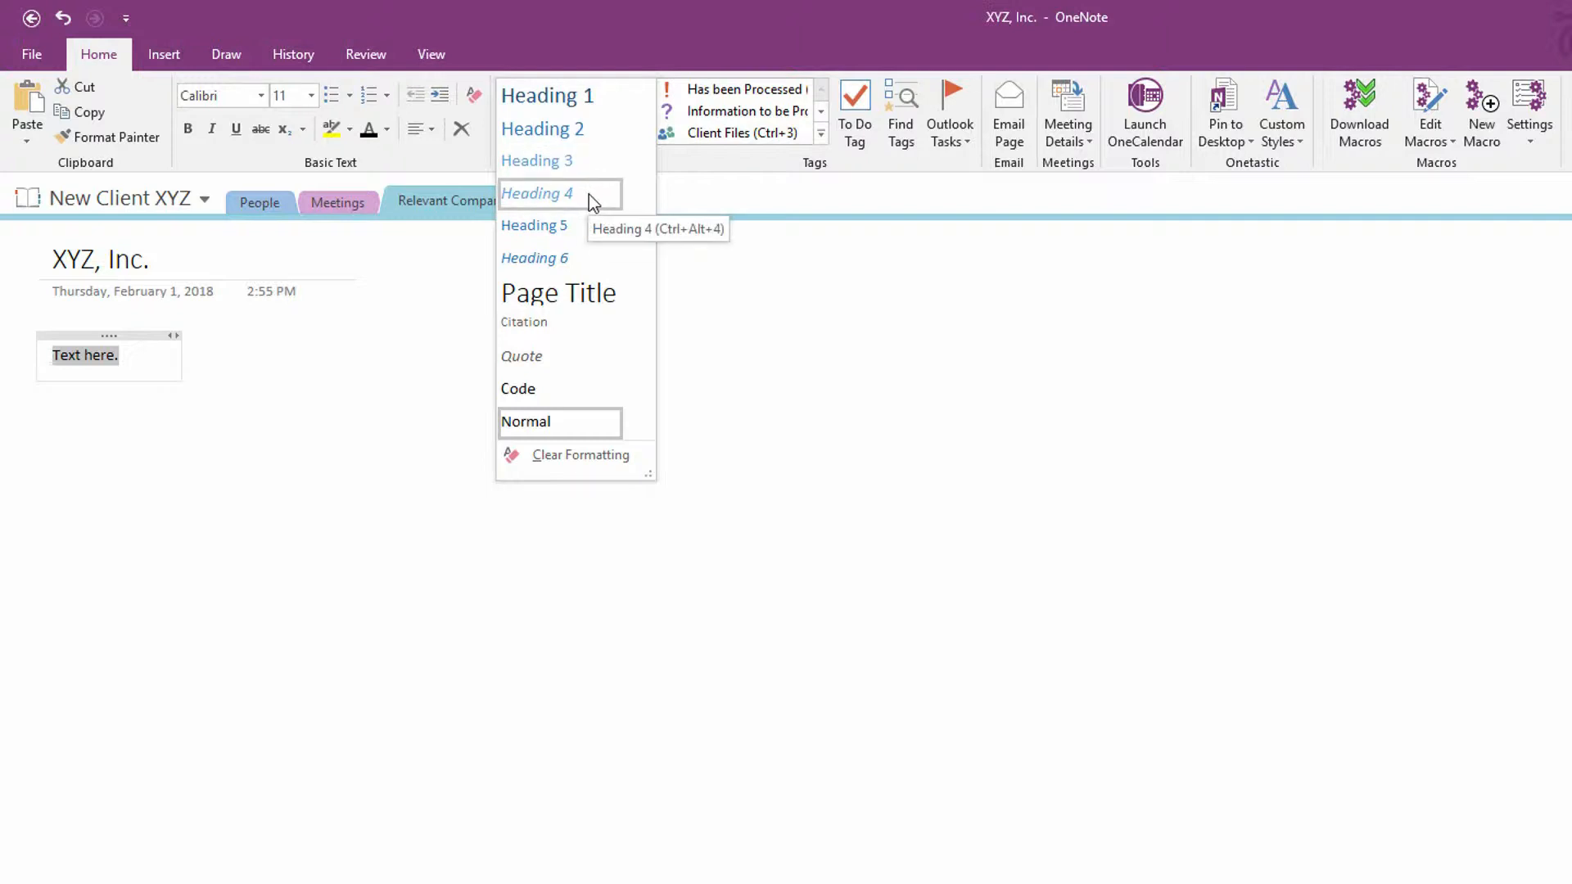
{"action": "mouse_move", "coordinate": [596, 198]}
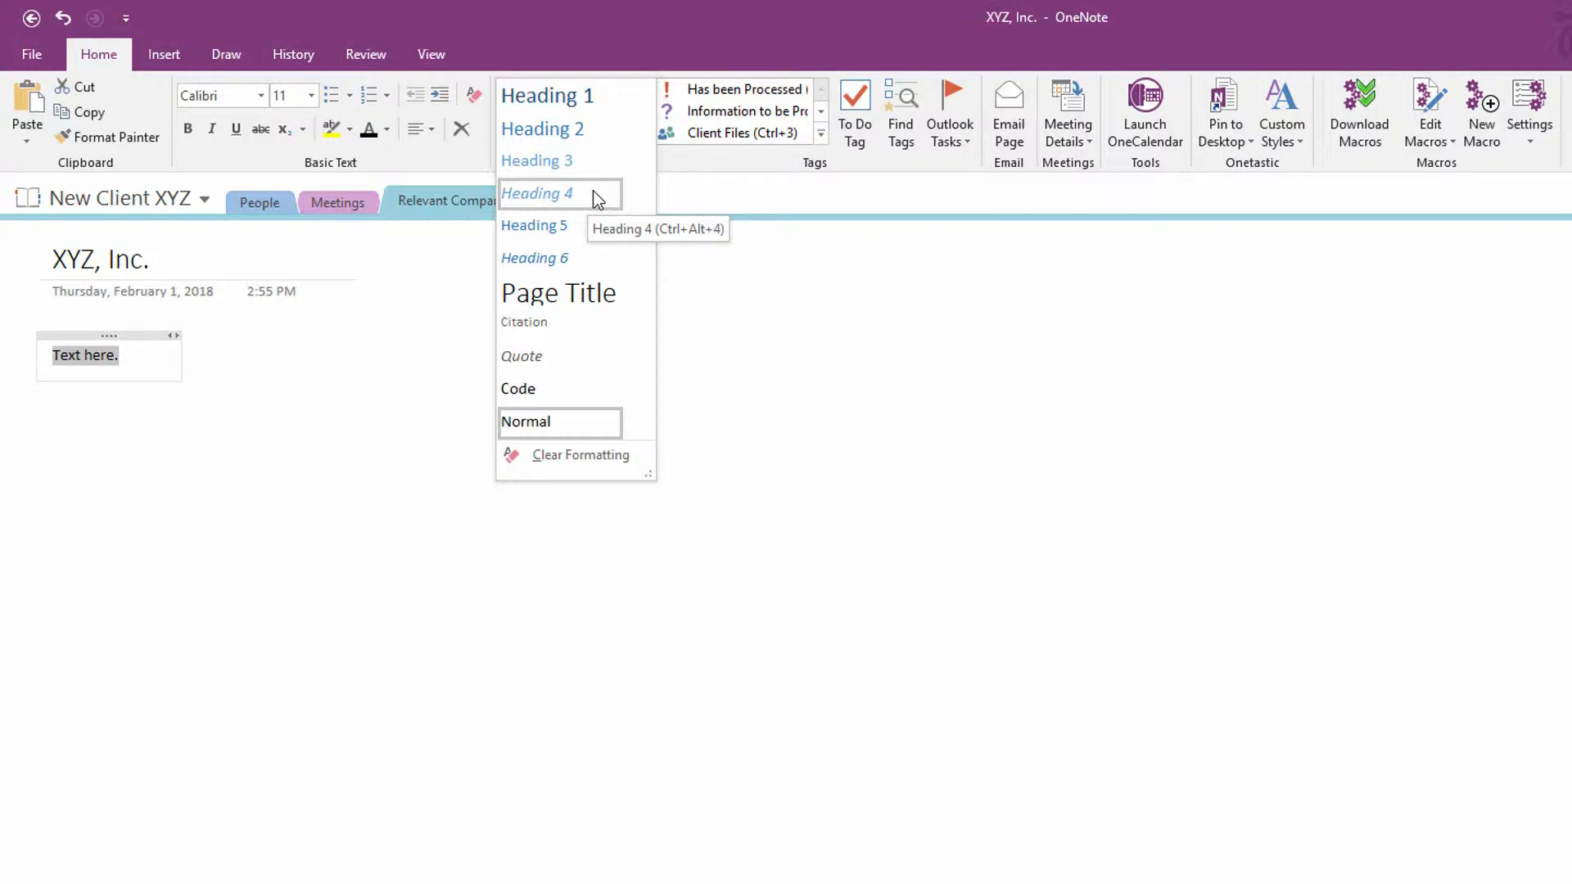
{"action": "mouse_move", "coordinate": [596, 200]}
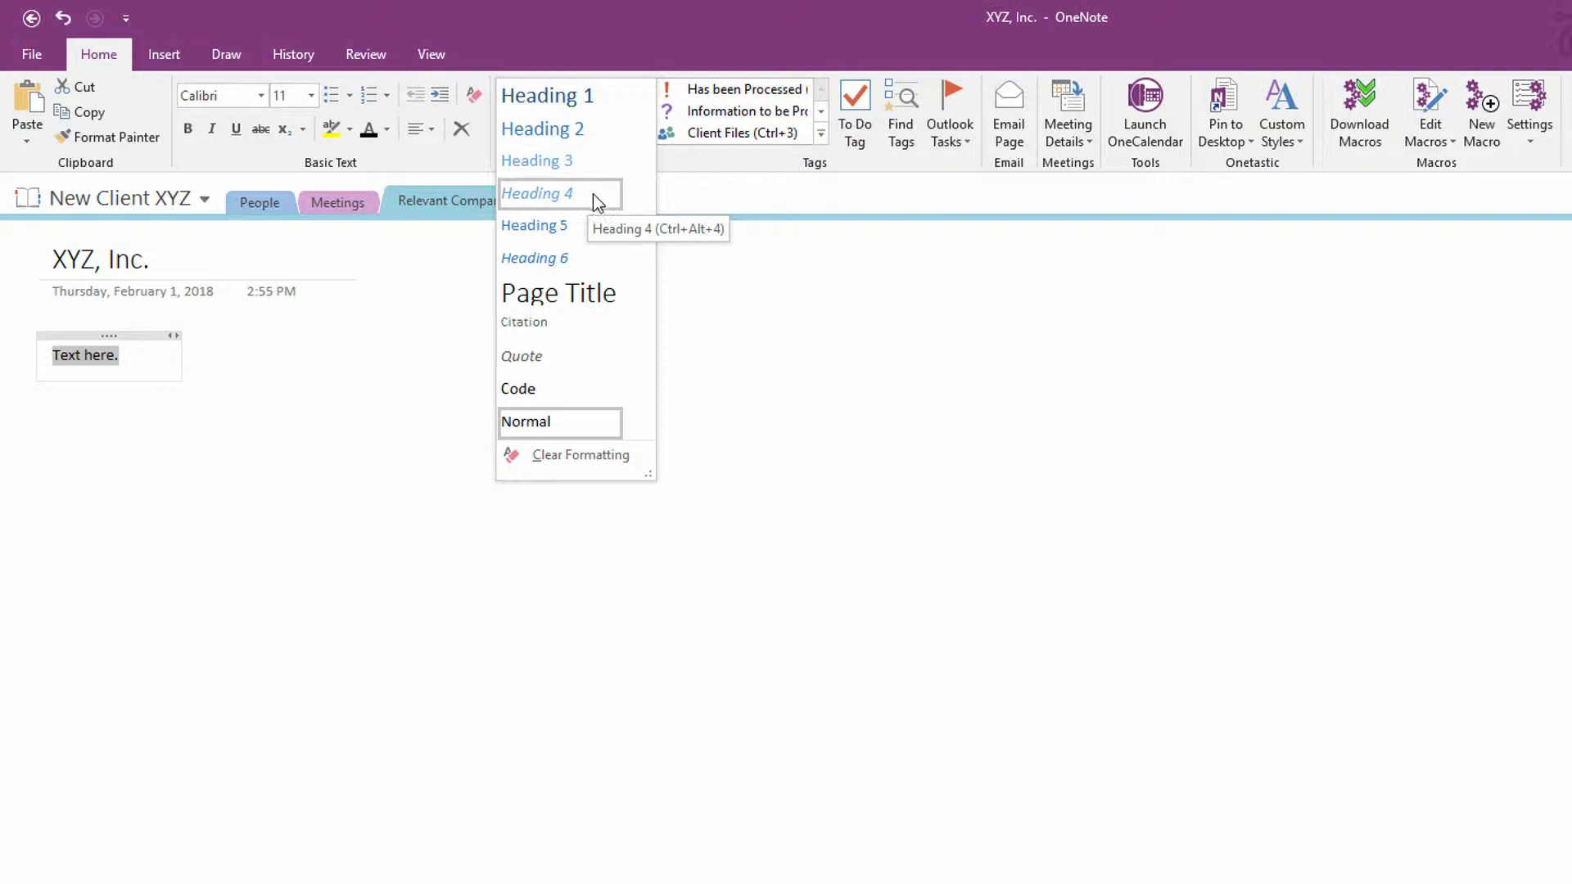
{"action": "mouse_move", "coordinate": [576, 123]}
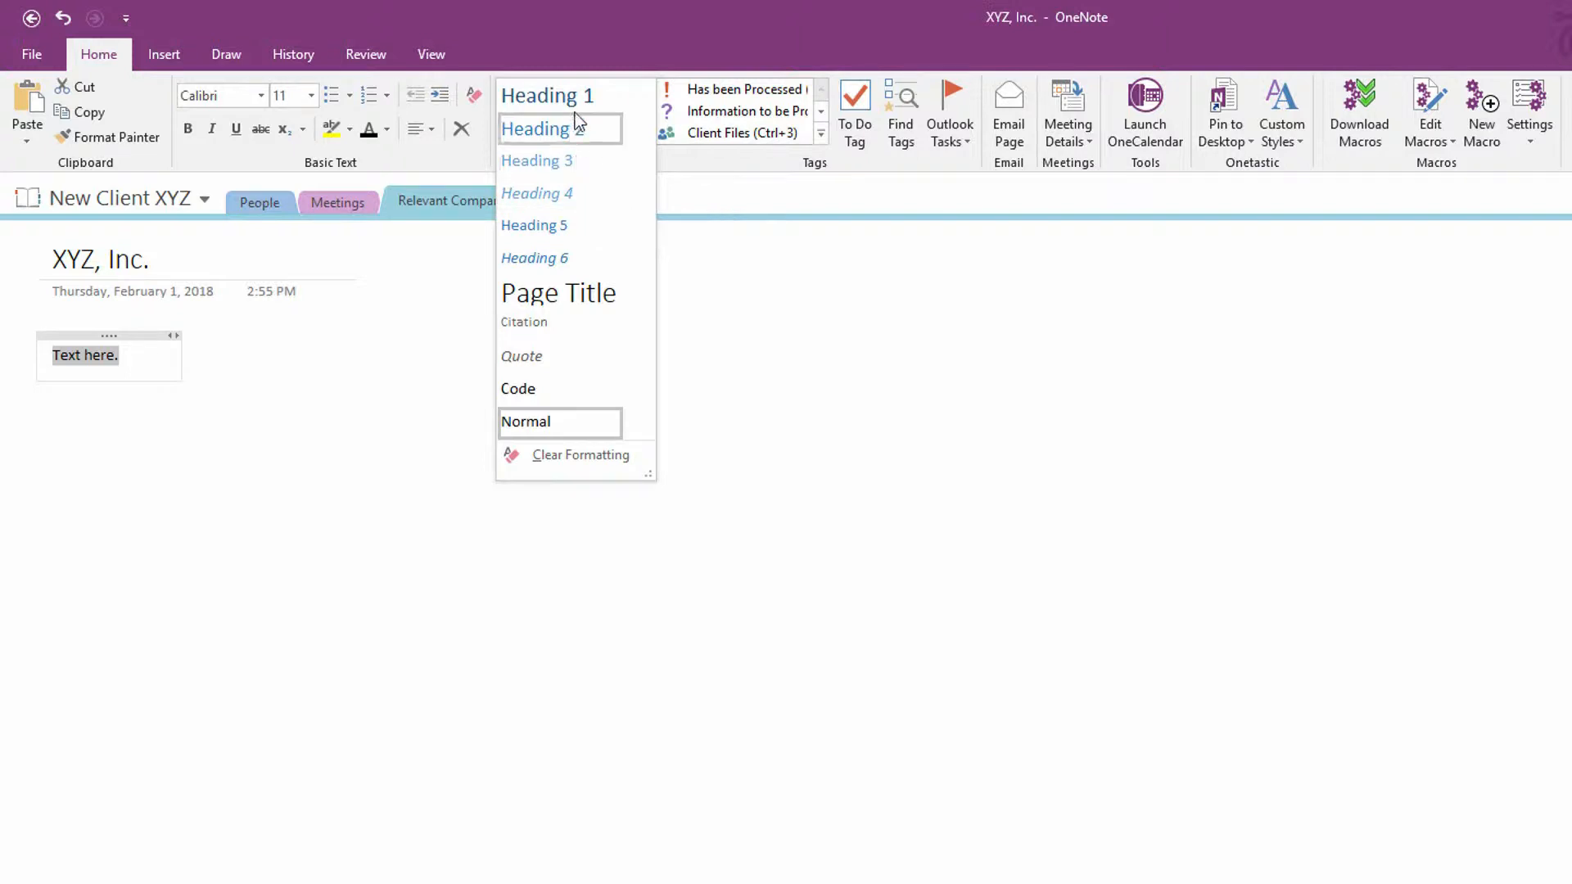
{"action": "mouse_move", "coordinate": [577, 106]}
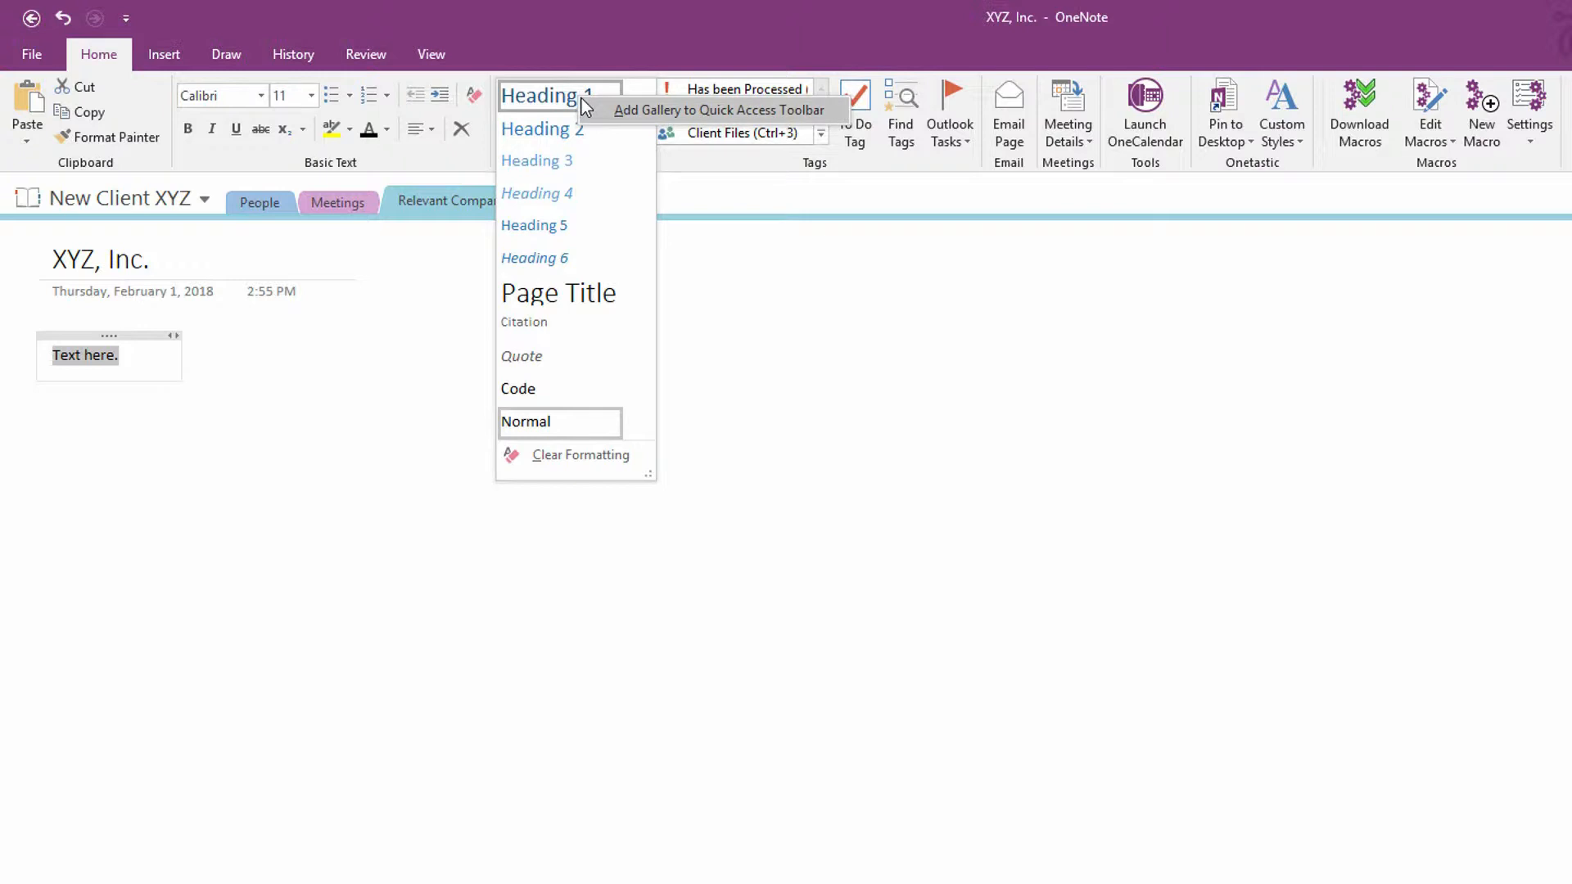
{"action": "mouse_move", "coordinate": [617, 131]}
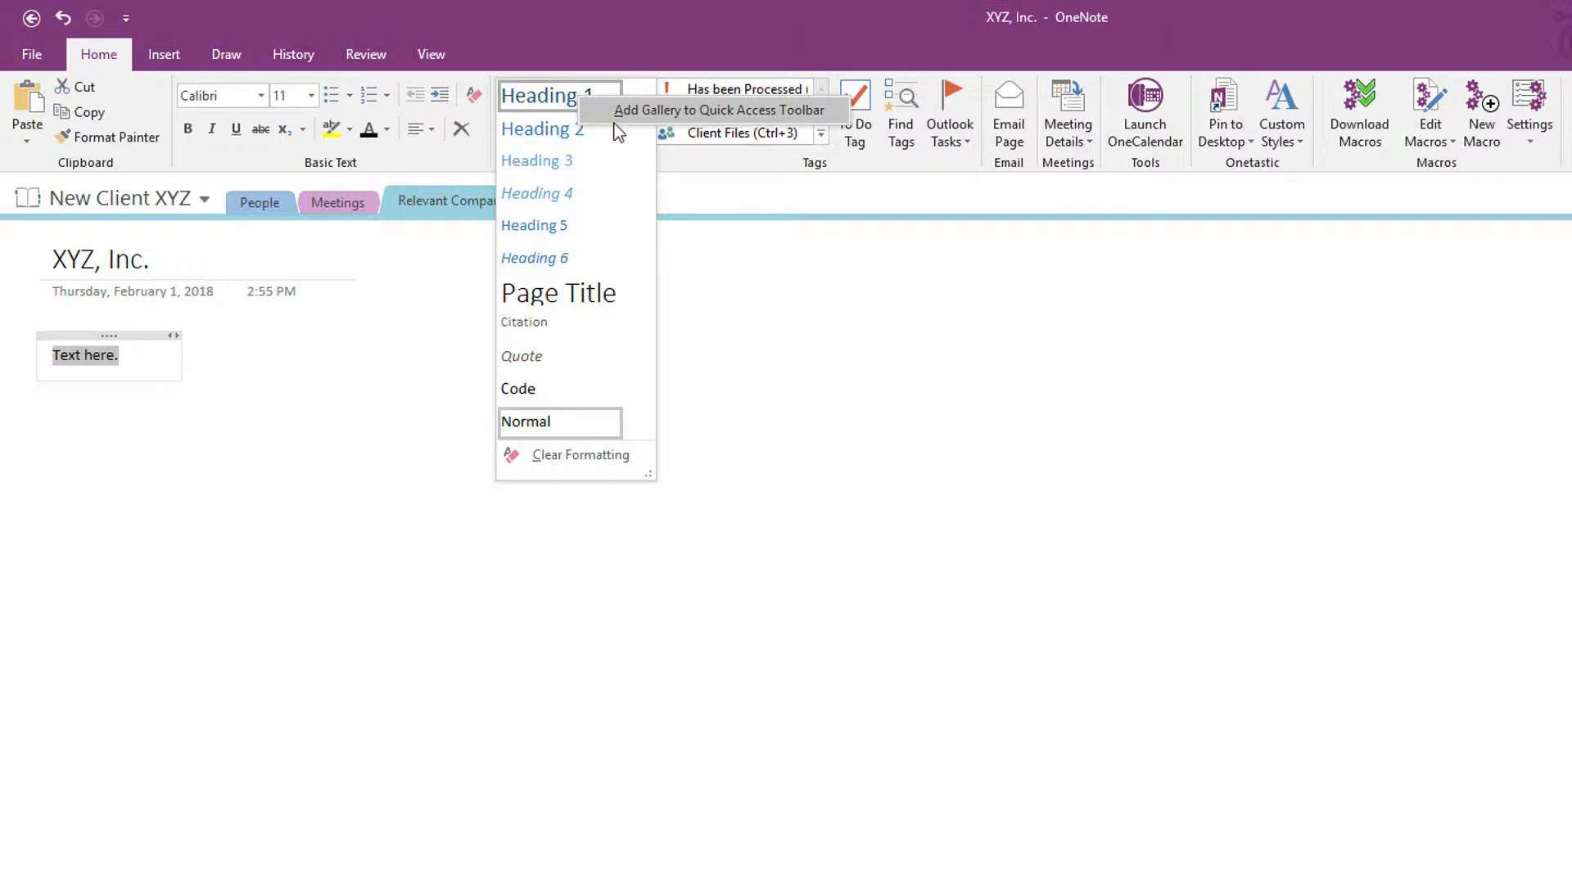
{"action": "mouse_move", "coordinate": [696, 130]}
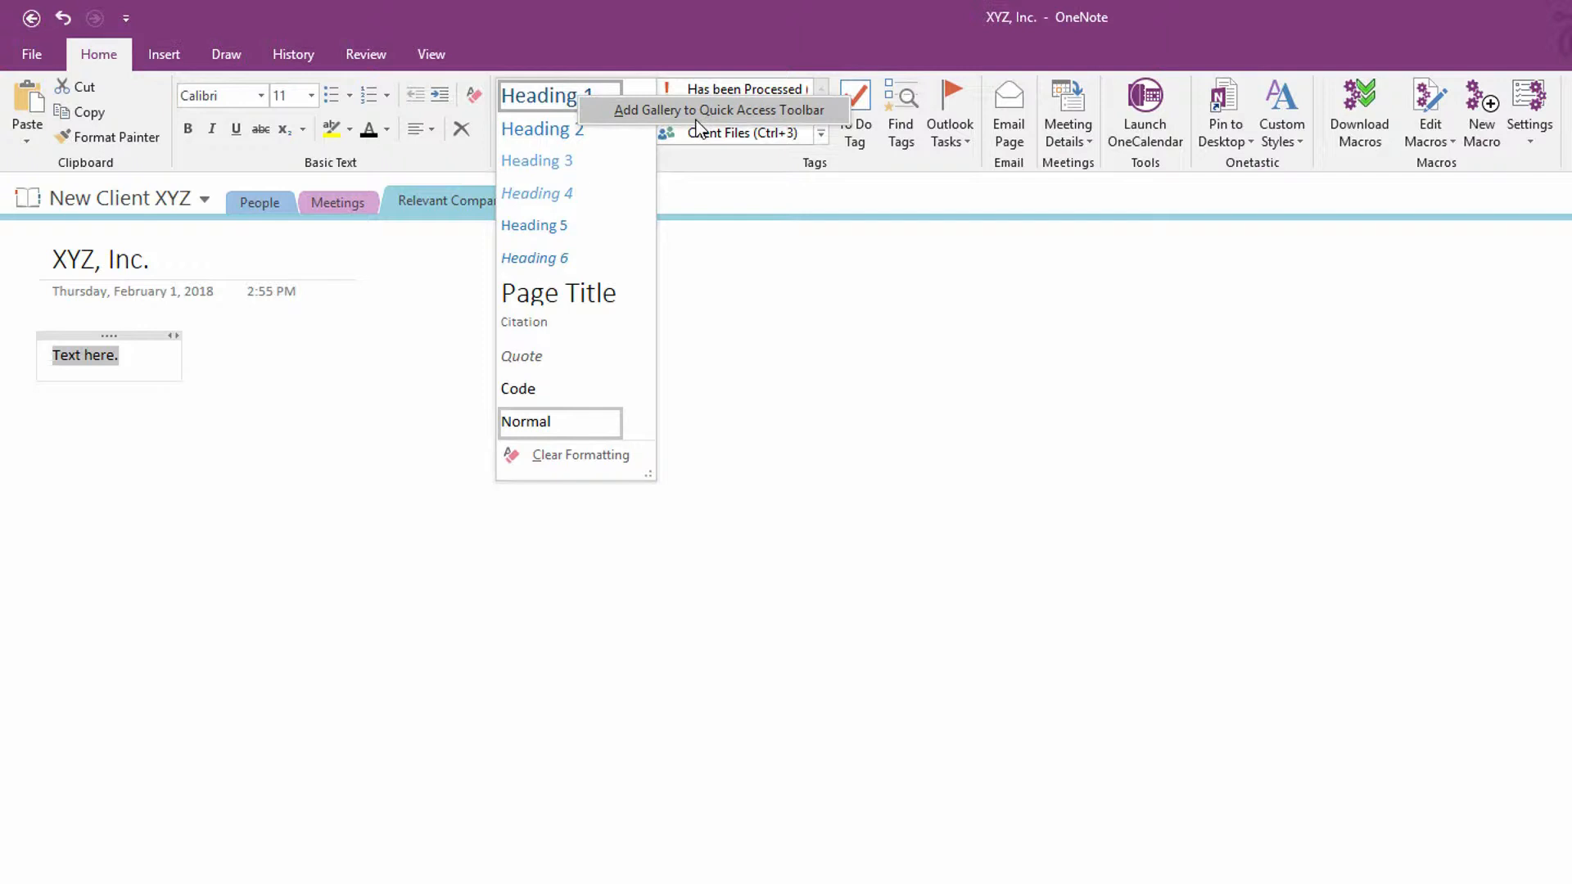
{"action": "mouse_move", "coordinate": [737, 29]}
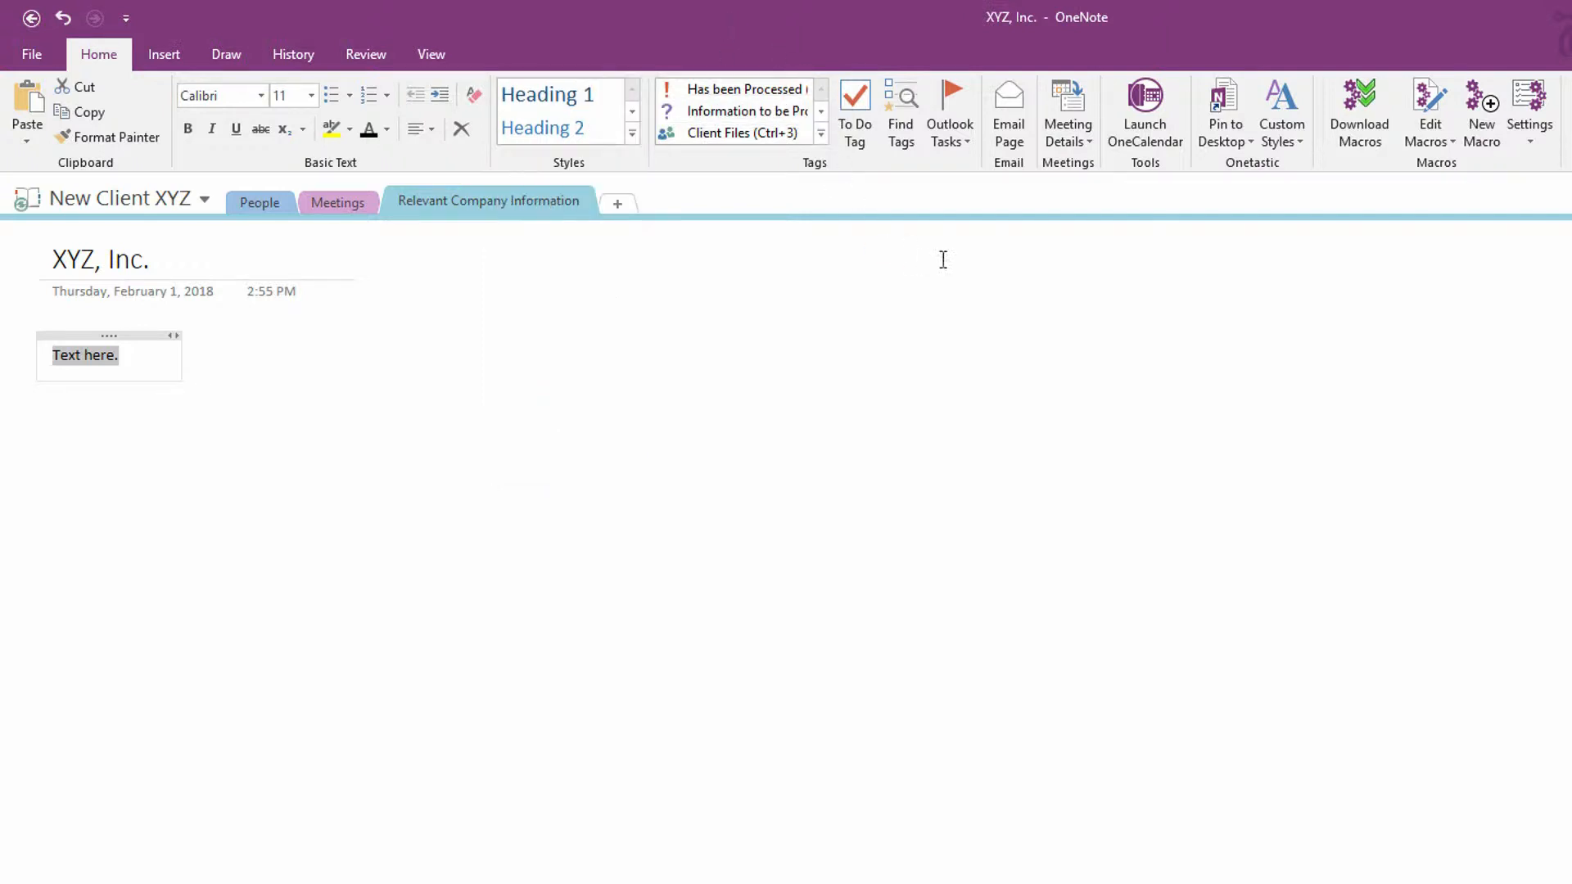
{"action": "mouse_move", "coordinate": [1330, 180]}
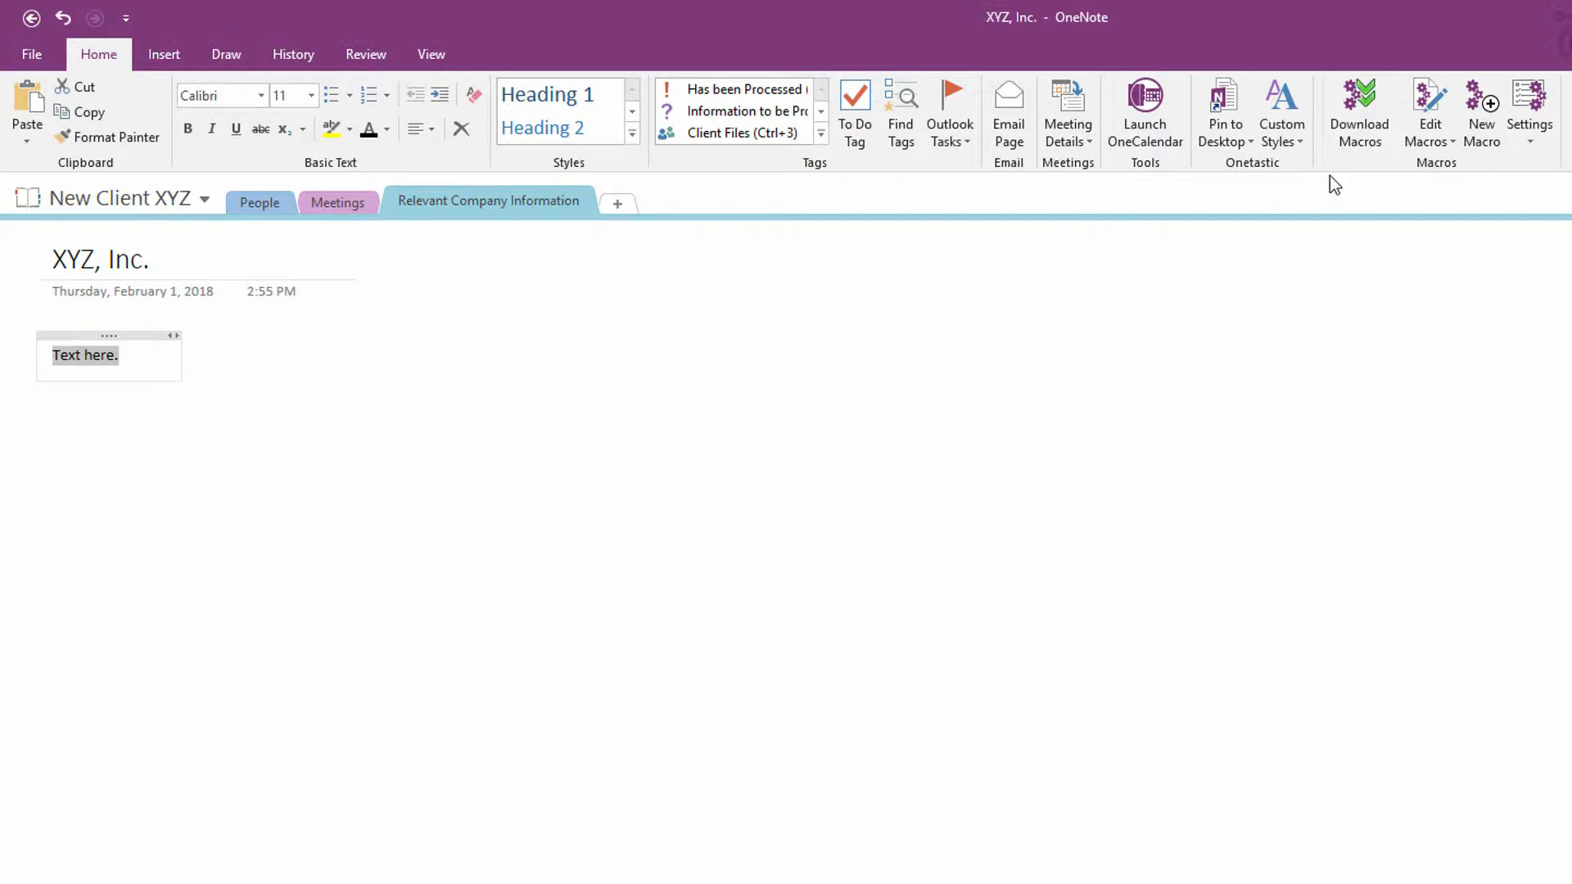
{"action": "mouse_move", "coordinate": [1549, 168]}
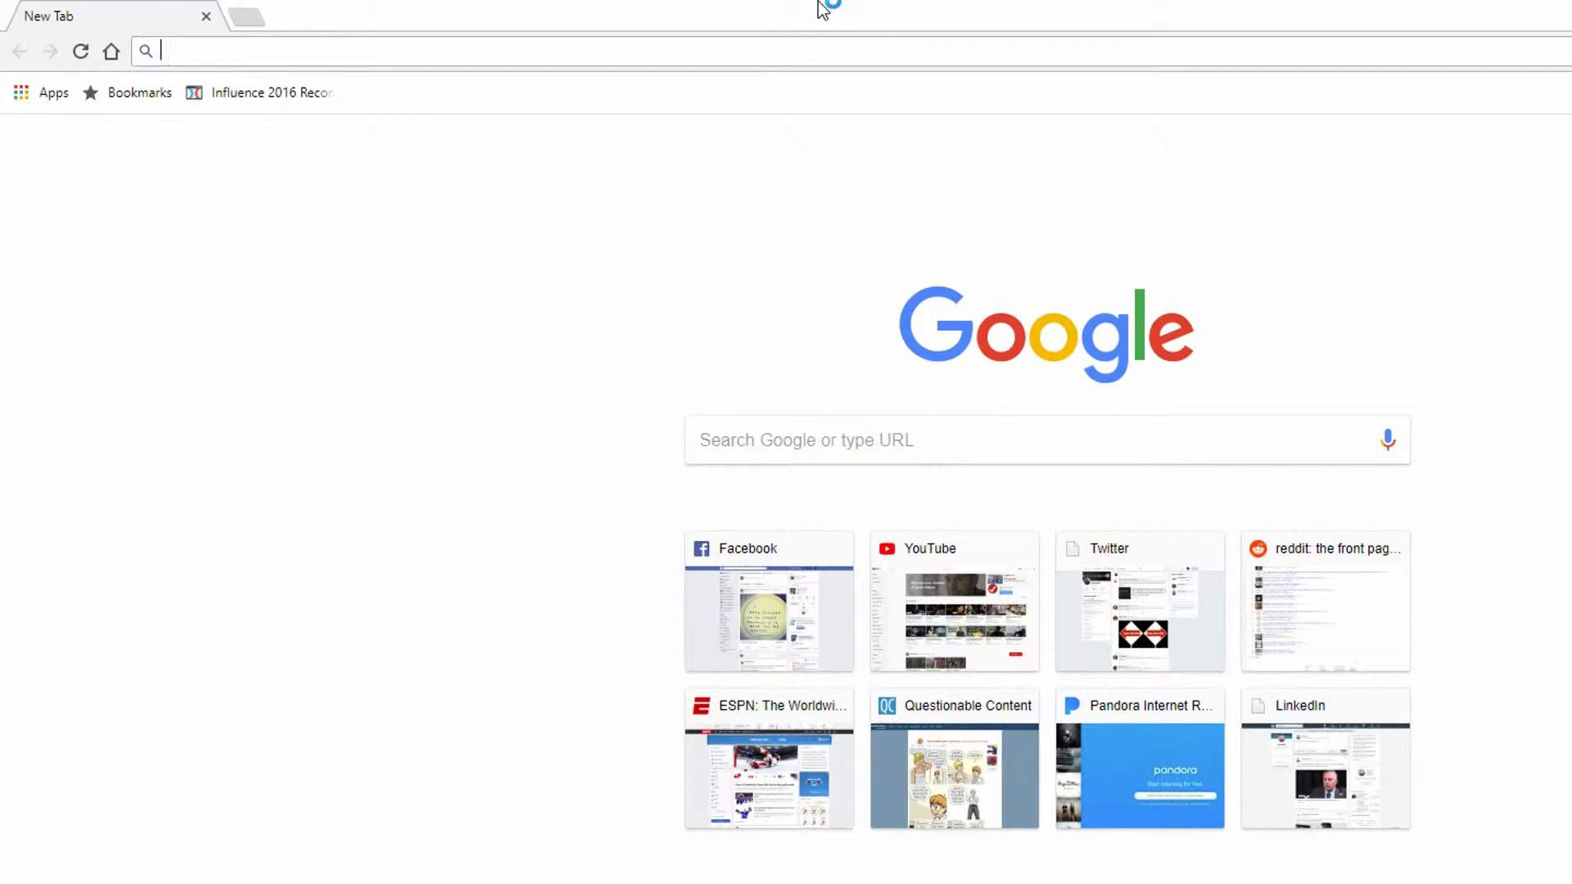
- Go to getonetastic.com and show its Pricing page comparing Free, Pro and Dev plans
{"action": "type", "text": "getone"}
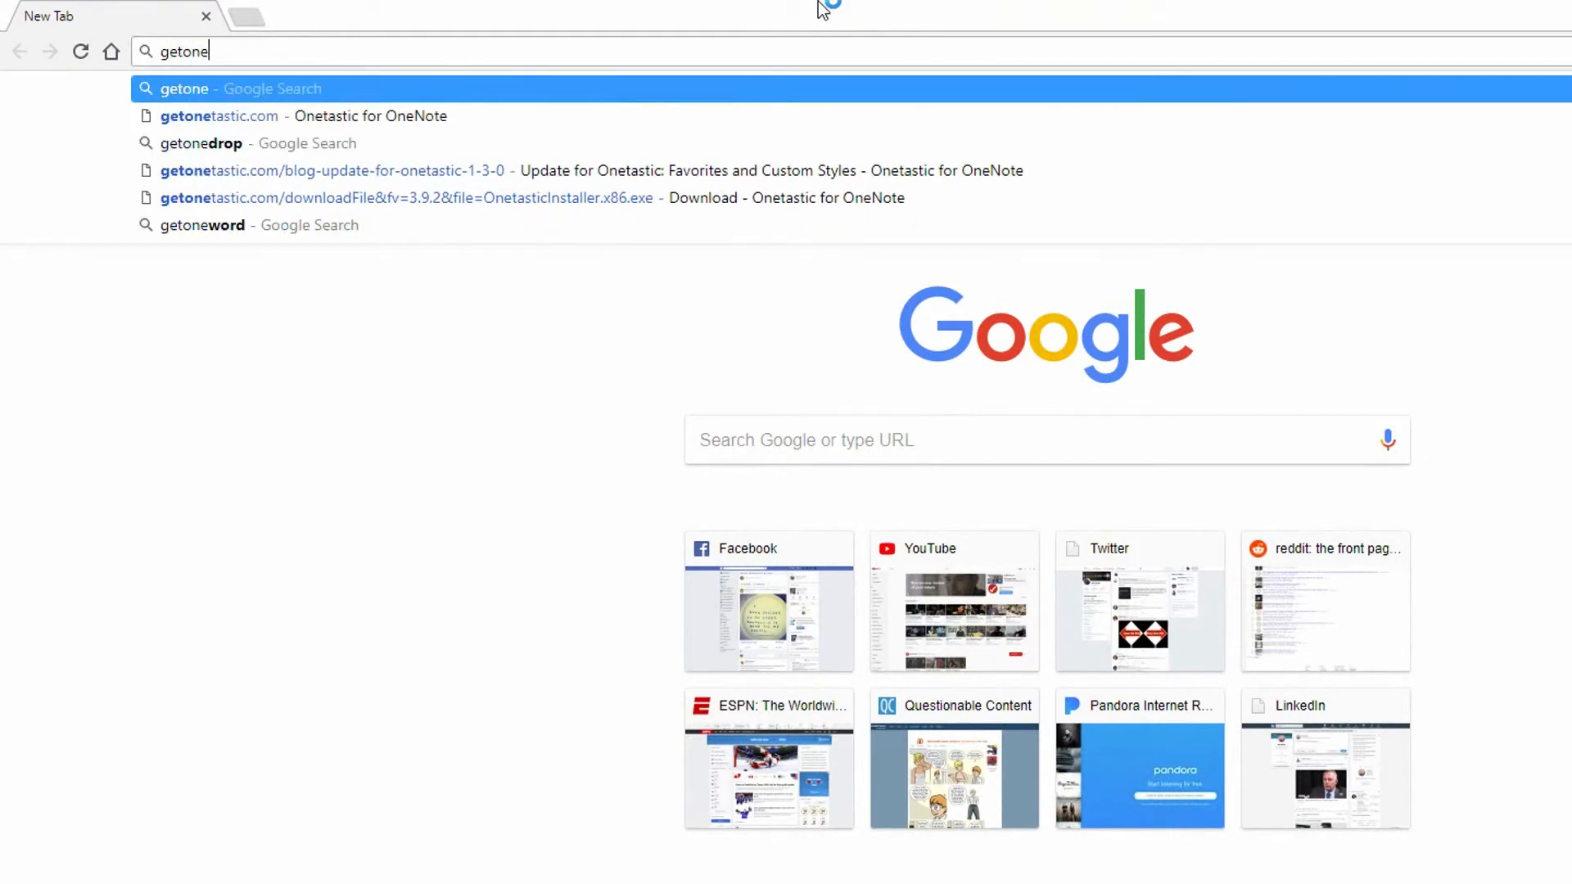
{"action": "left_click", "coordinate": [218, 115]}
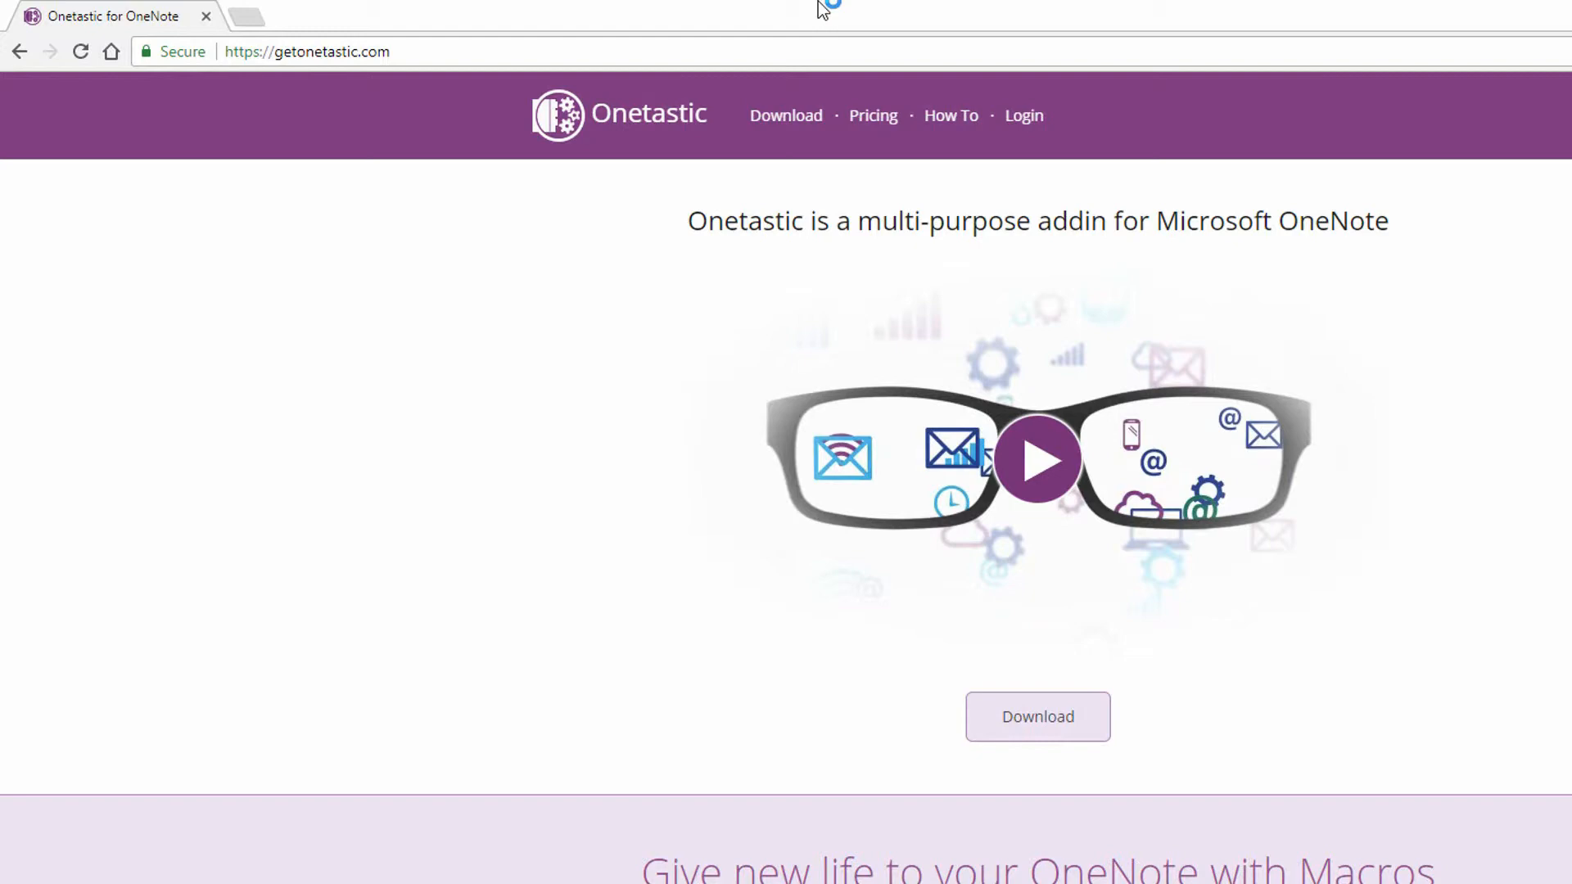
{"action": "left_click", "coordinate": [873, 114]}
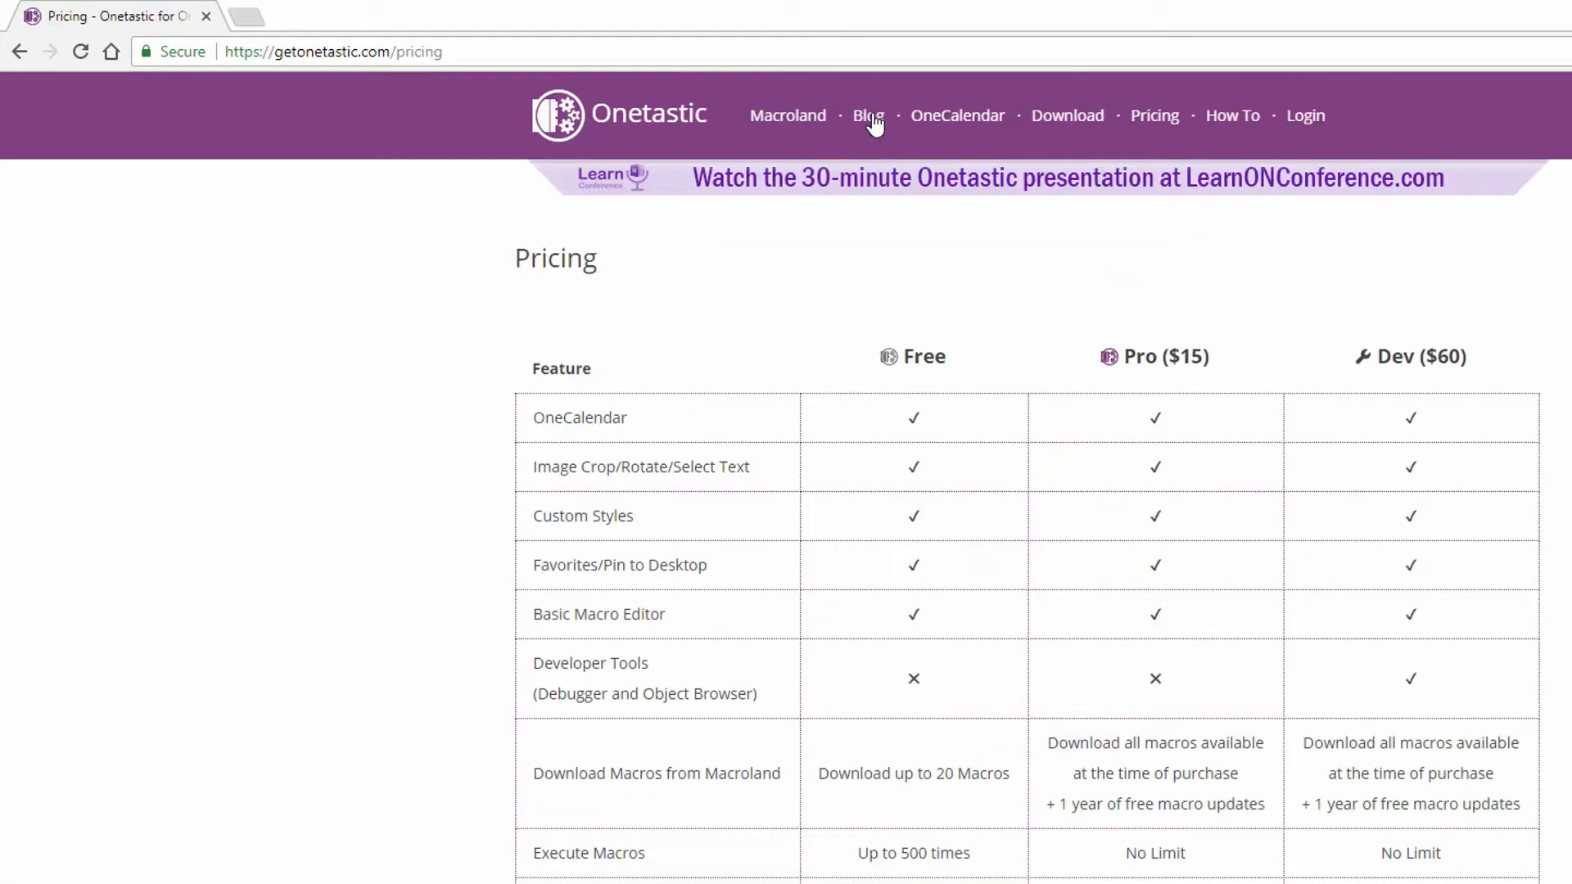
{"action": "mouse_move", "coordinate": [926, 547]}
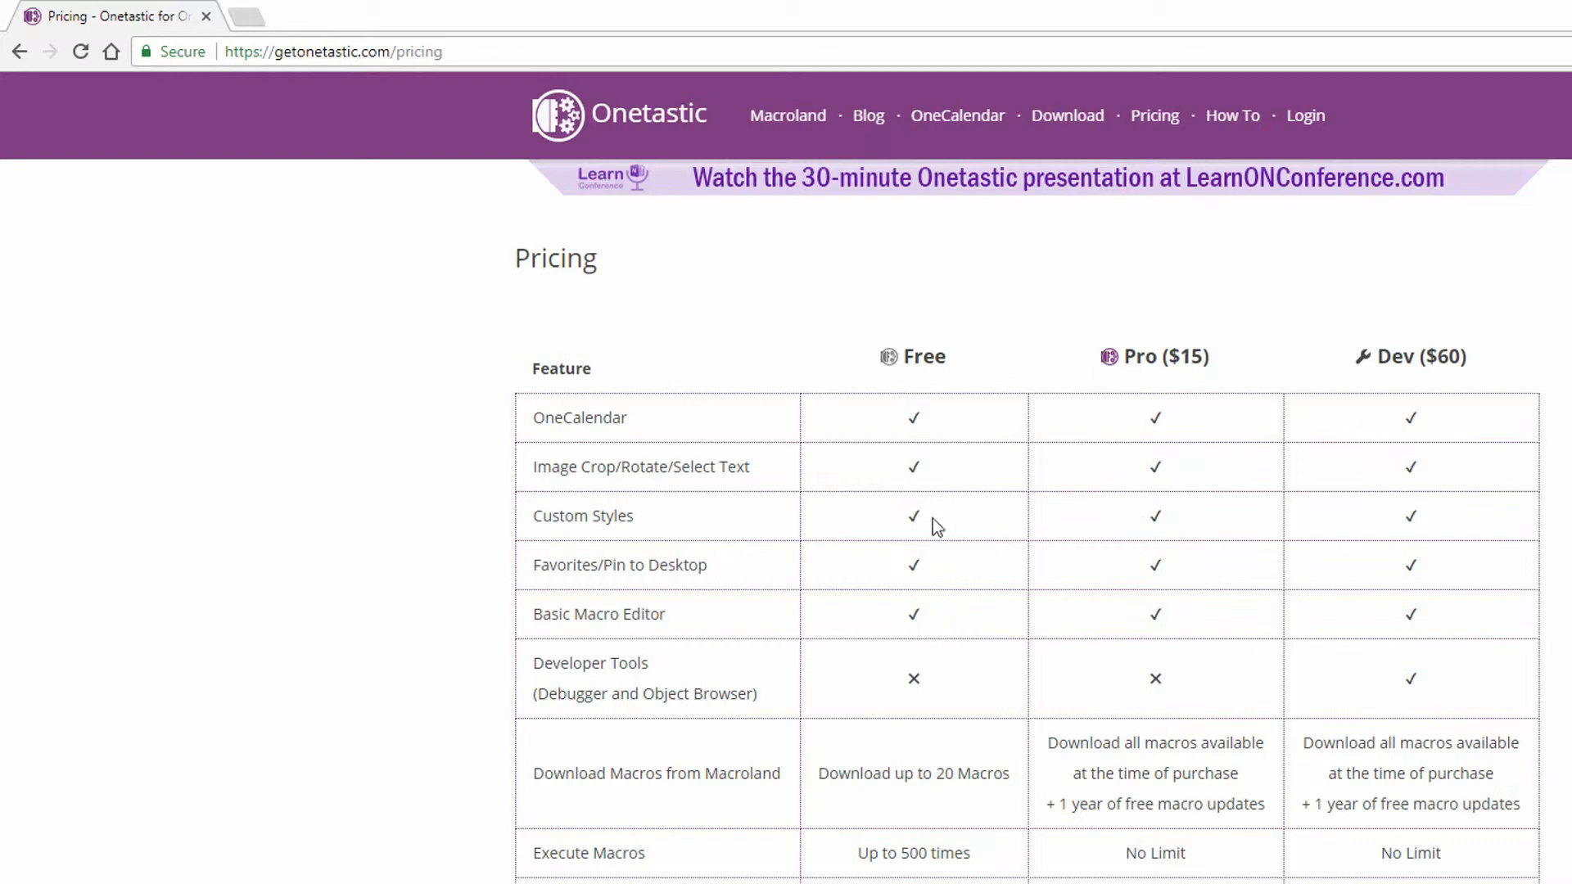
{"action": "mouse_move", "coordinate": [529, 531]}
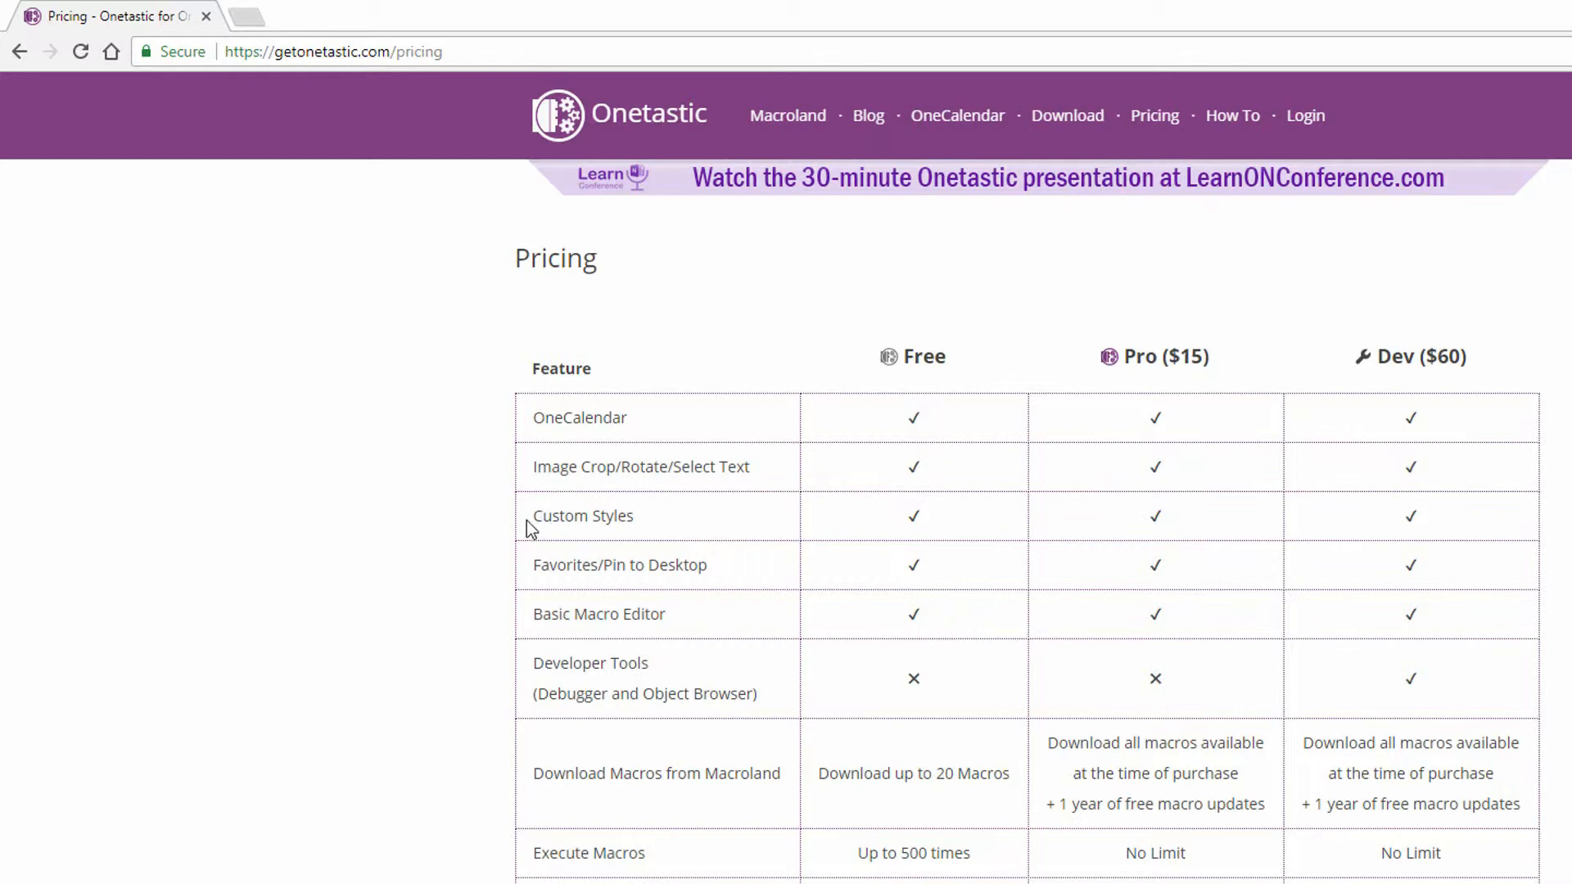
{"action": "mouse_move", "coordinate": [665, 528]}
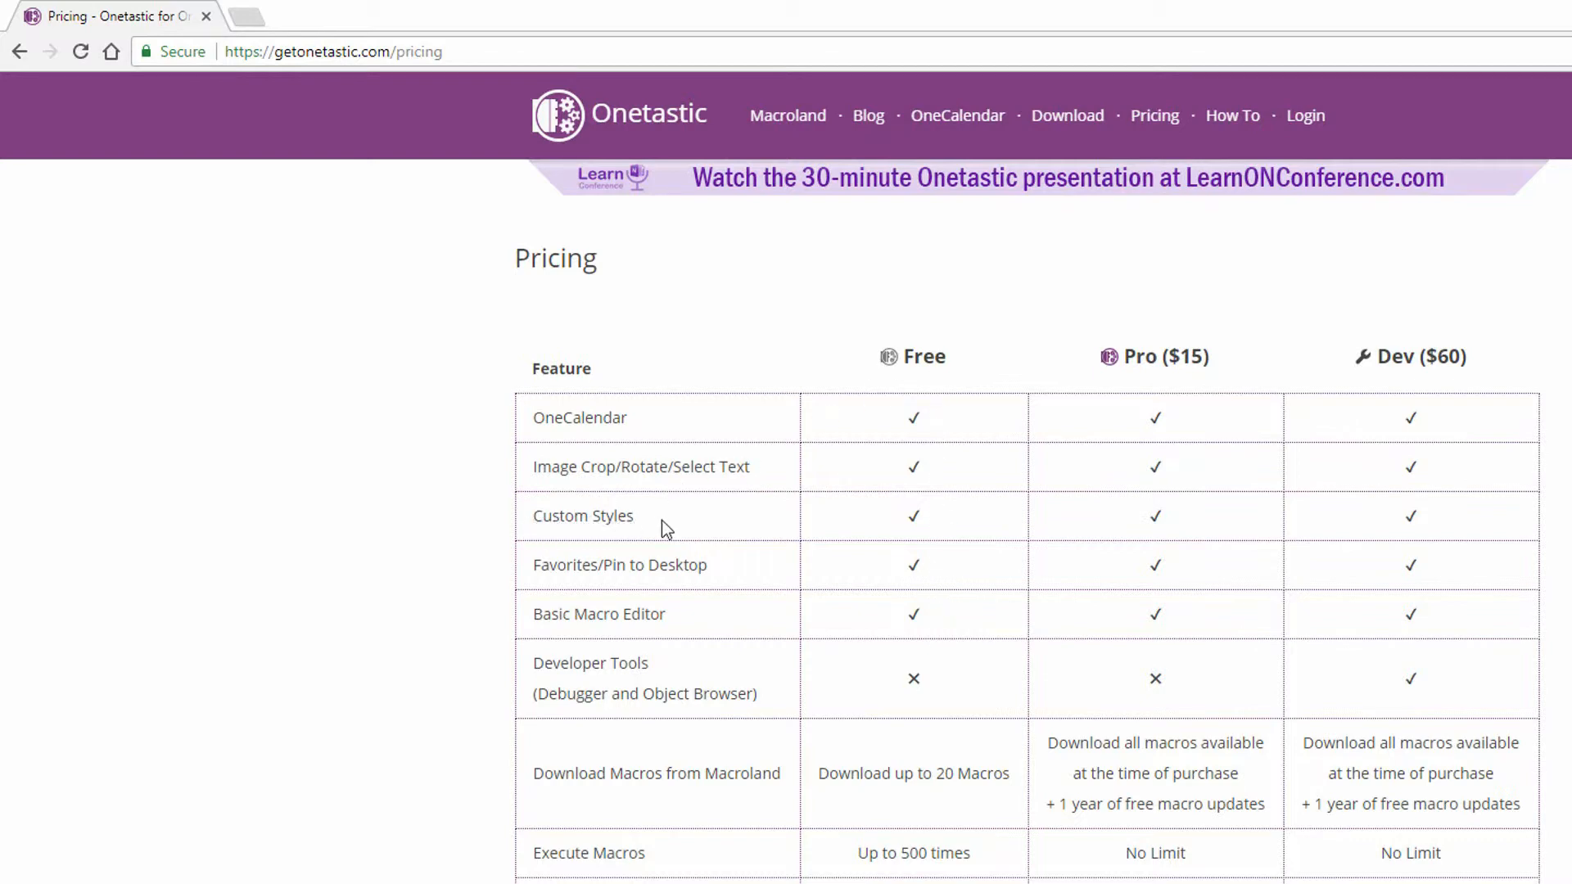
{"action": "mouse_move", "coordinate": [658, 527]}
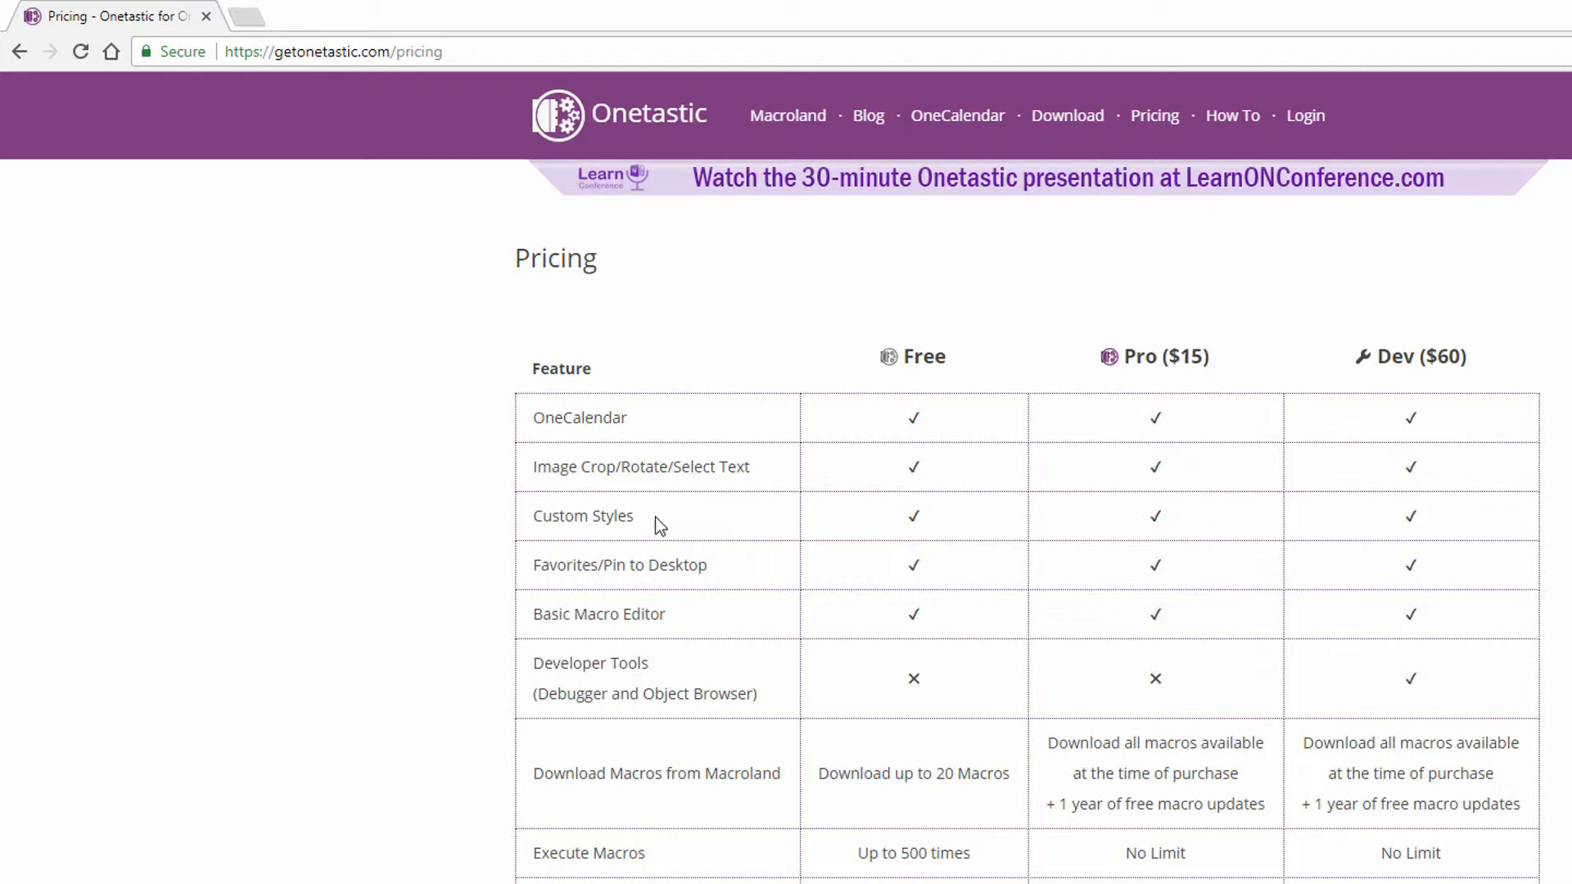
{"action": "mouse_move", "coordinate": [681, 511]}
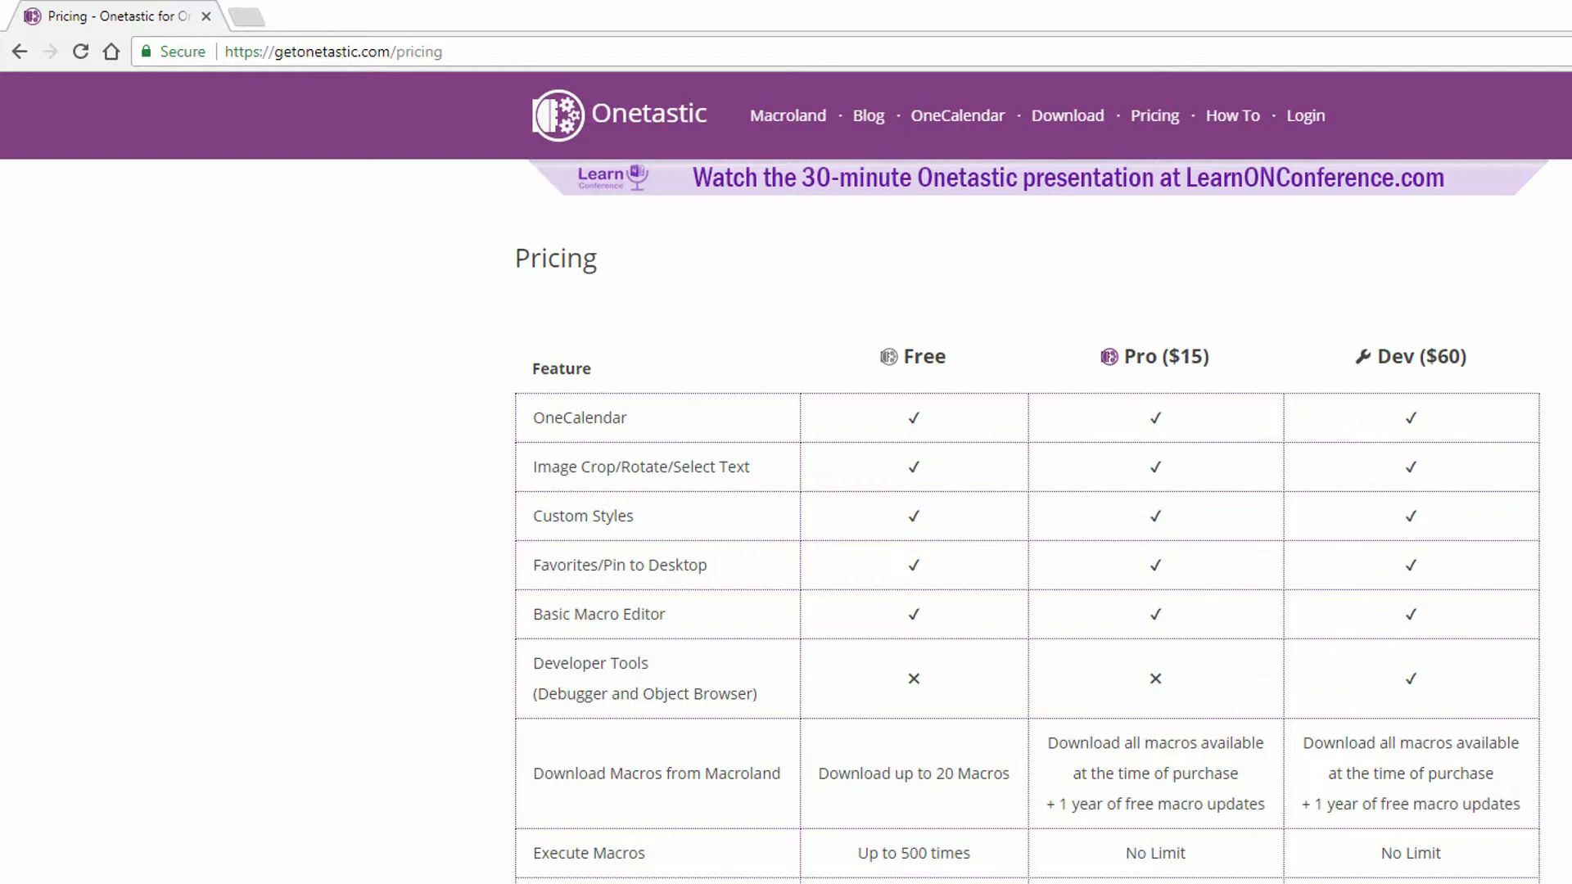
{"action": "mouse_move", "coordinate": [1378, 504]}
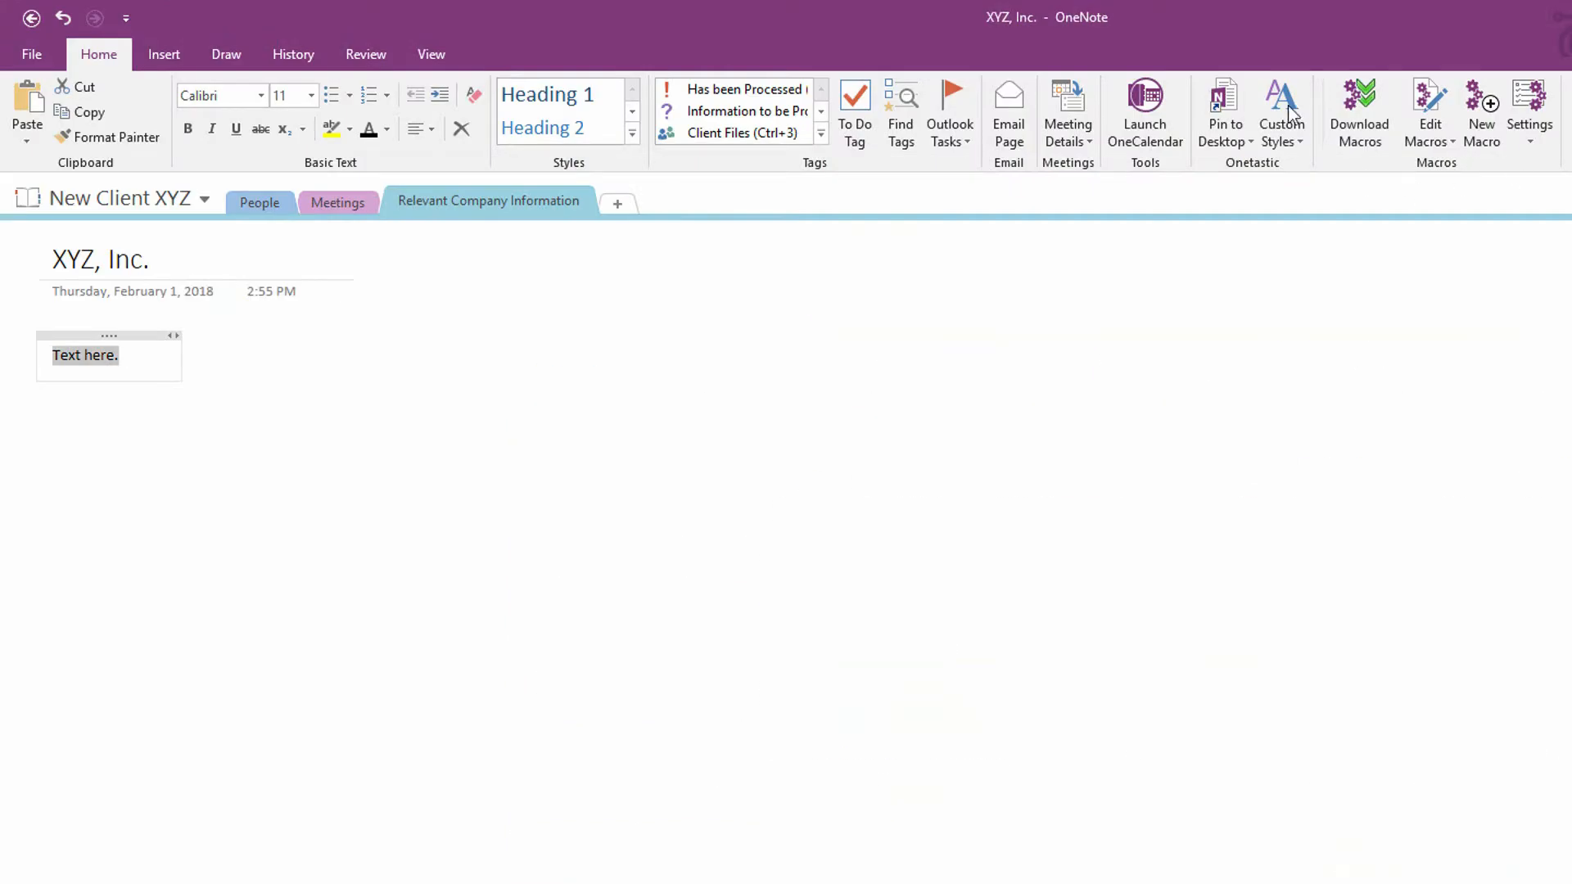
{"action": "mouse_move", "coordinate": [1251, 189]}
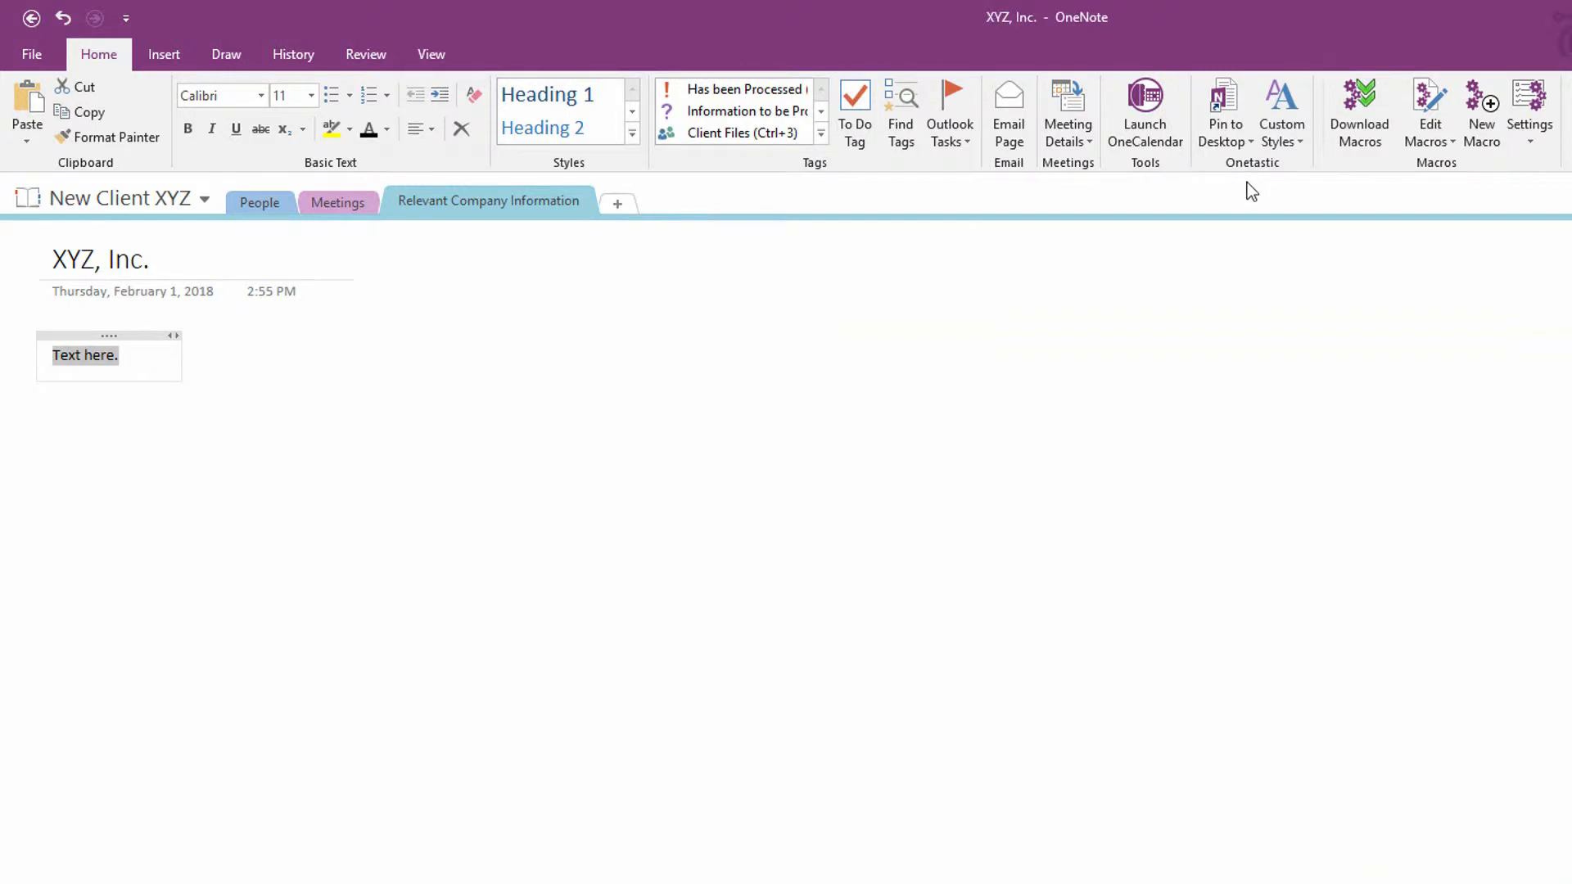
{"action": "mouse_move", "coordinate": [1227, 178]}
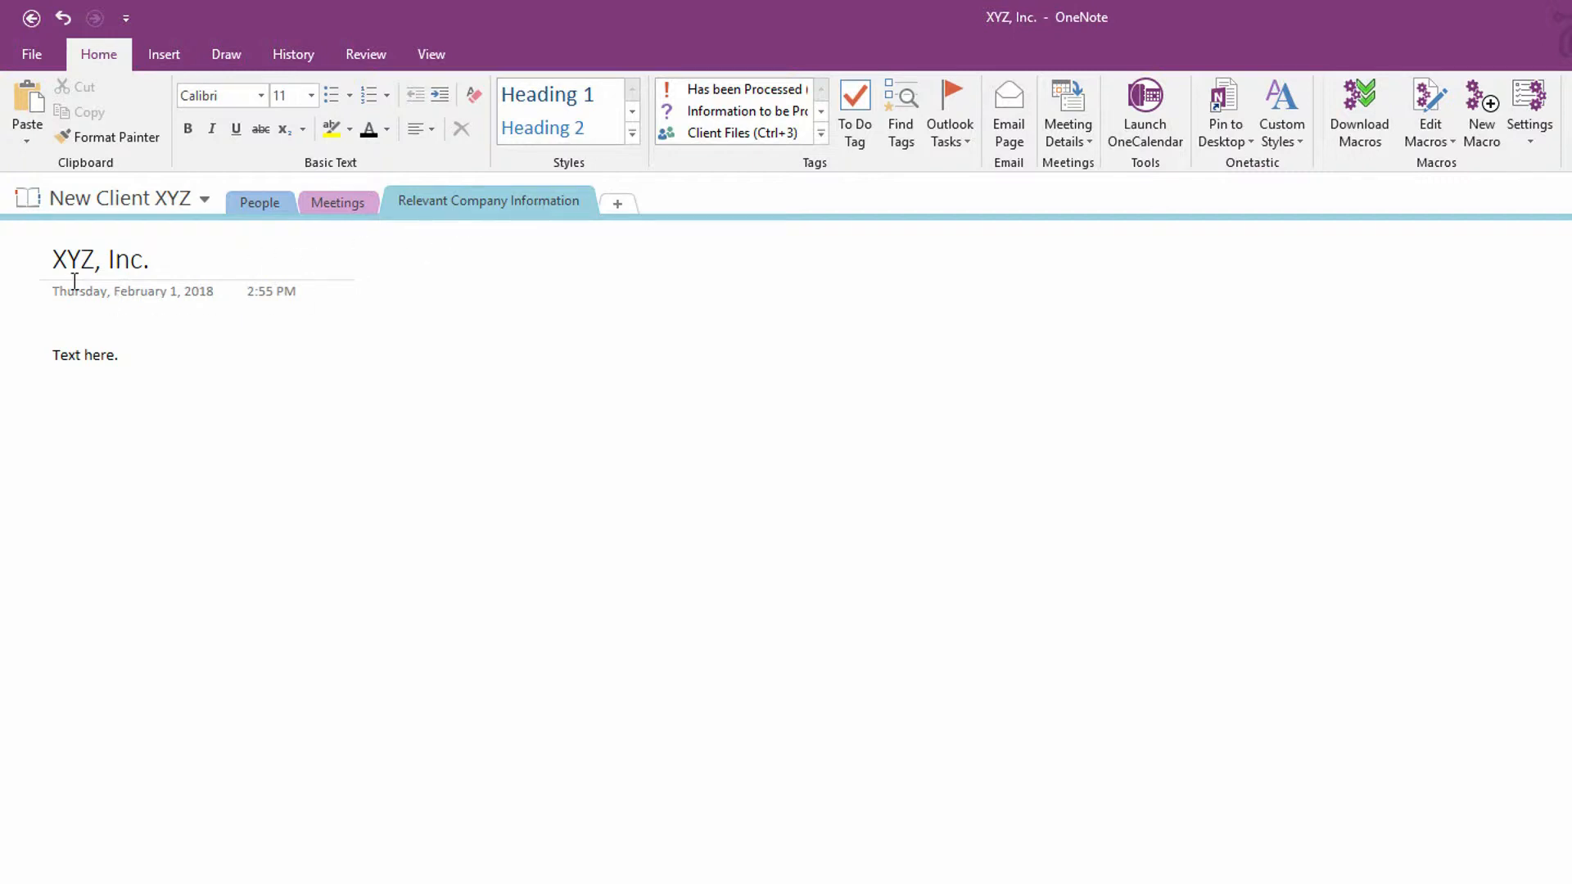
{"action": "mouse_move", "coordinate": [602, 766]}
{"action": "type", "text": "Company Info"}
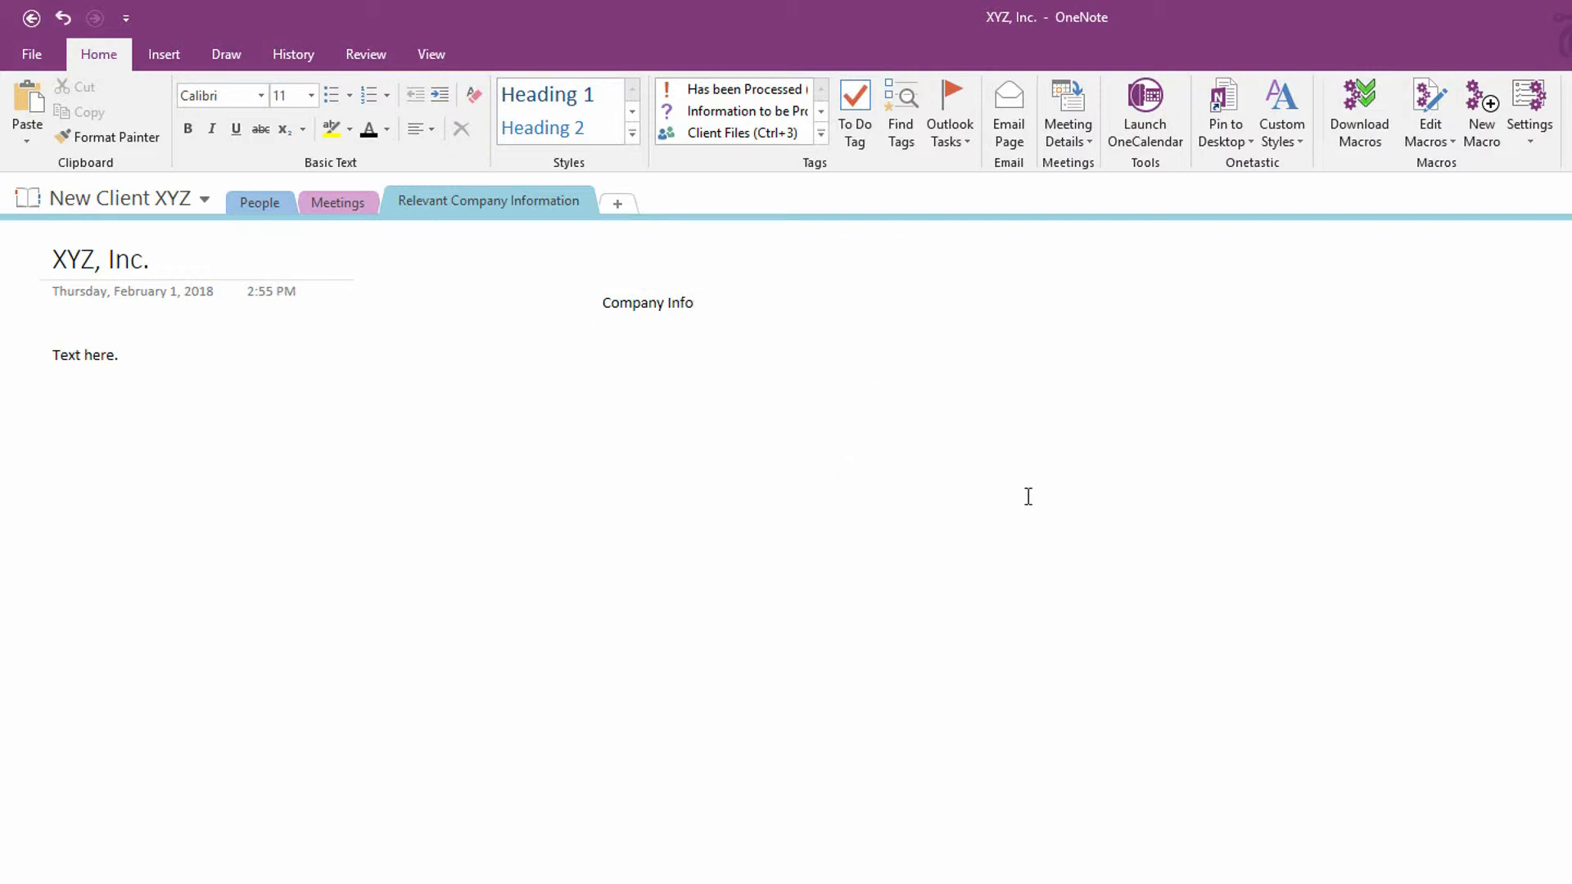
- Add "Stock Info" and "Competition" as separate labels beside Company Info
{"action": "type", "text": "Stock Info"}
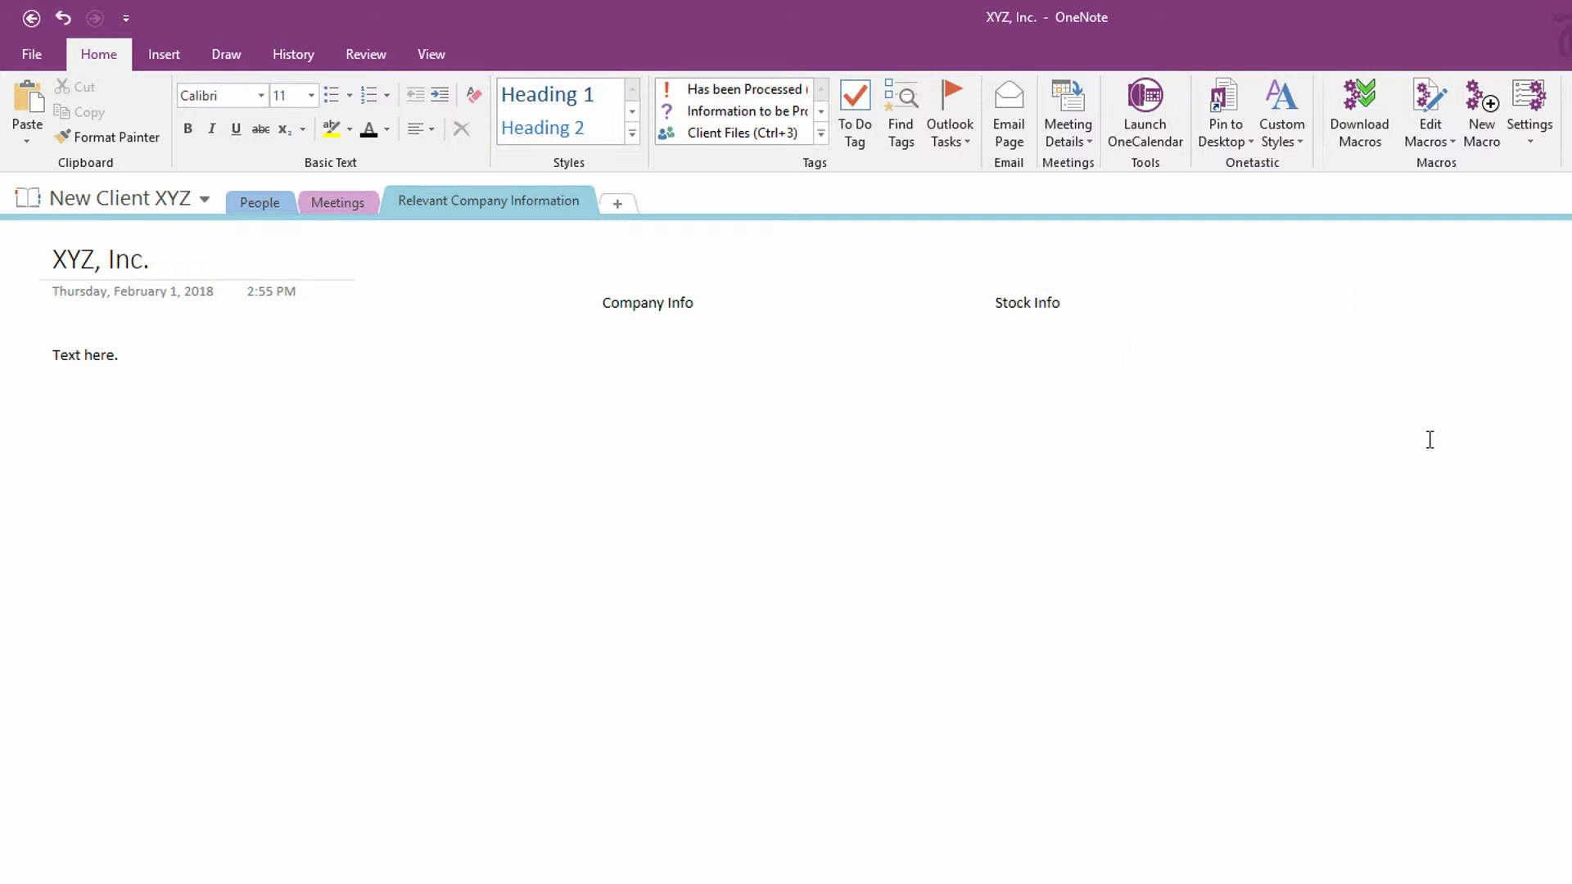
{"action": "type", "text": "Competition"}
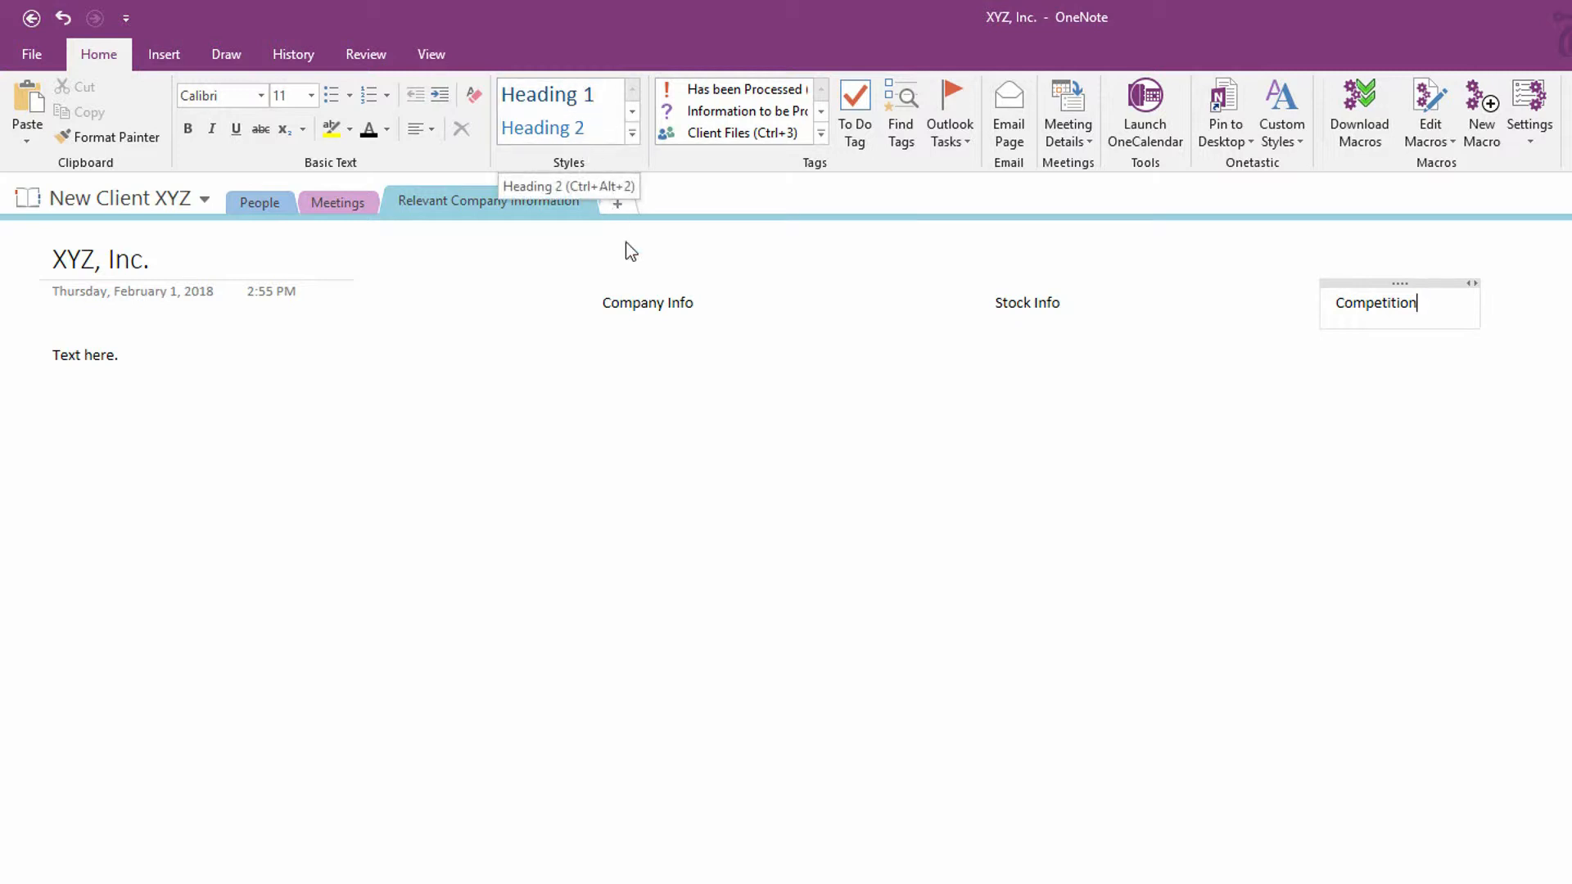
- Format the Company Info label as bold 24pt Gotham Black
{"action": "left_click", "coordinate": [648, 303]}
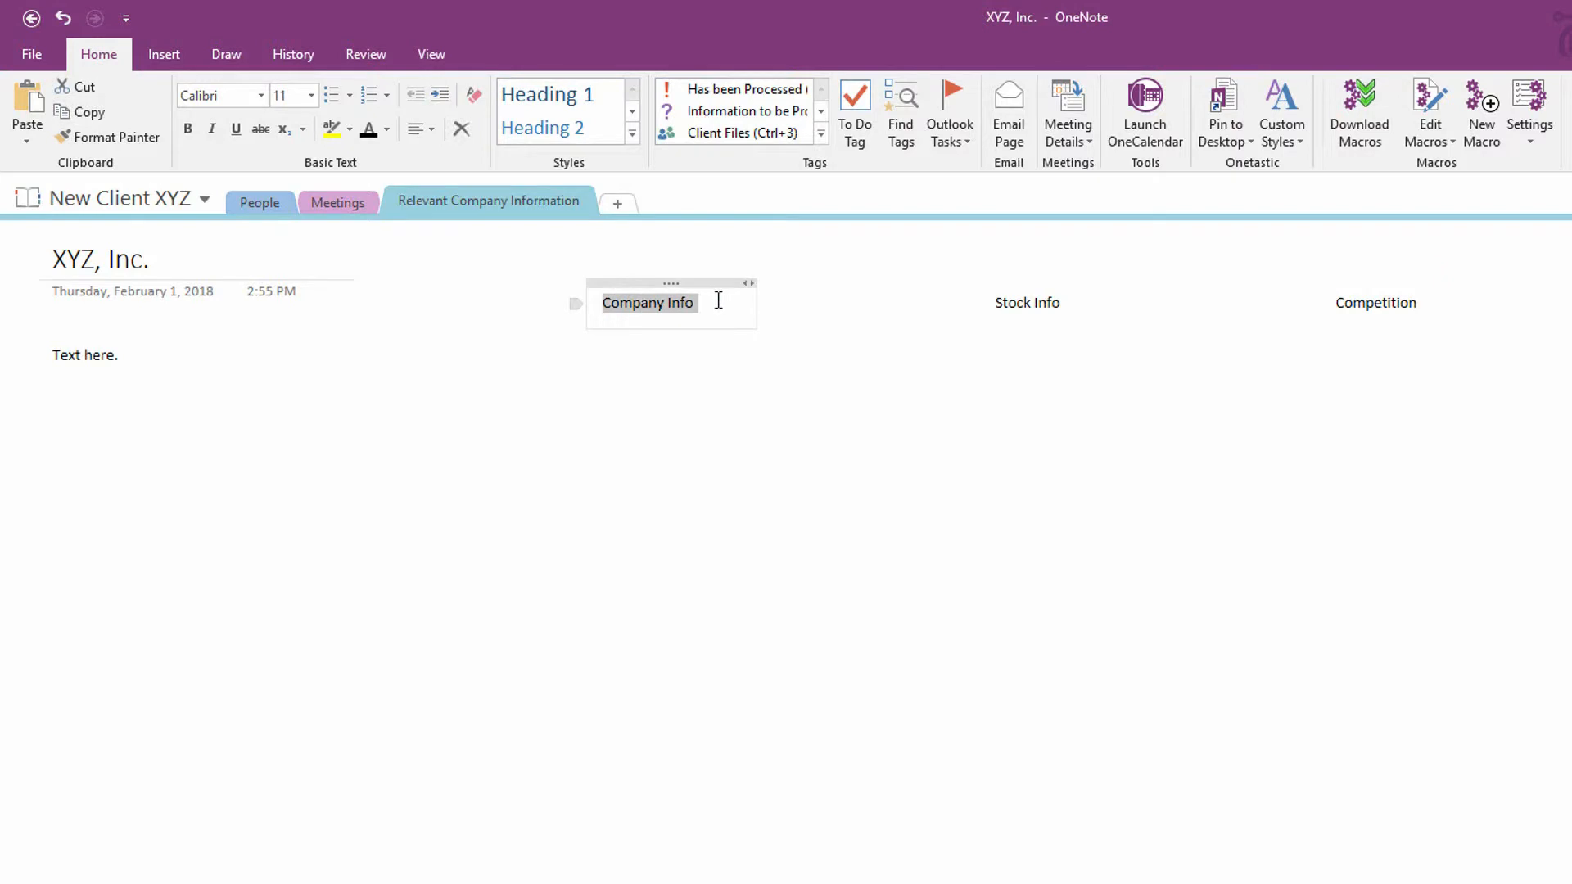
{"action": "left_click", "coordinate": [312, 95]}
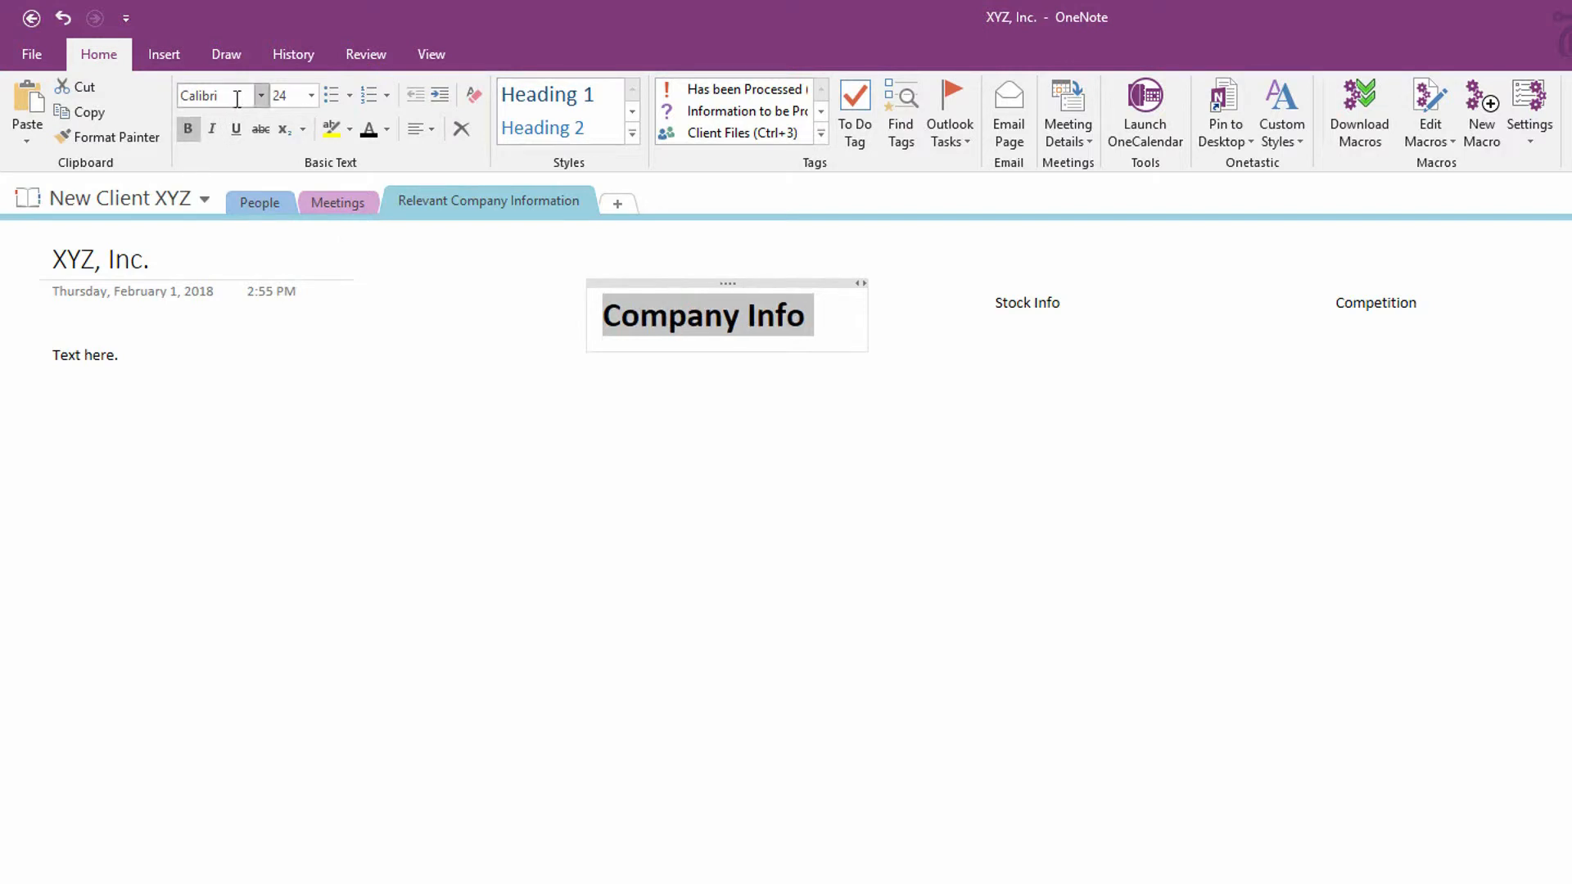
{"action": "left_click", "coordinate": [216, 95]}
{"action": "type", "text": "Gotham Blac"}
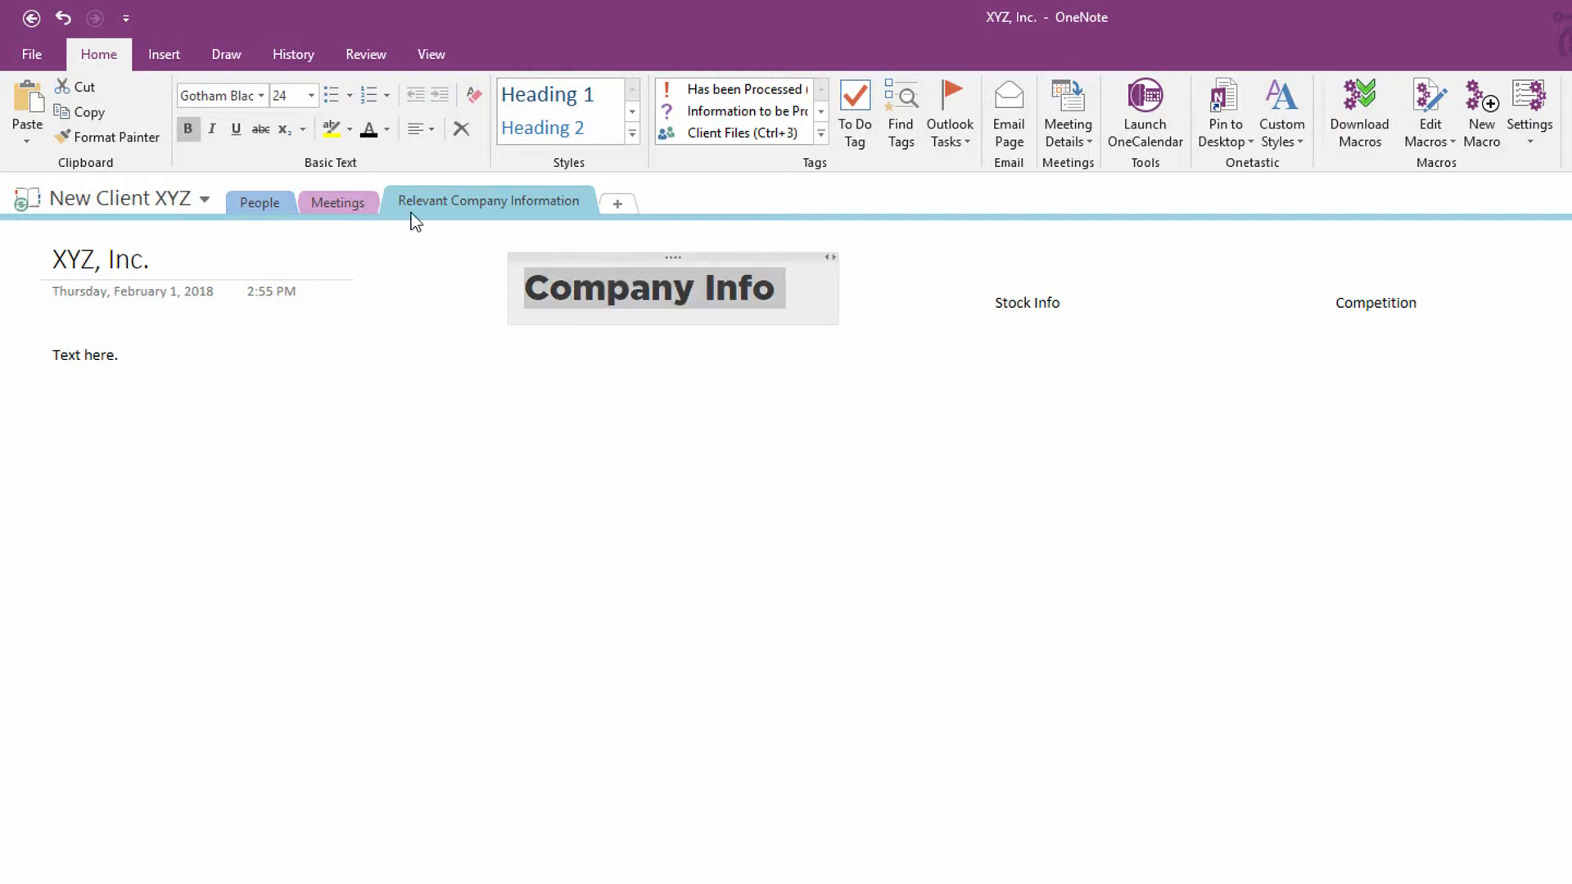
{"action": "mouse_move", "coordinate": [387, 167]}
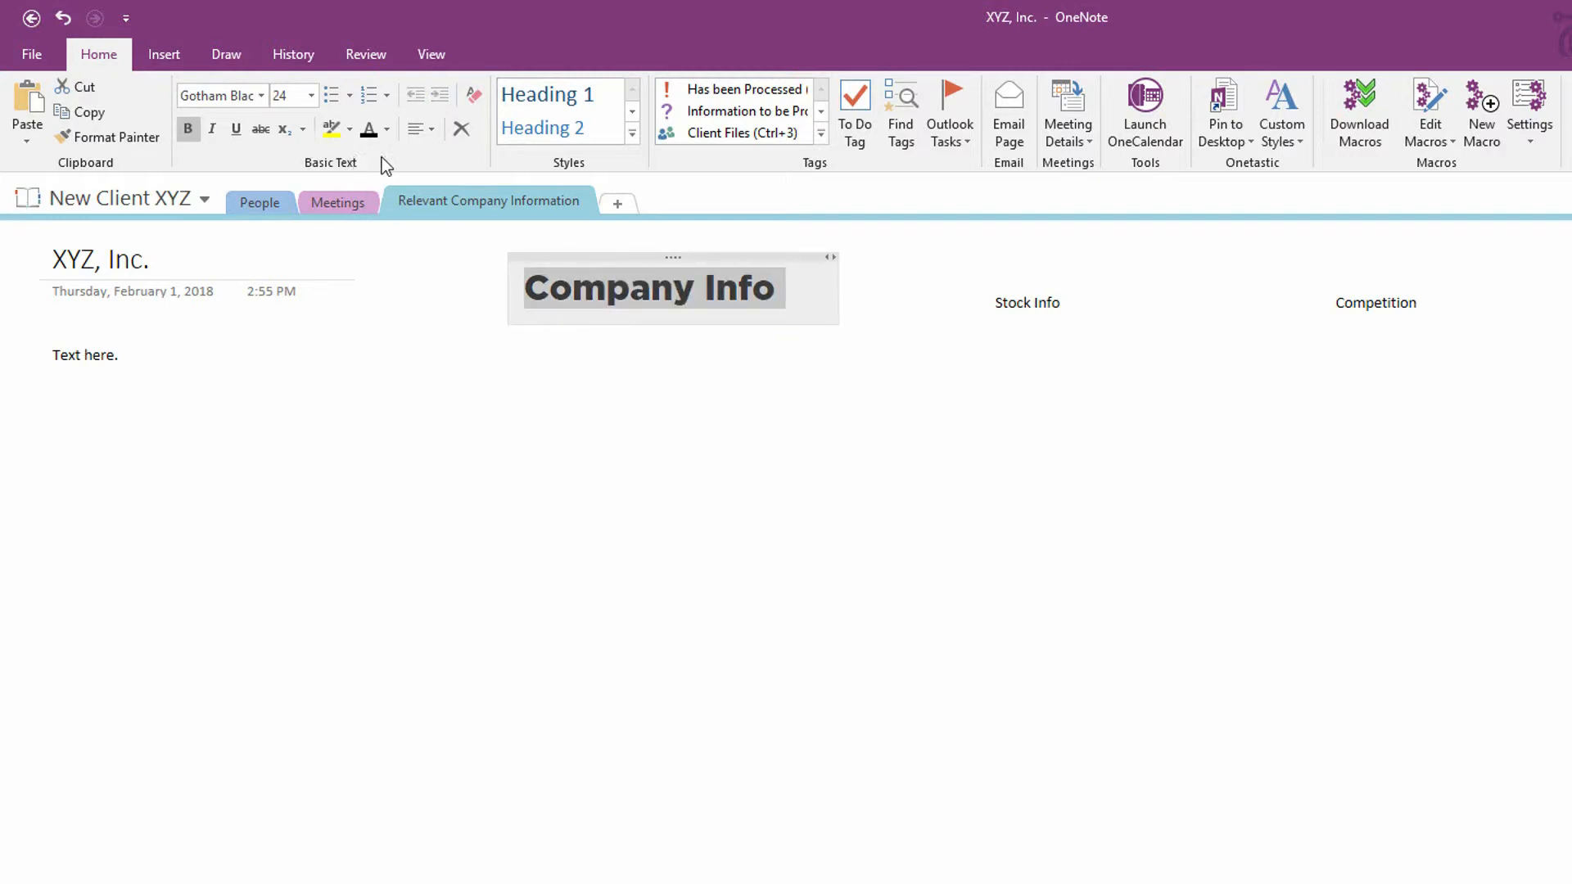
{"action": "mouse_move", "coordinate": [721, 269]}
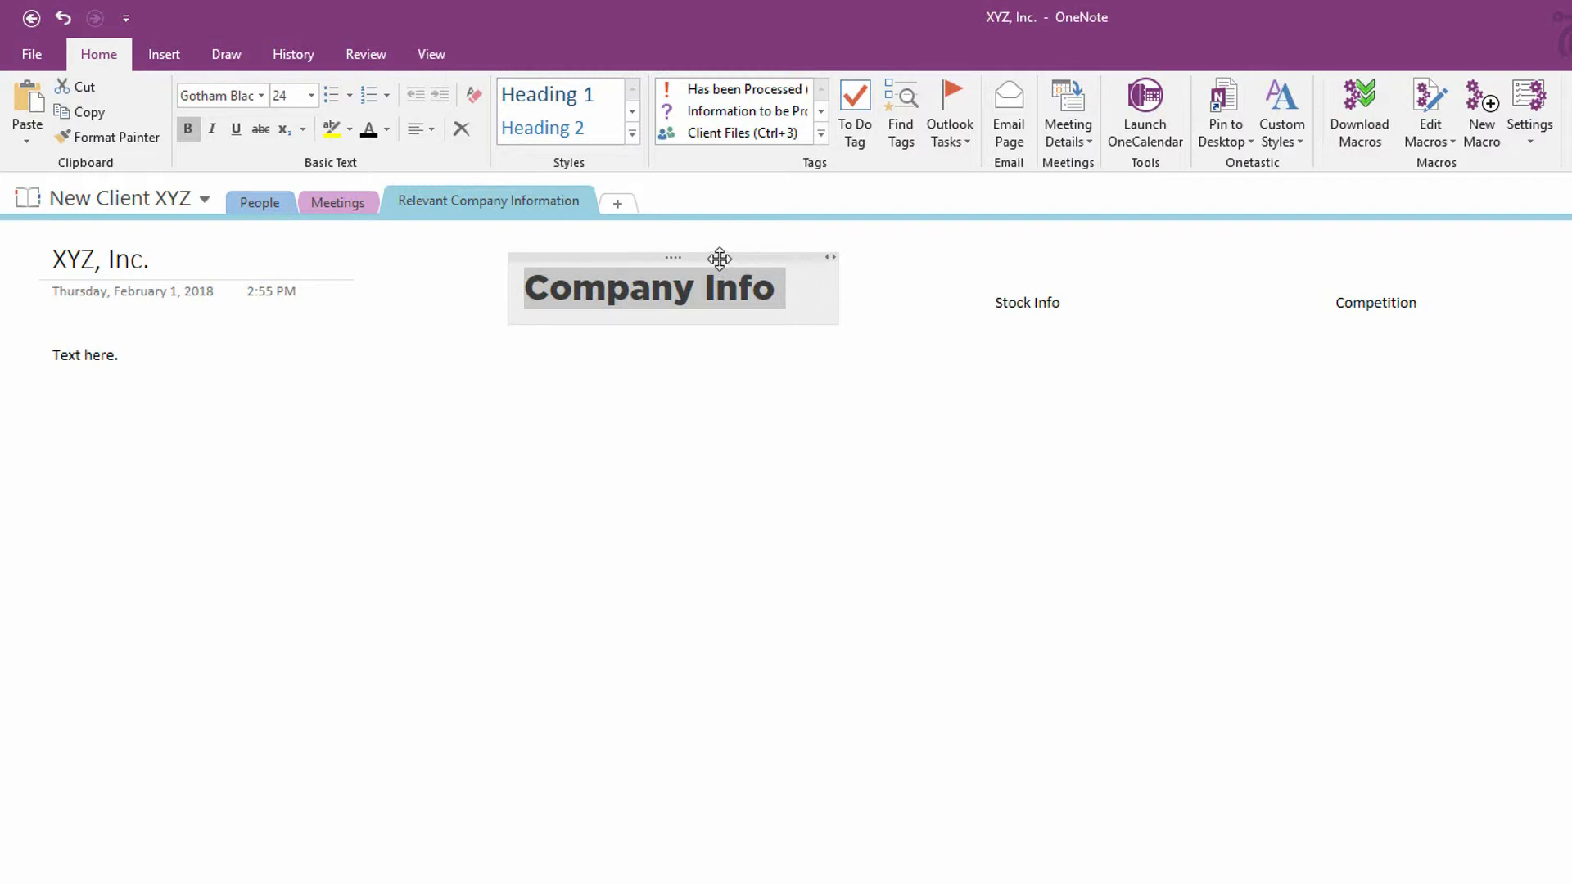
{"action": "mouse_move", "coordinate": [812, 311]}
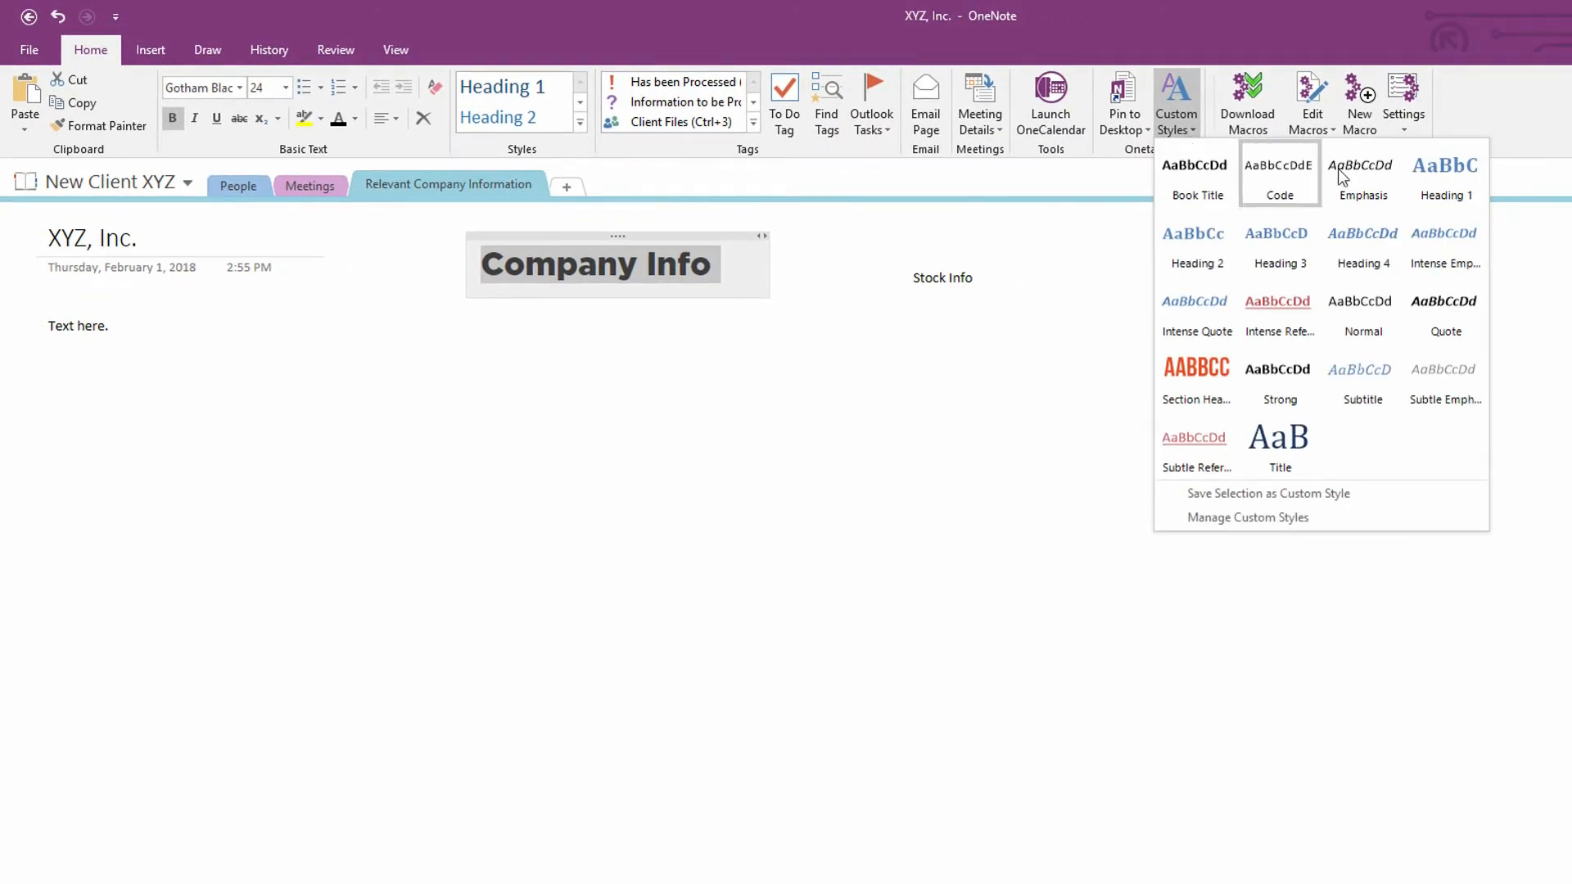
{"action": "mouse_move", "coordinate": [1392, 259]}
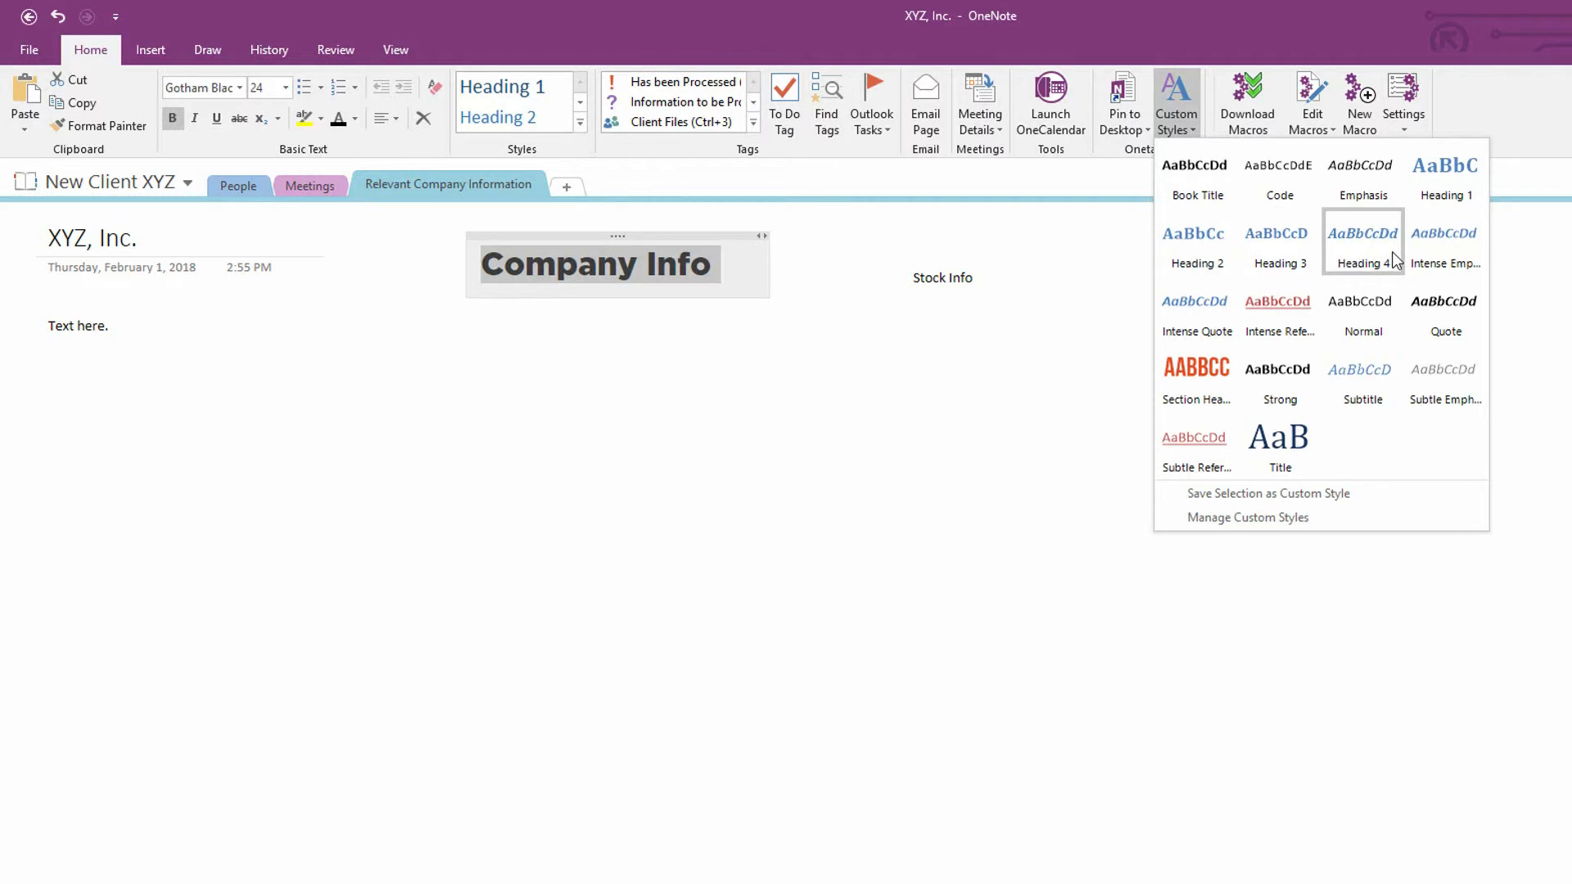
{"action": "mouse_move", "coordinate": [1437, 197]}
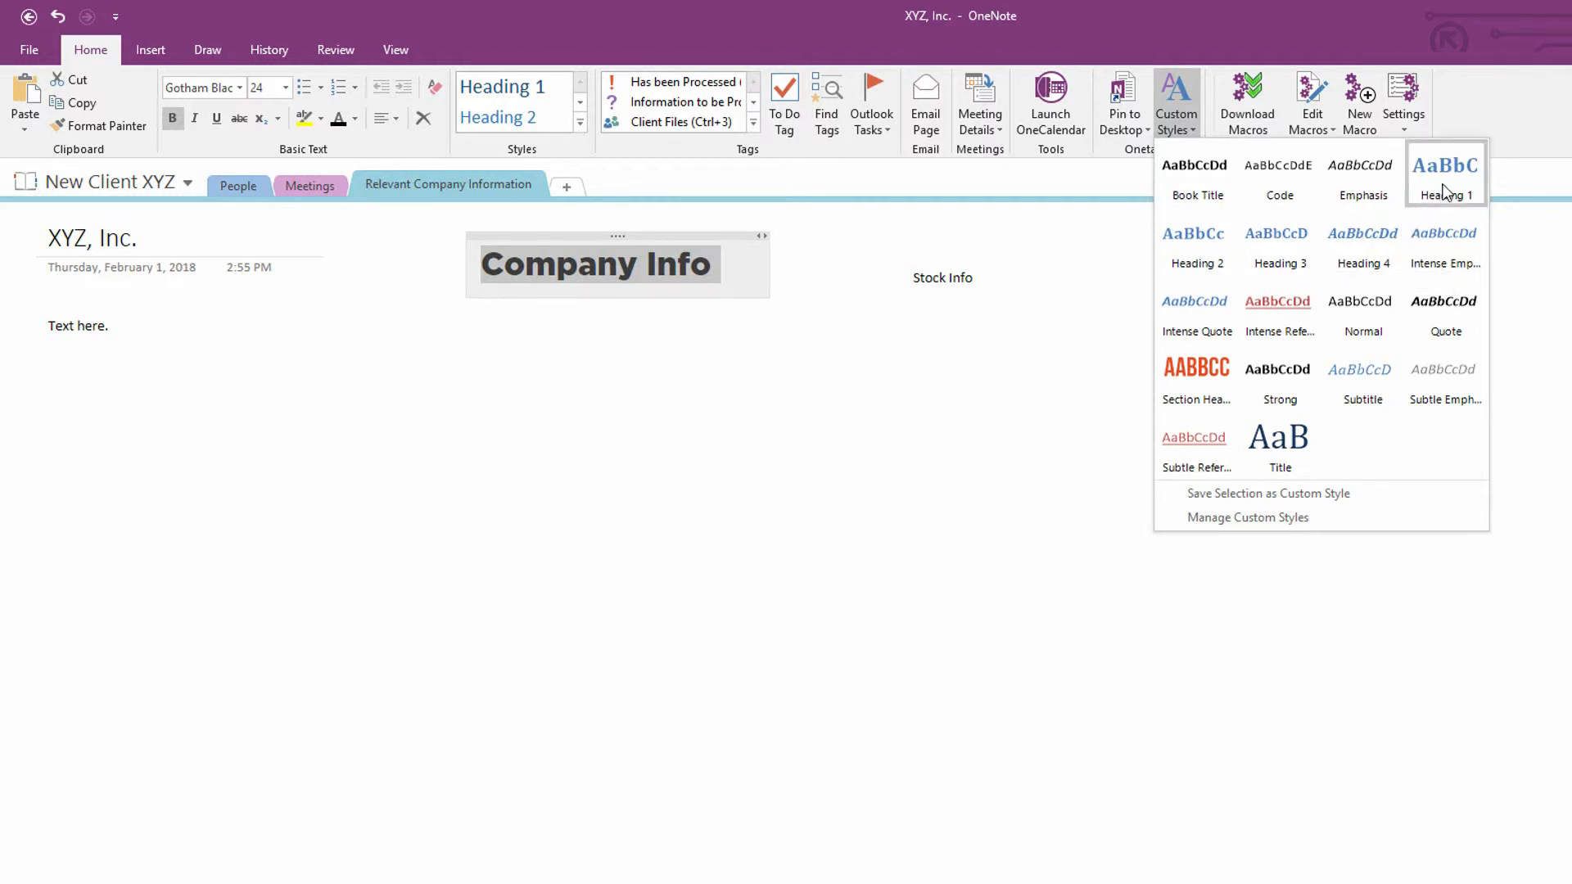
{"action": "mouse_move", "coordinate": [1446, 190]}
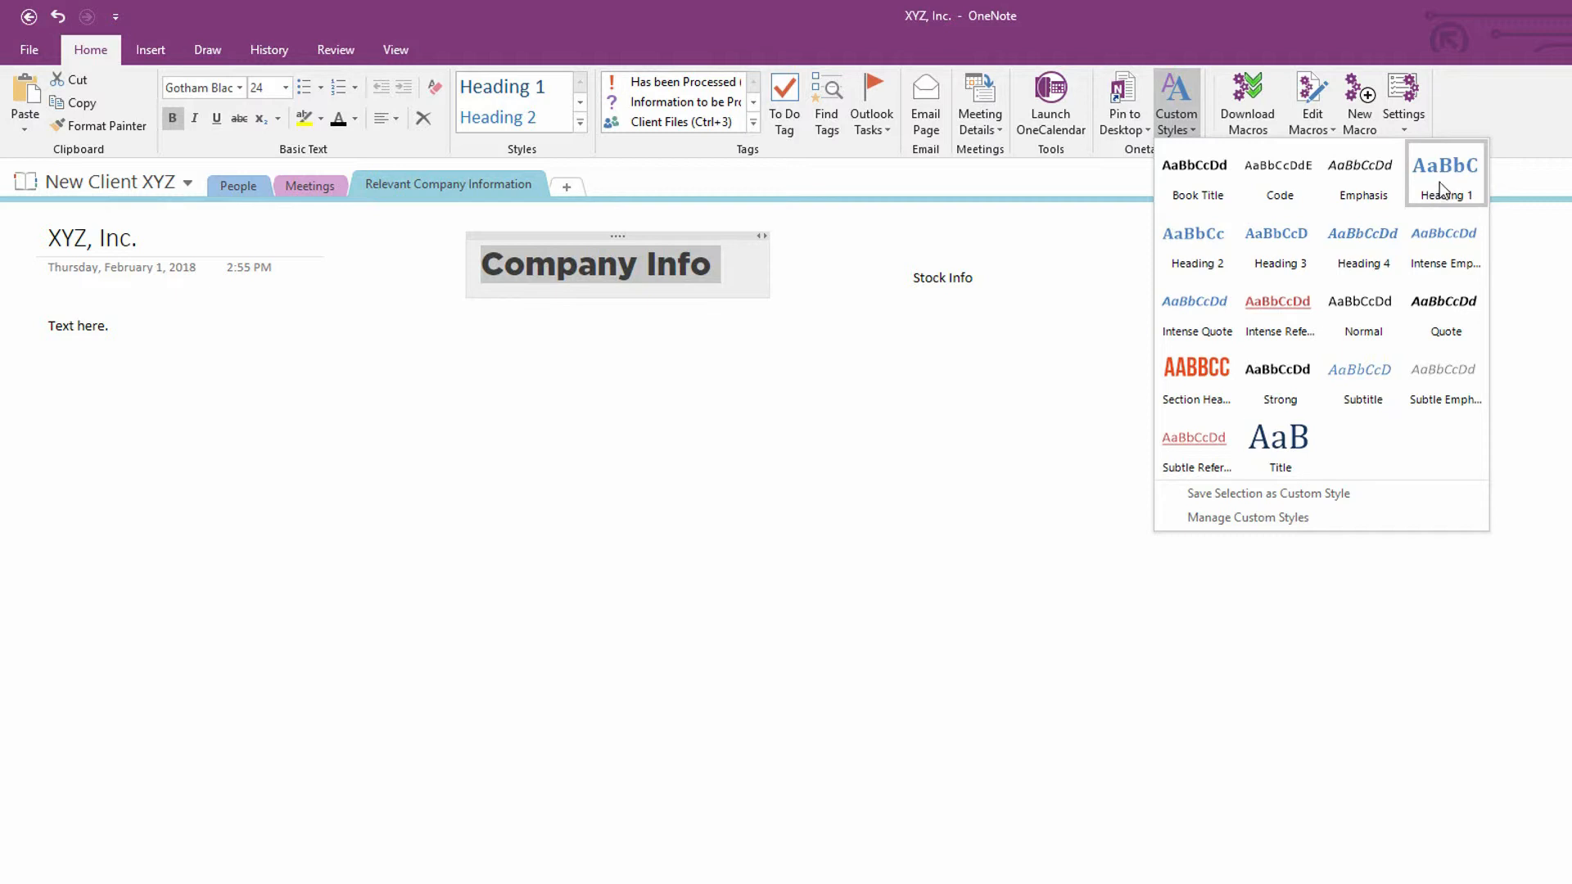
{"action": "mouse_move", "coordinate": [1376, 372]}
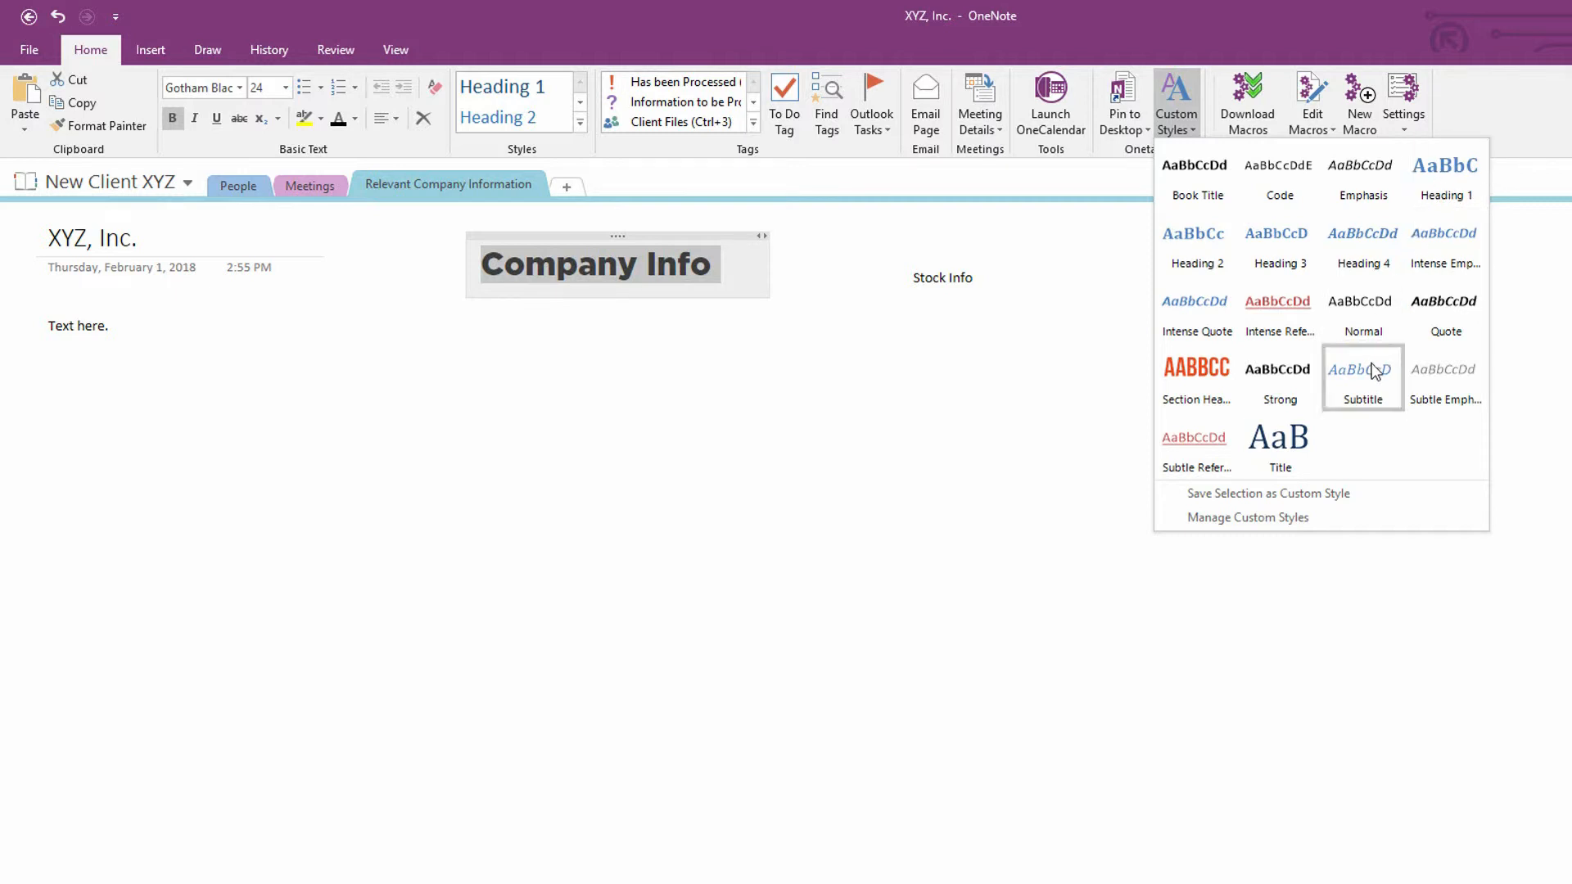
{"action": "mouse_move", "coordinate": [576, 278]}
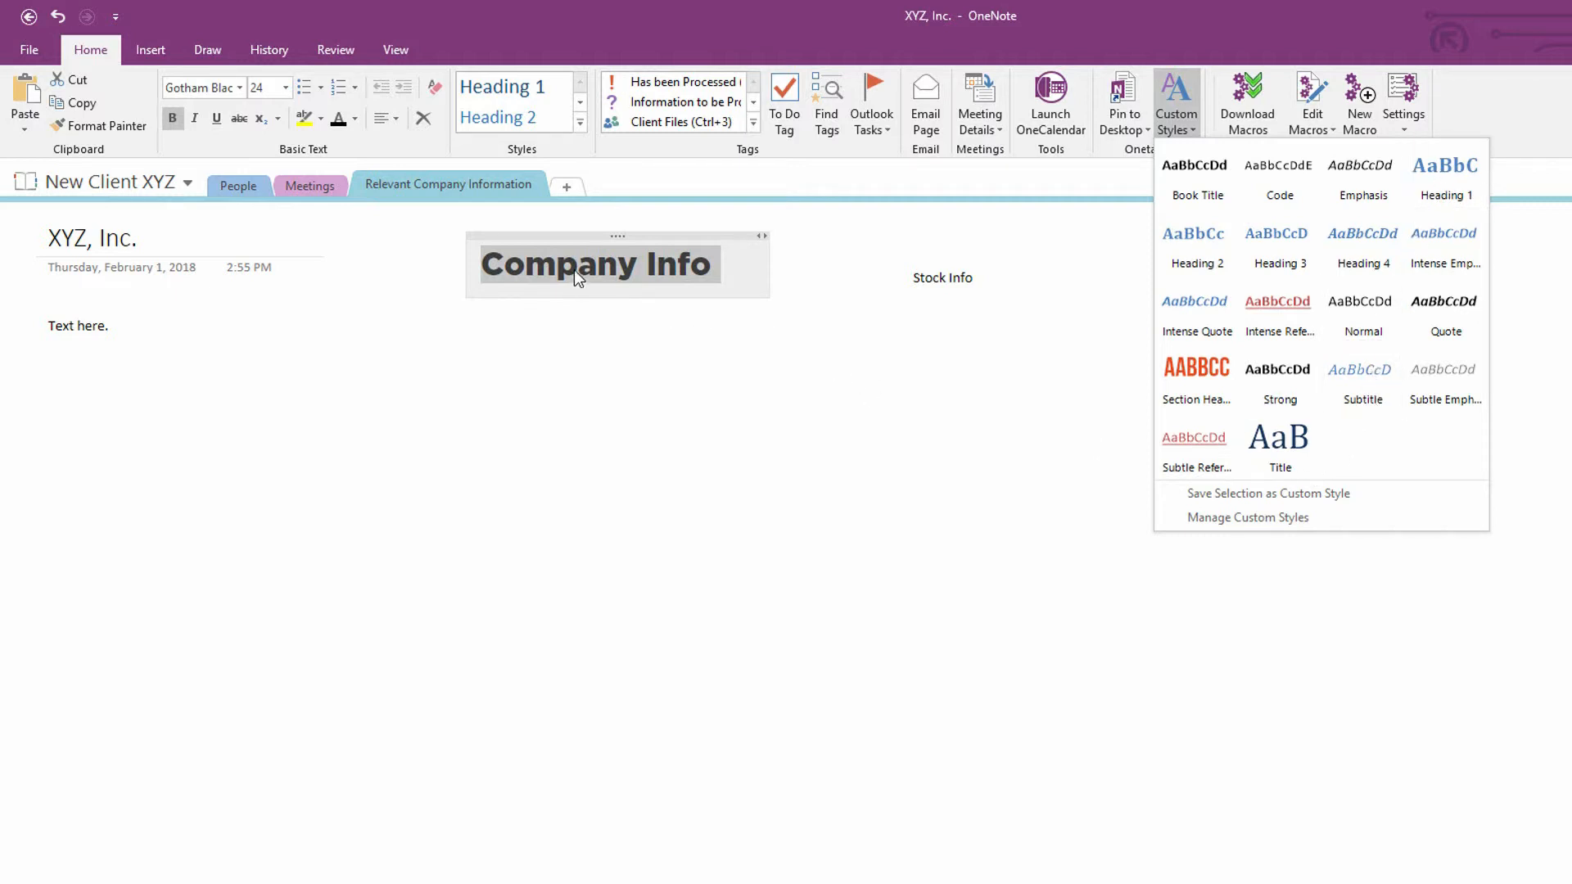
{"action": "mouse_move", "coordinate": [743, 429]}
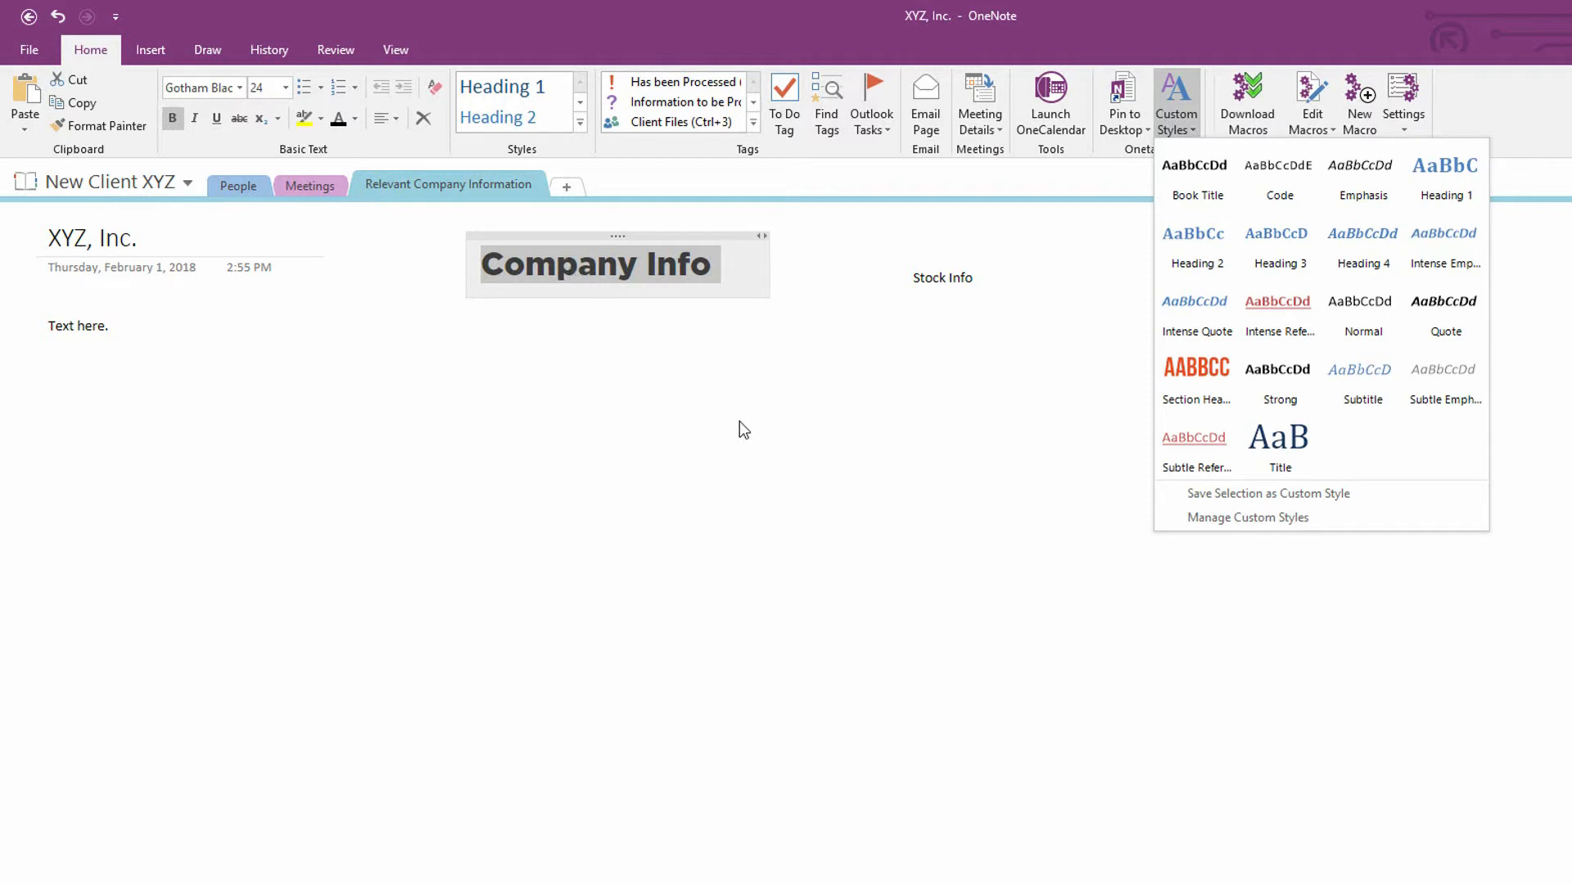
{"action": "mouse_move", "coordinate": [1236, 500]}
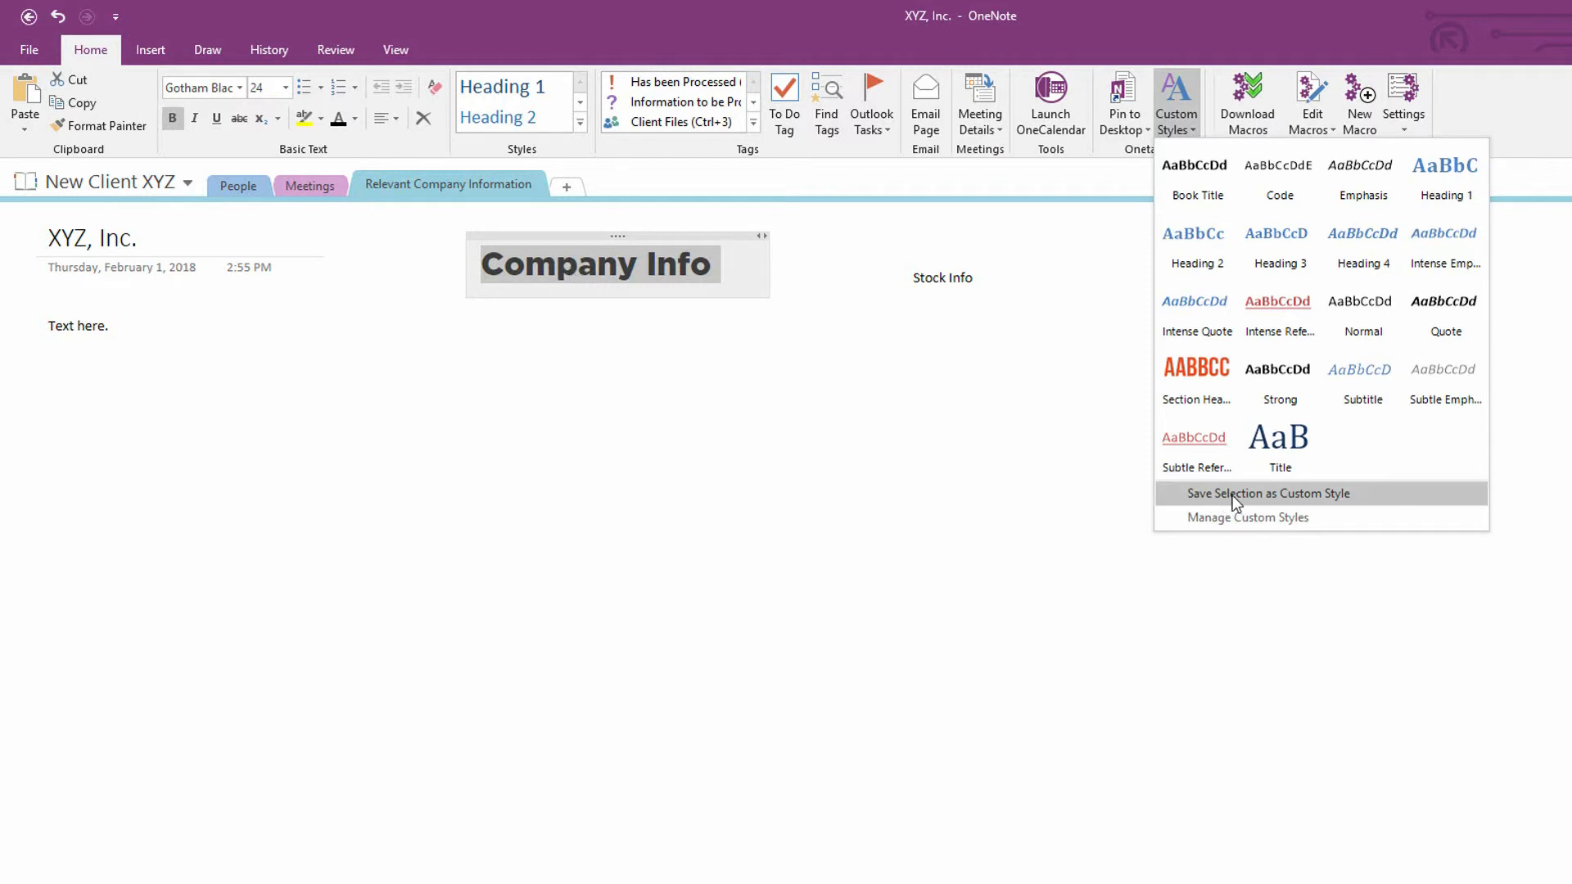
- Save Company Info's bold 24pt Gotham Black formatting as custom style "H1"
{"action": "left_click", "coordinate": [1268, 493]}
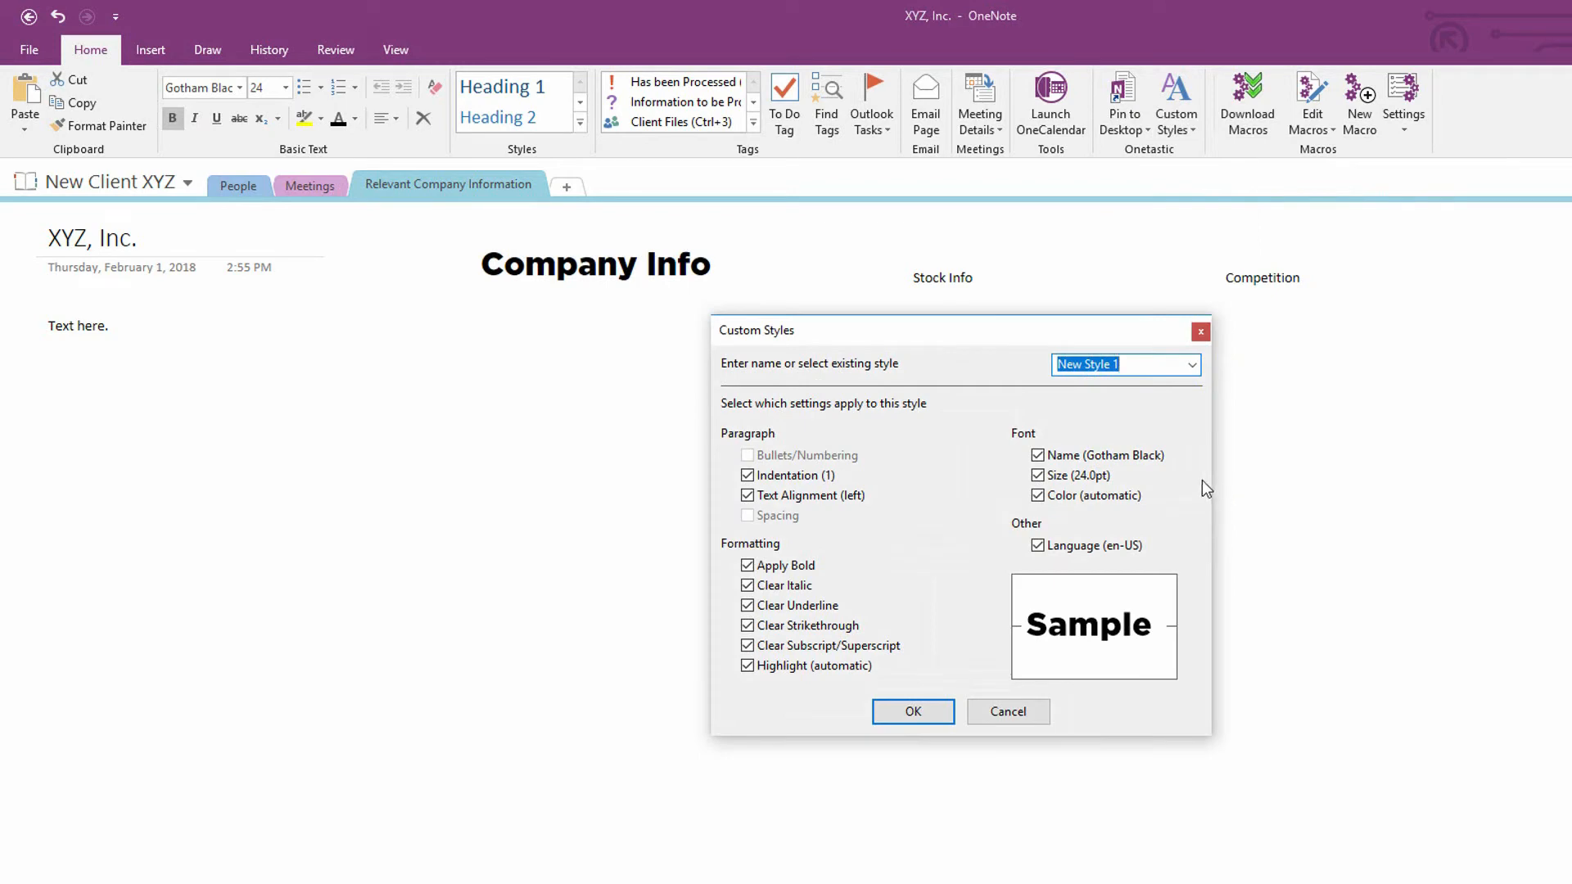
{"action": "type", "text": "H"}
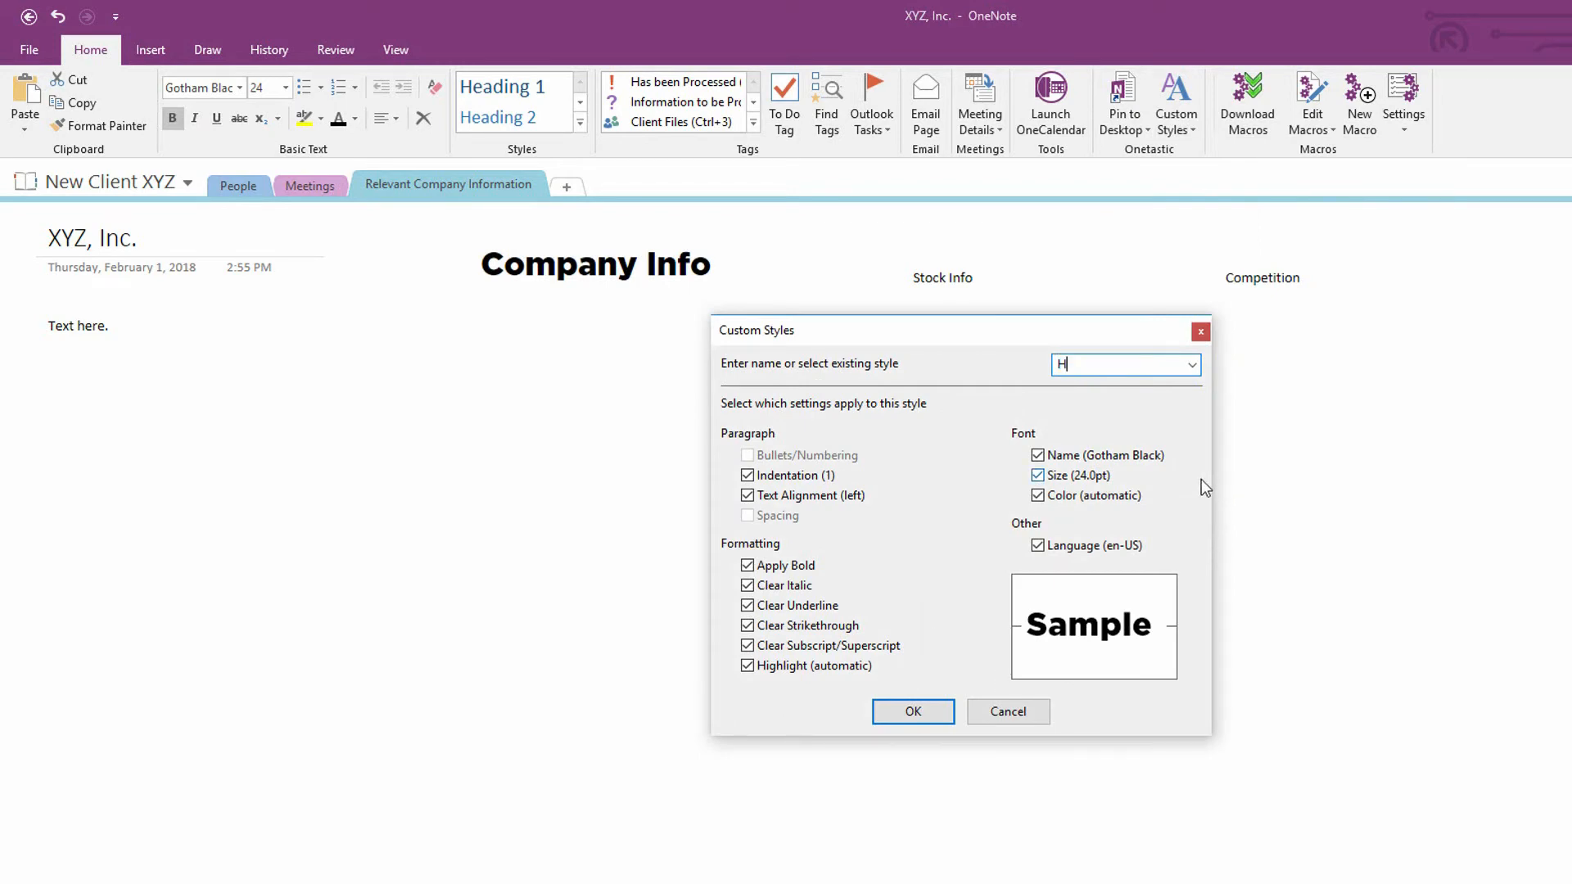
{"action": "type", "text": "1"}
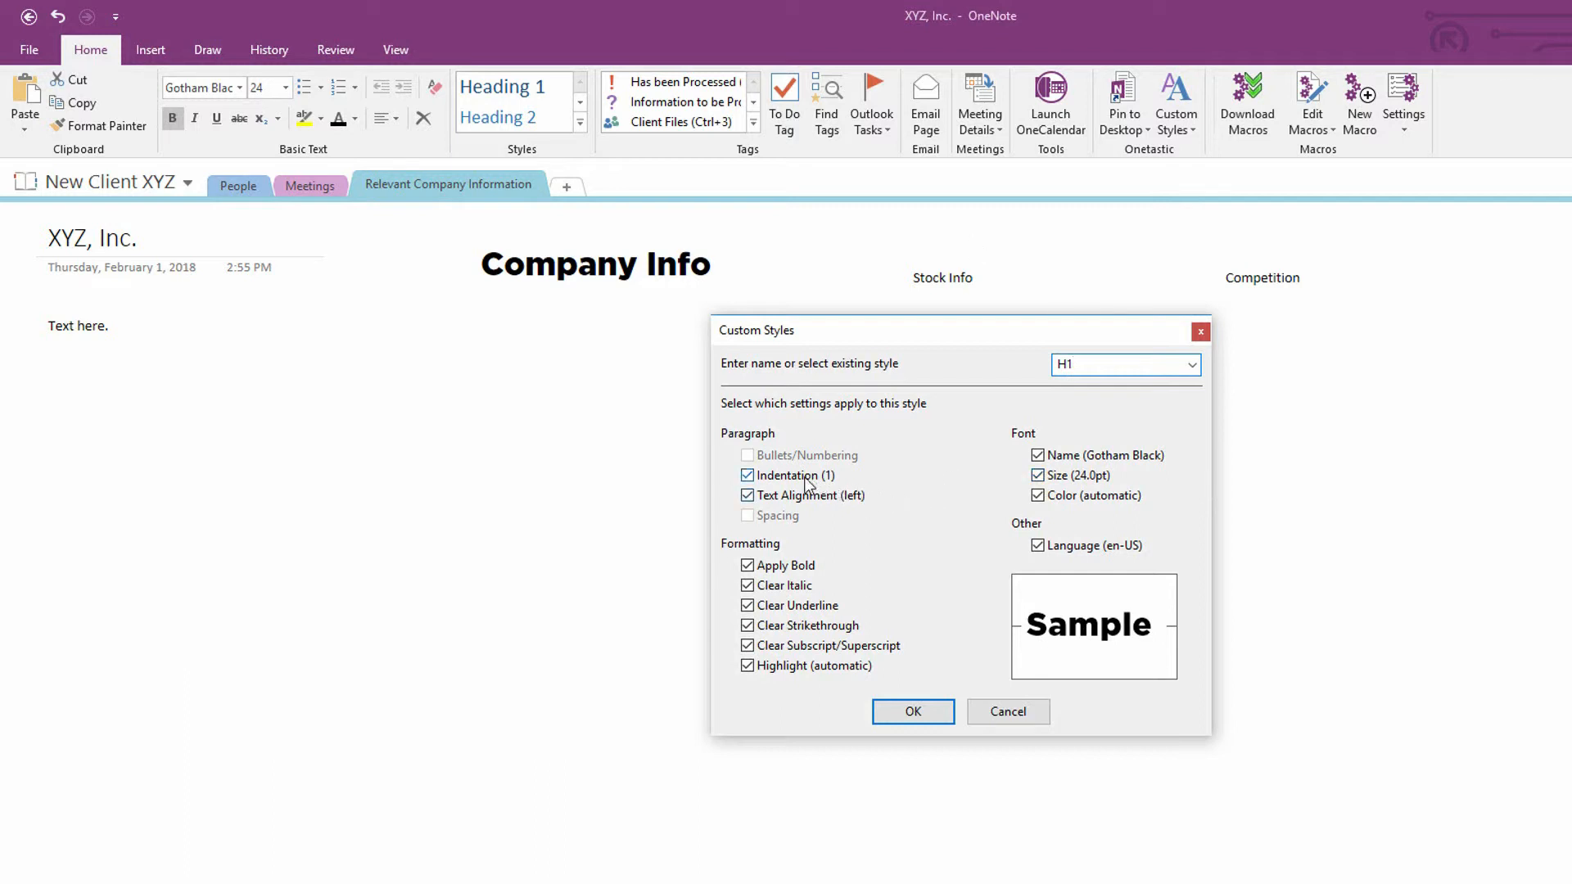
{"action": "mouse_move", "coordinate": [789, 511]}
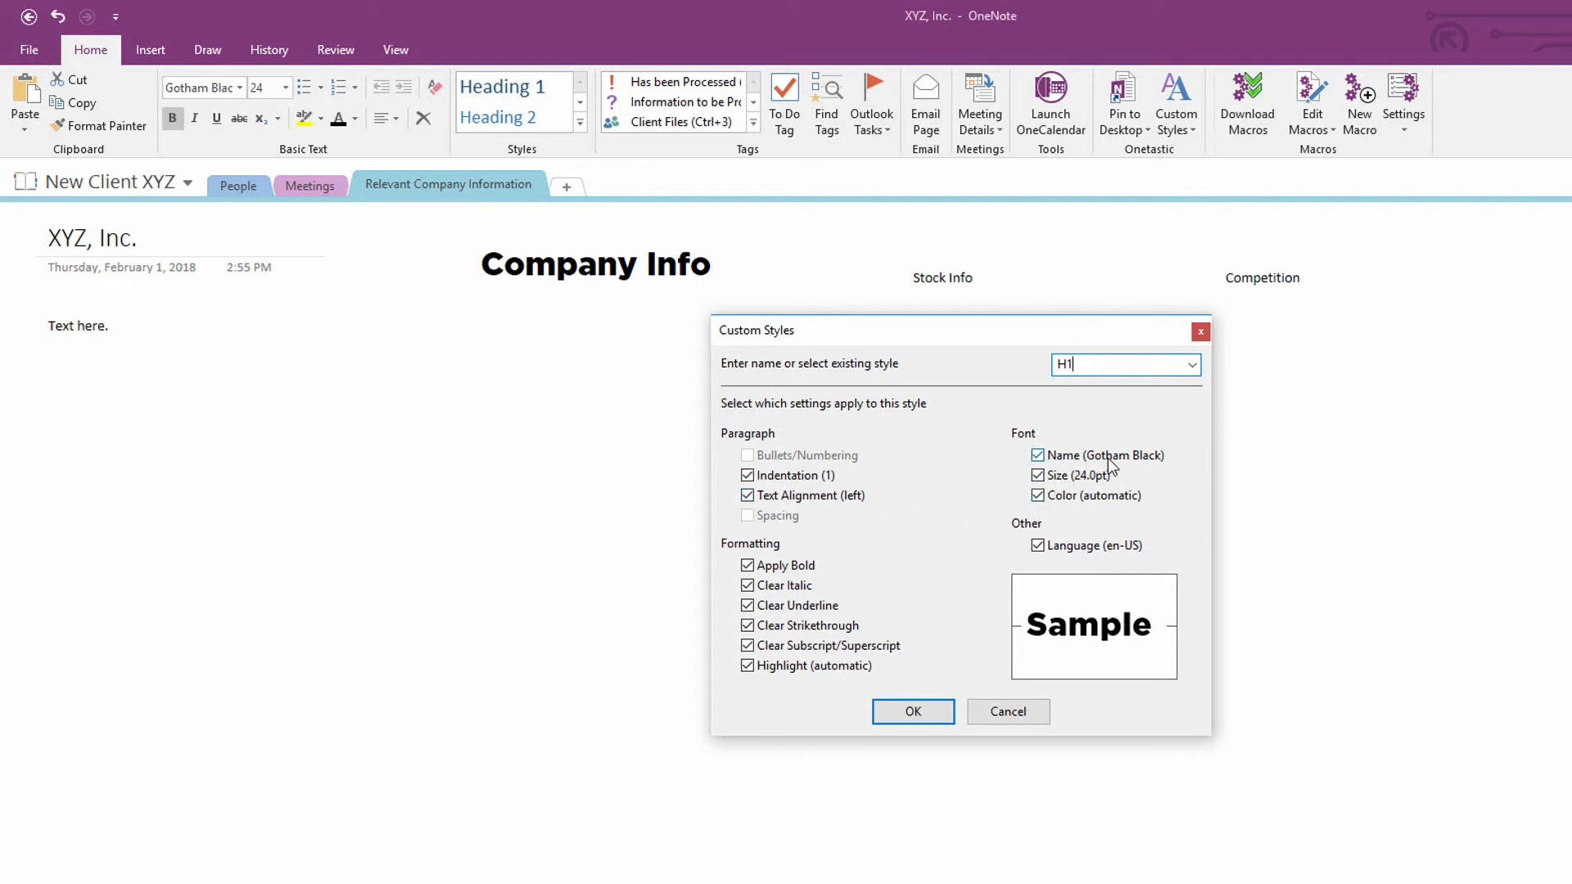
{"action": "mouse_move", "coordinate": [848, 565]}
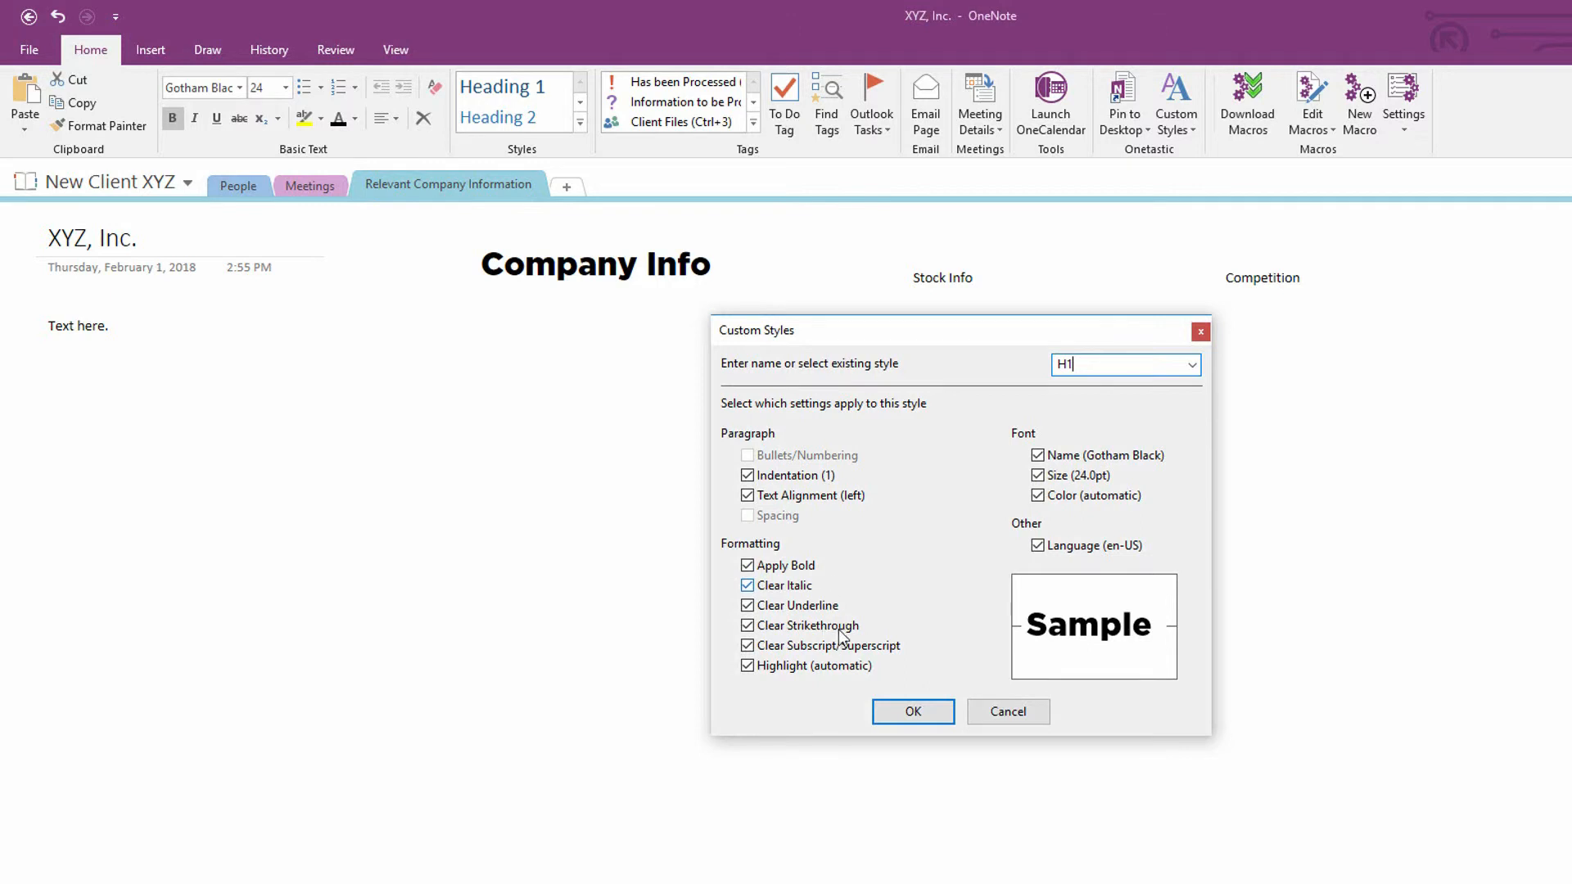
{"action": "left_click", "coordinate": [914, 711]}
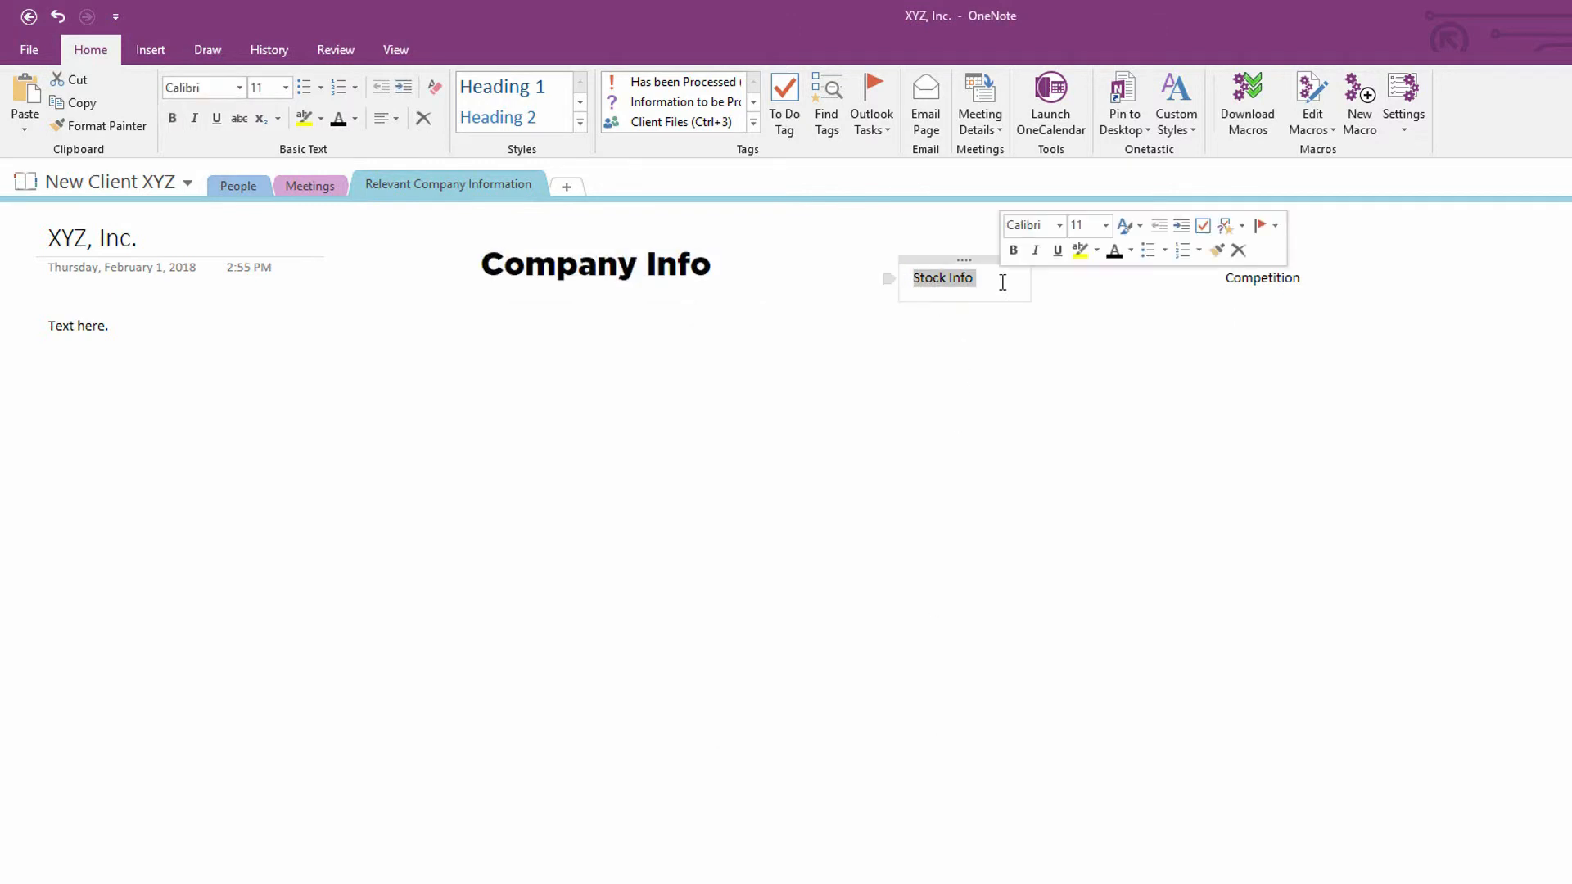
- Apply the H1 custom style to the Stock Info and Competition labels
{"action": "left_click", "coordinate": [1176, 95]}
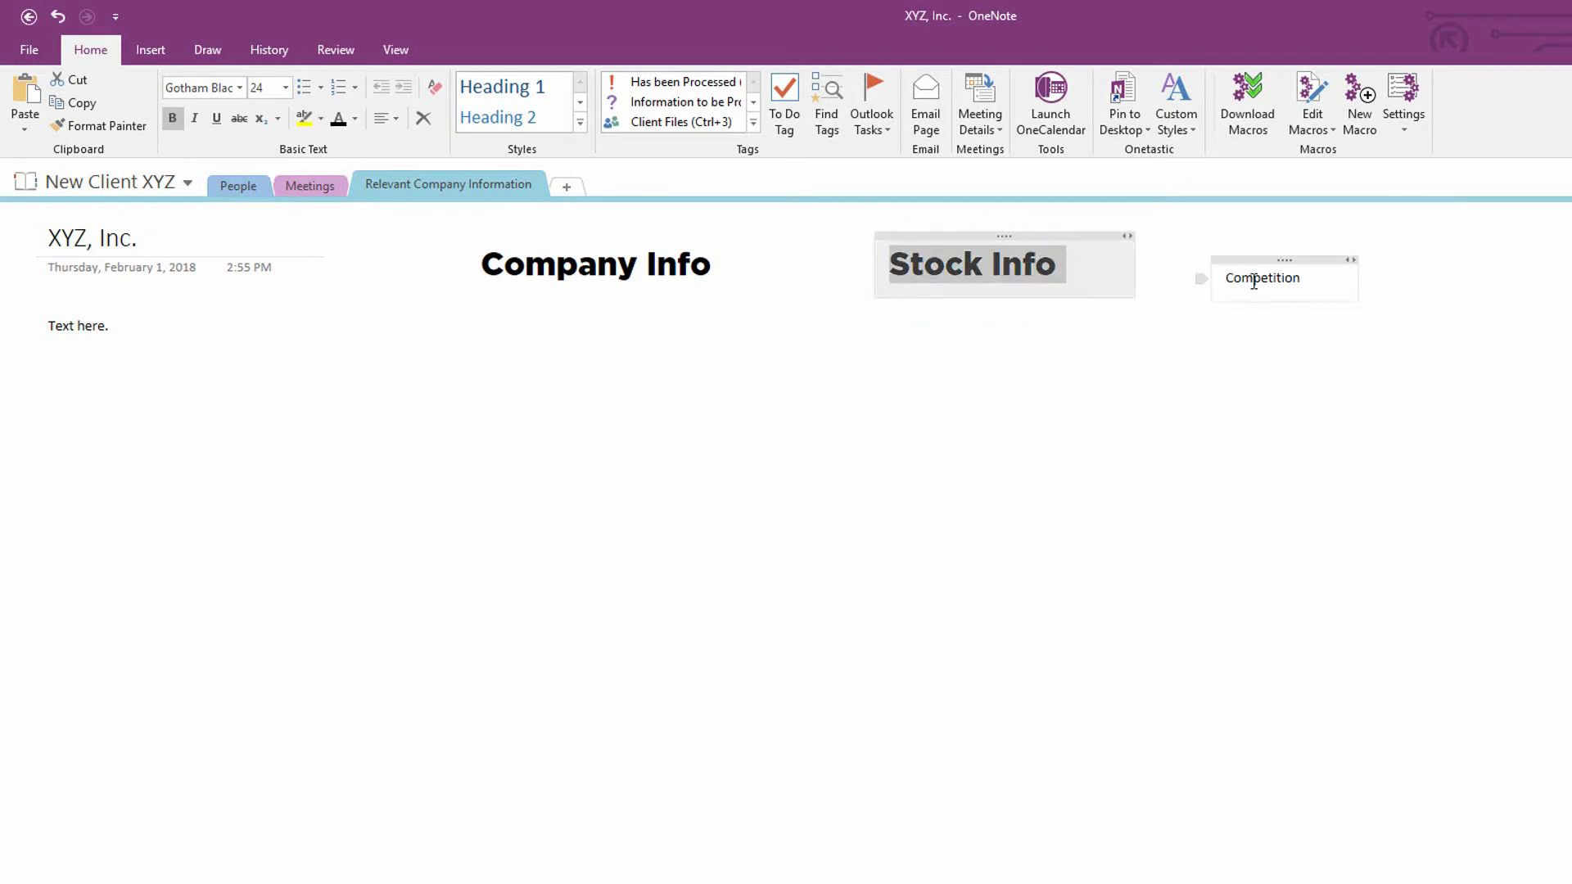
{"action": "left_click", "coordinate": [1176, 98]}
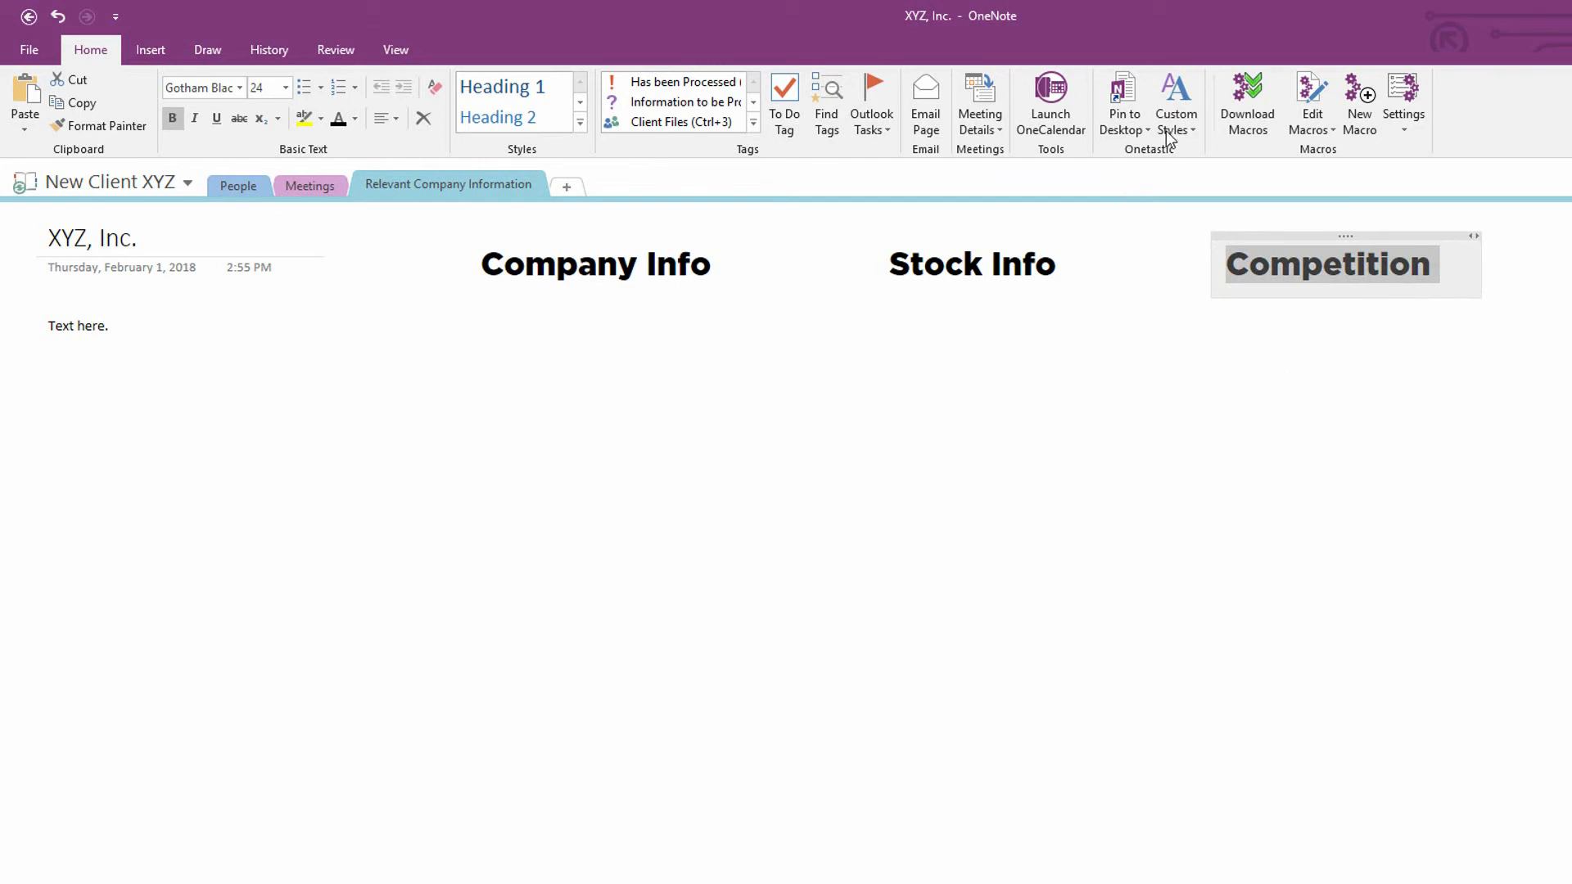
- In Manage Custom Styles, show Heading 1's Cambria 16pt settings and sample text
{"action": "left_click", "coordinate": [1176, 95]}
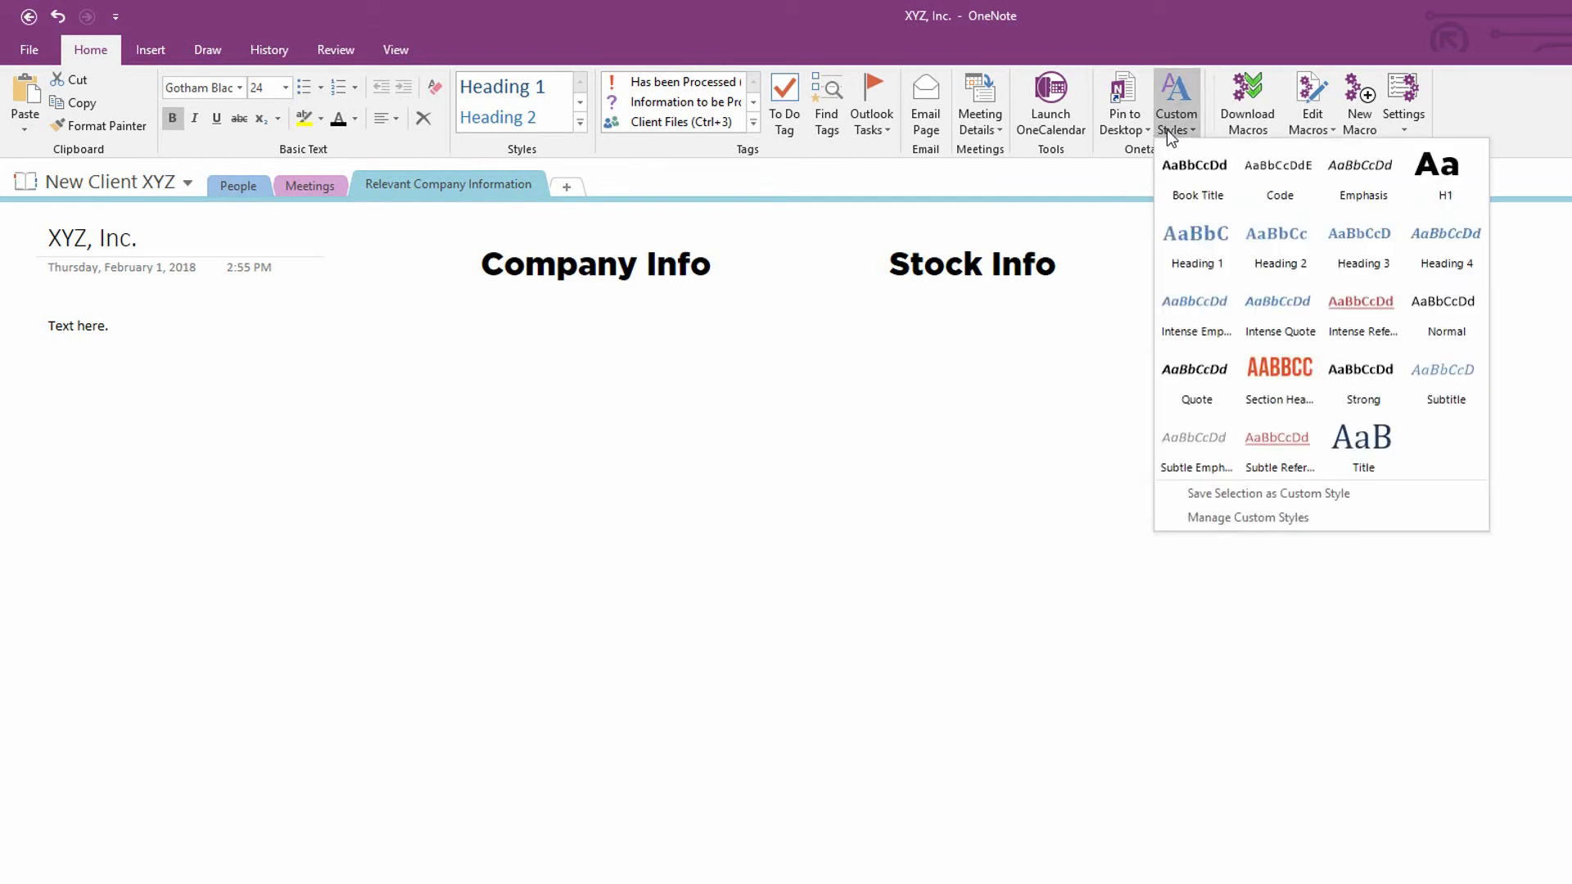
{"action": "mouse_move", "coordinate": [1261, 413]}
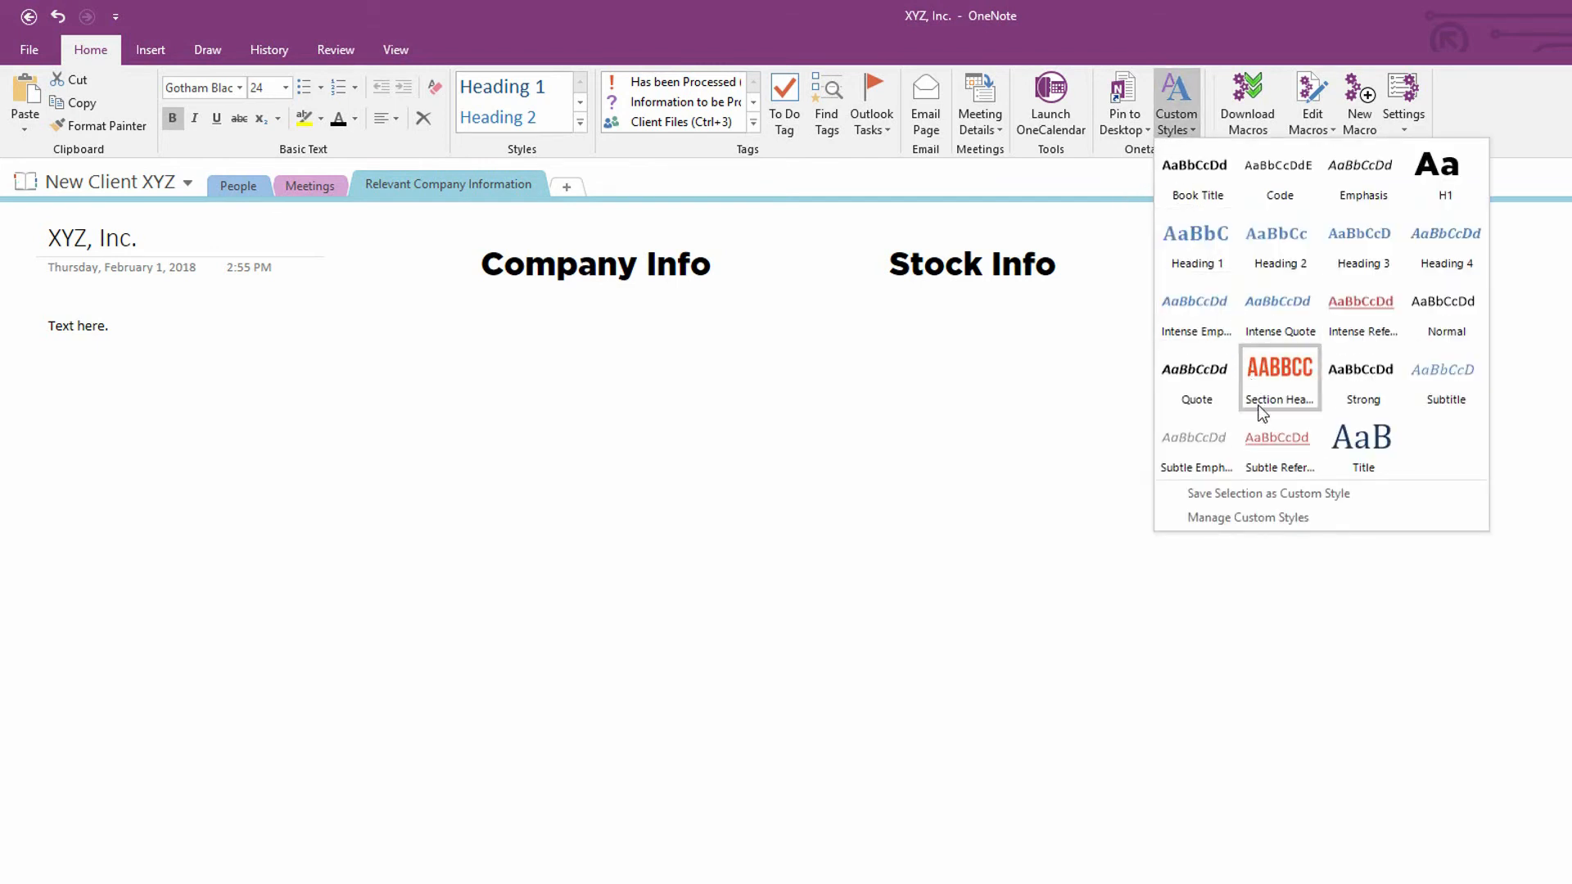
{"action": "mouse_move", "coordinate": [1255, 527]}
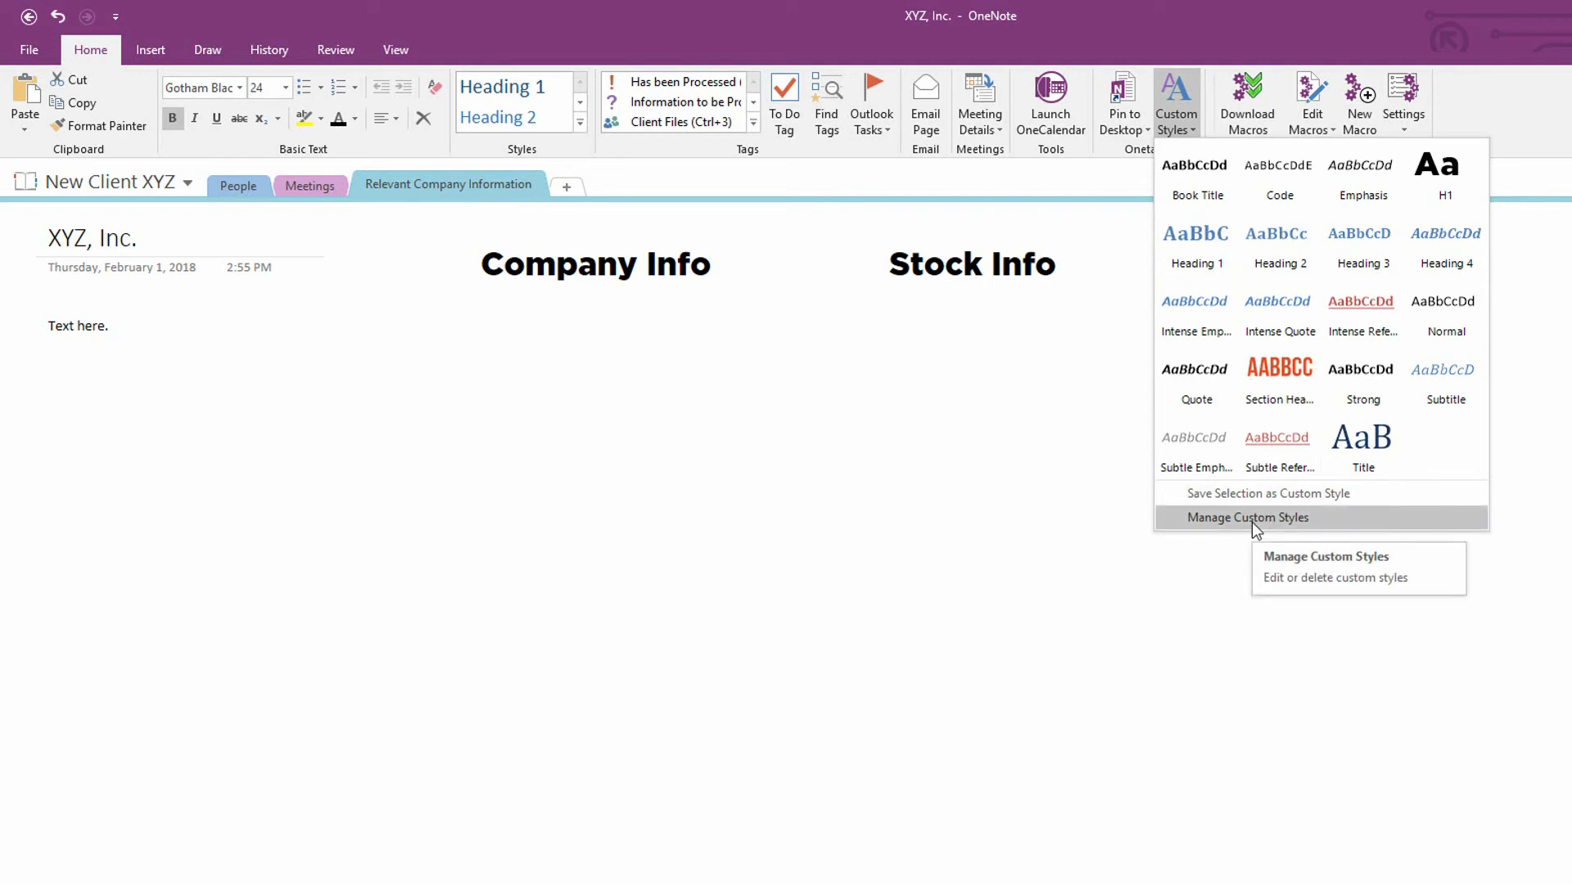
{"action": "left_click", "coordinate": [1248, 518]}
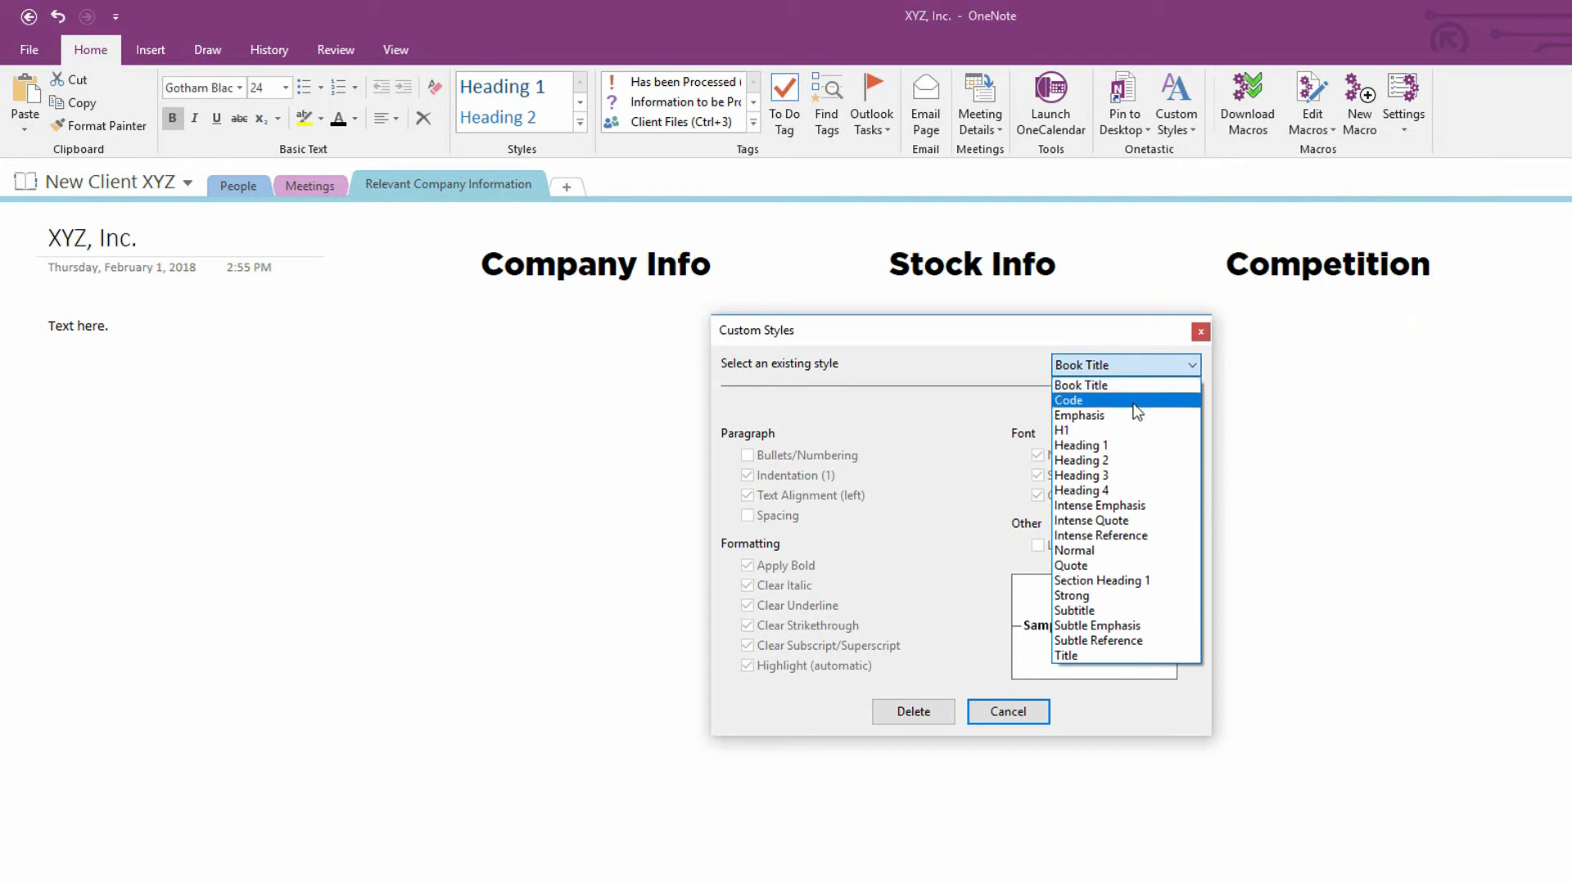
{"action": "left_click", "coordinate": [1081, 445]}
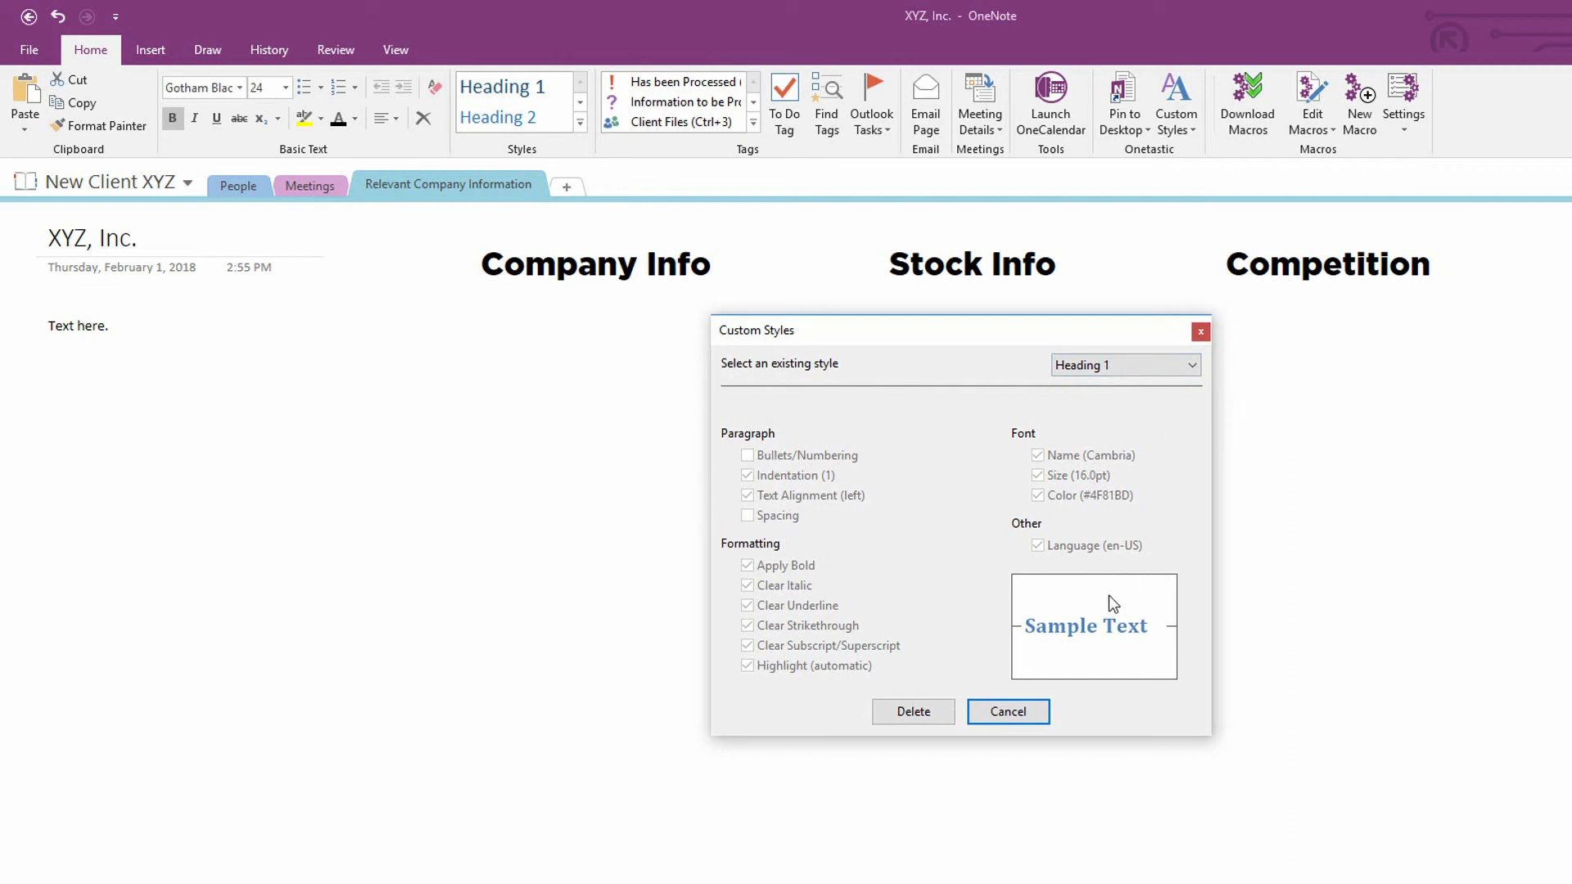
{"action": "mouse_move", "coordinate": [743, 637]}
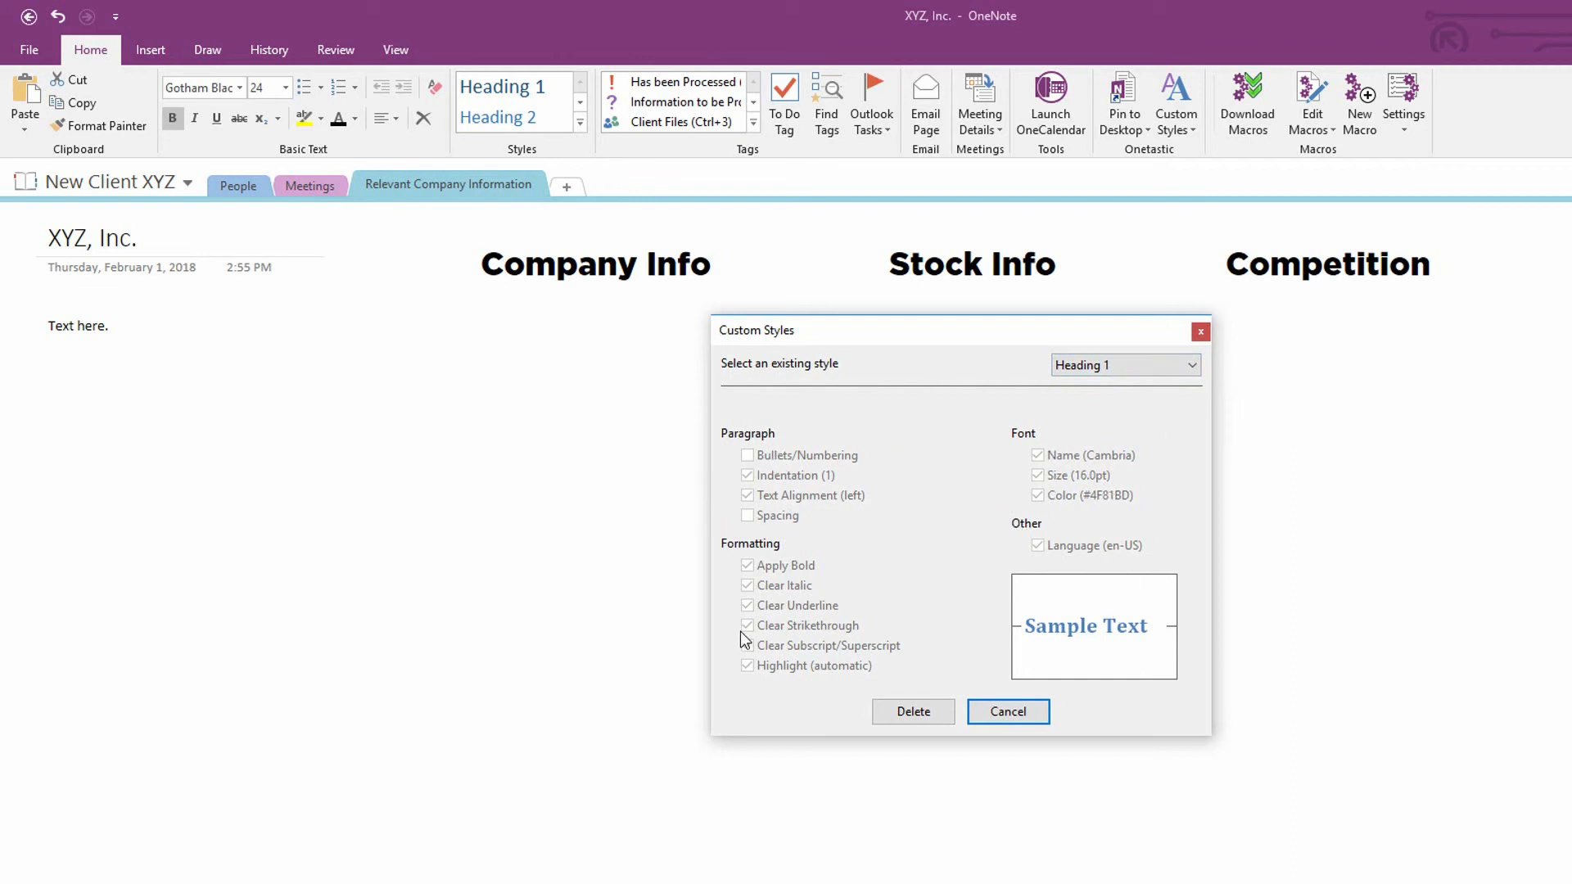